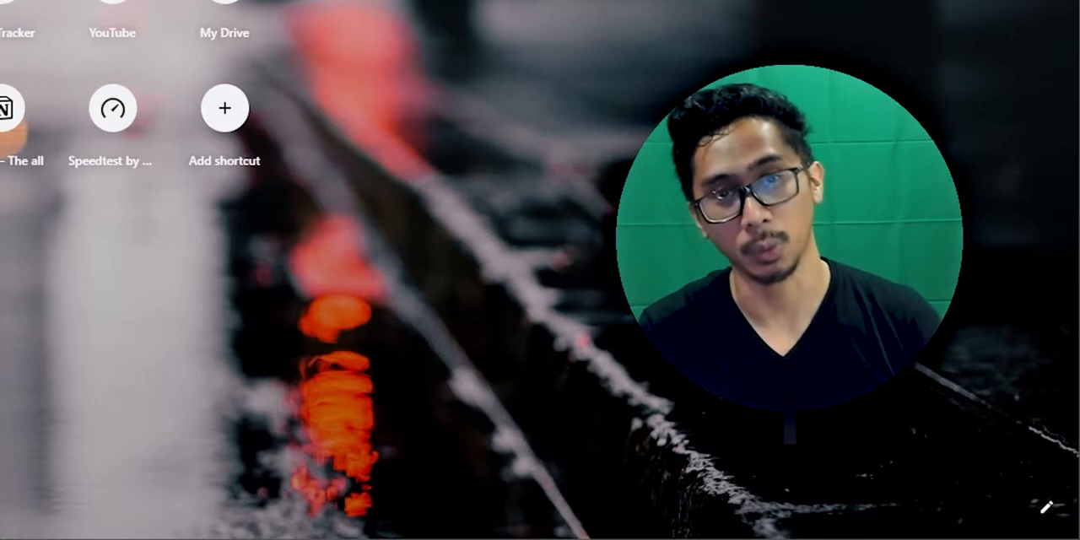
type("tube.com/c/RobertoBlakePSD/videos")
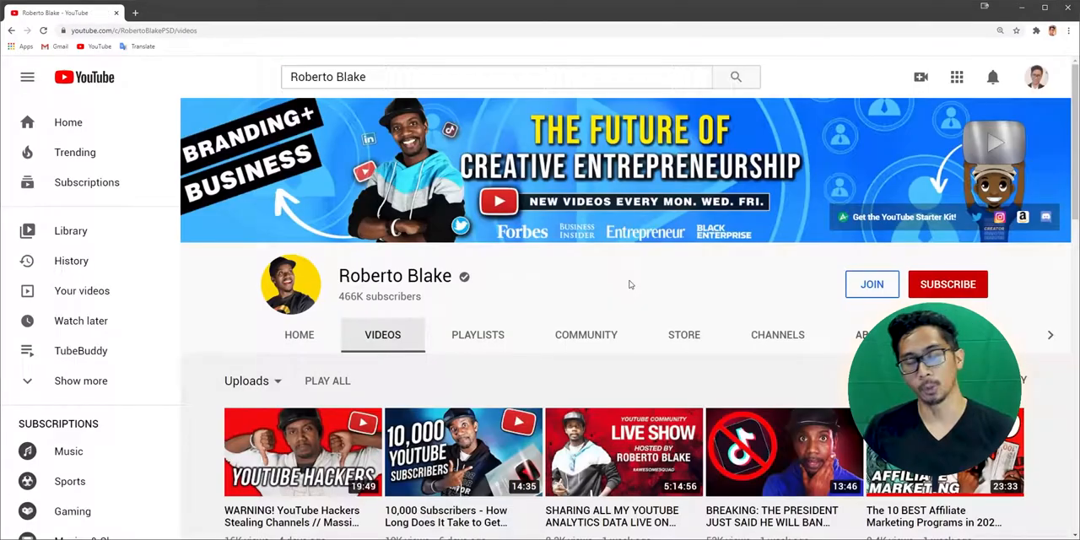
mouse_move(518, 346)
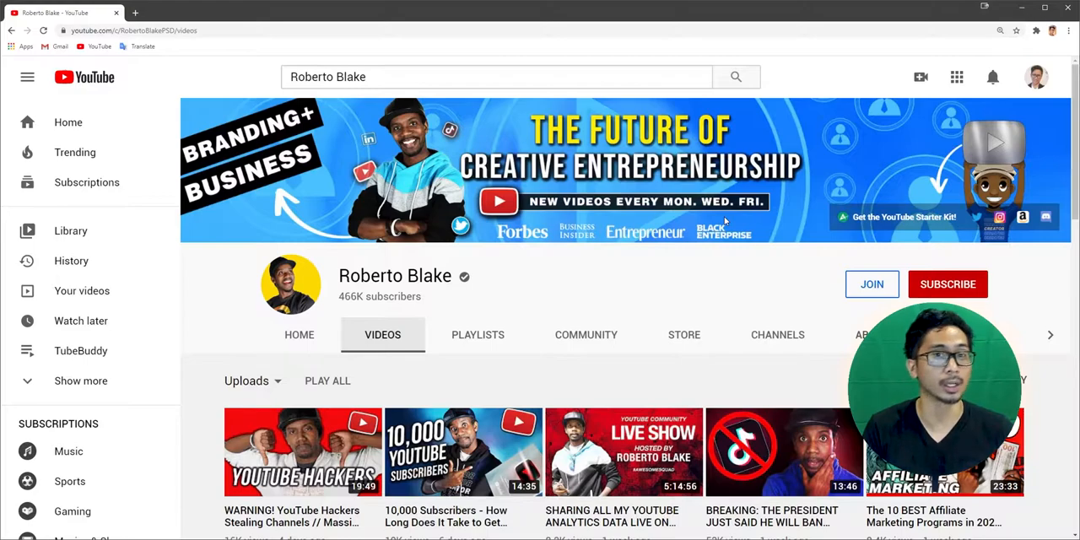
mouse_move(702, 283)
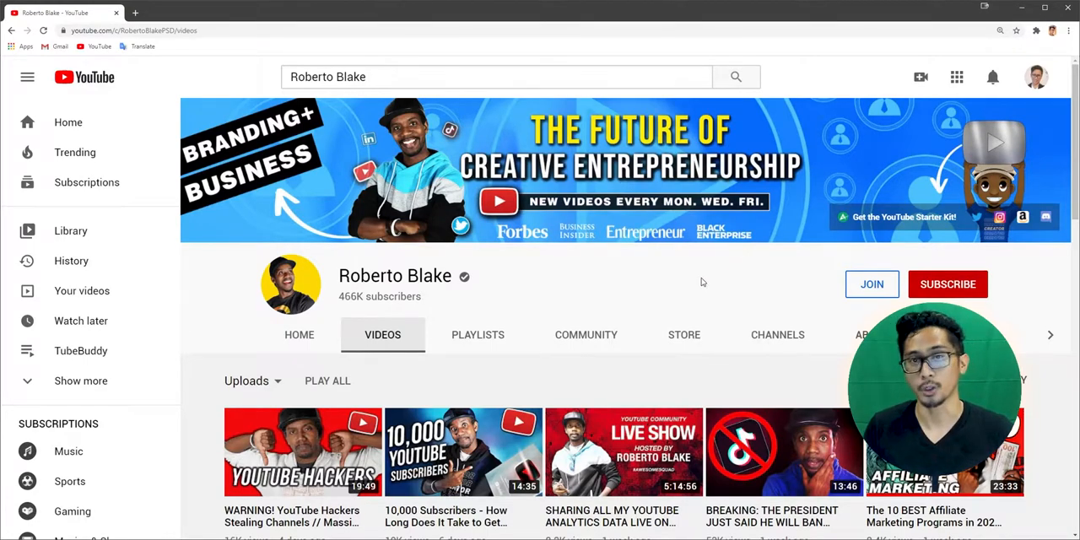
mouse_move(703, 287)
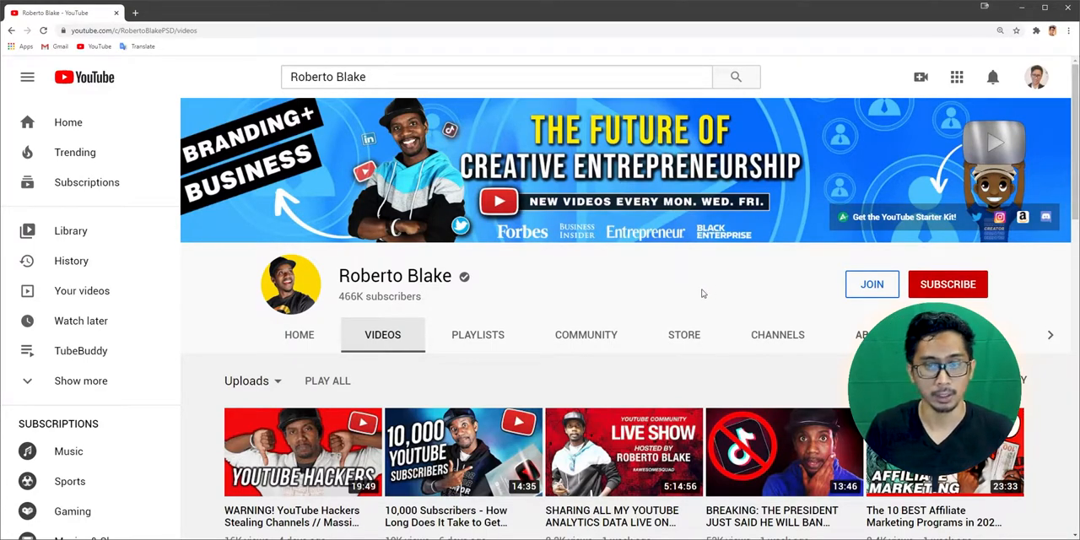
left_click(948, 284)
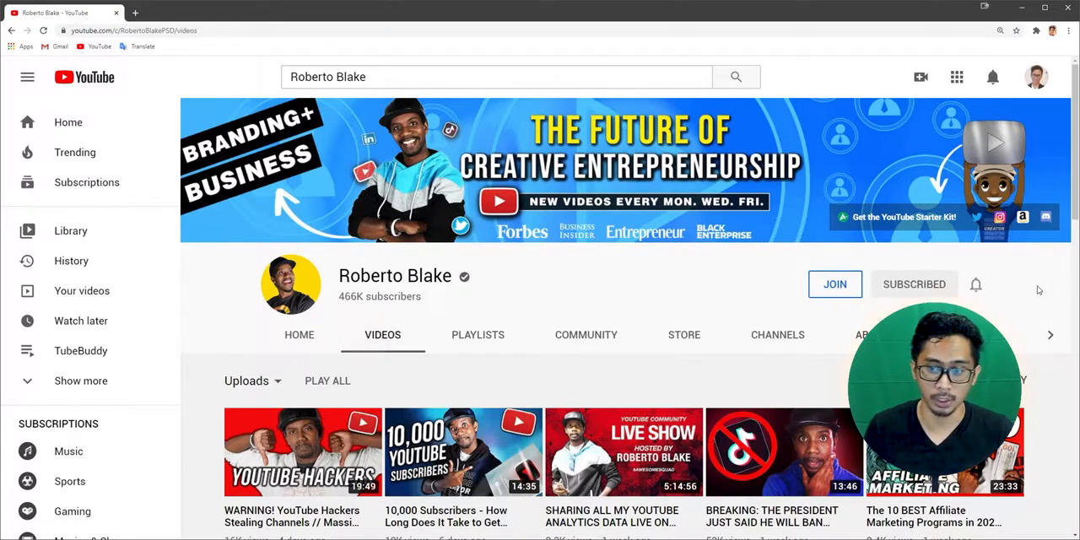
left_click(914, 283)
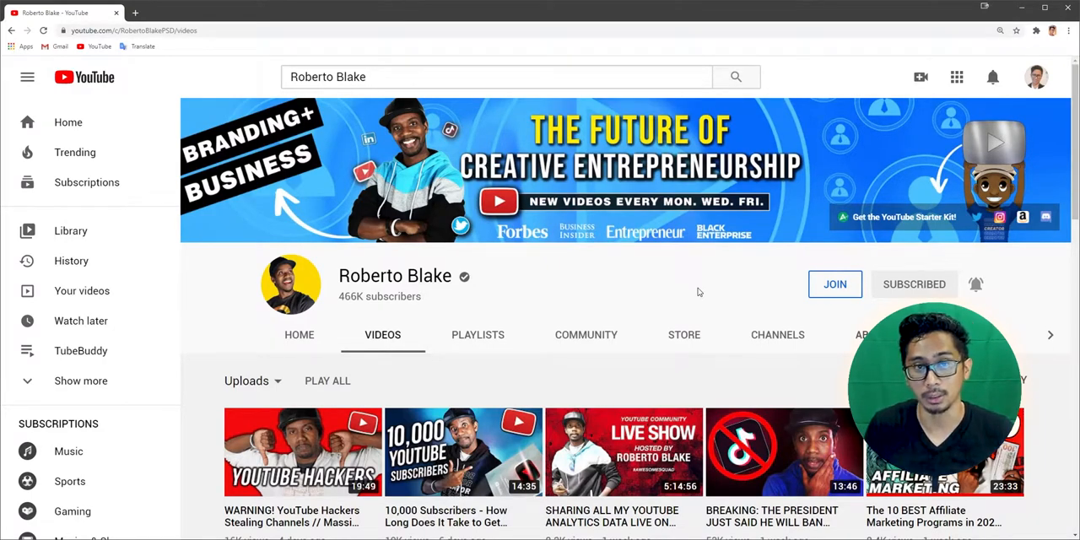
mouse_move(692, 291)
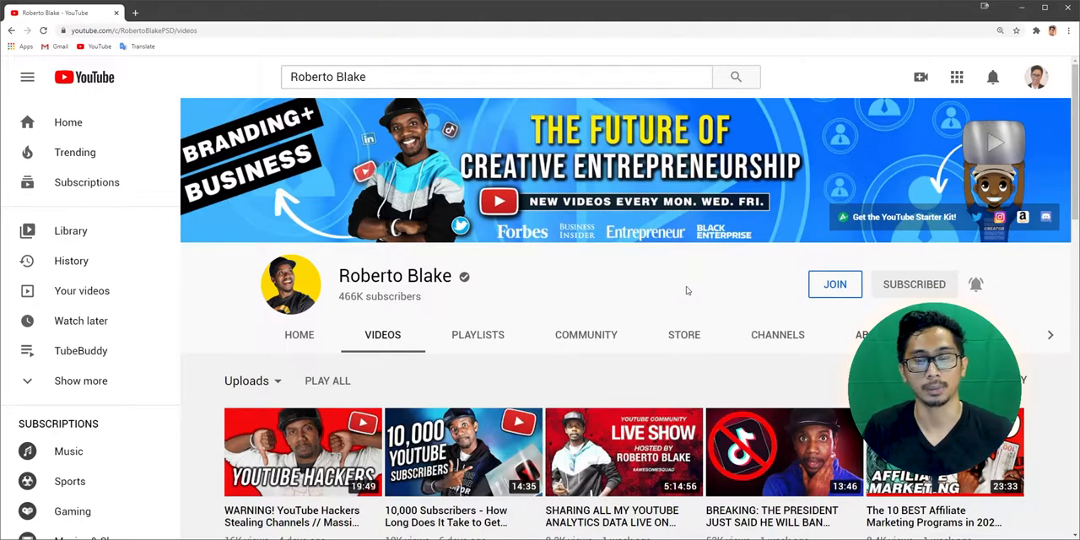
left_click(933, 452)
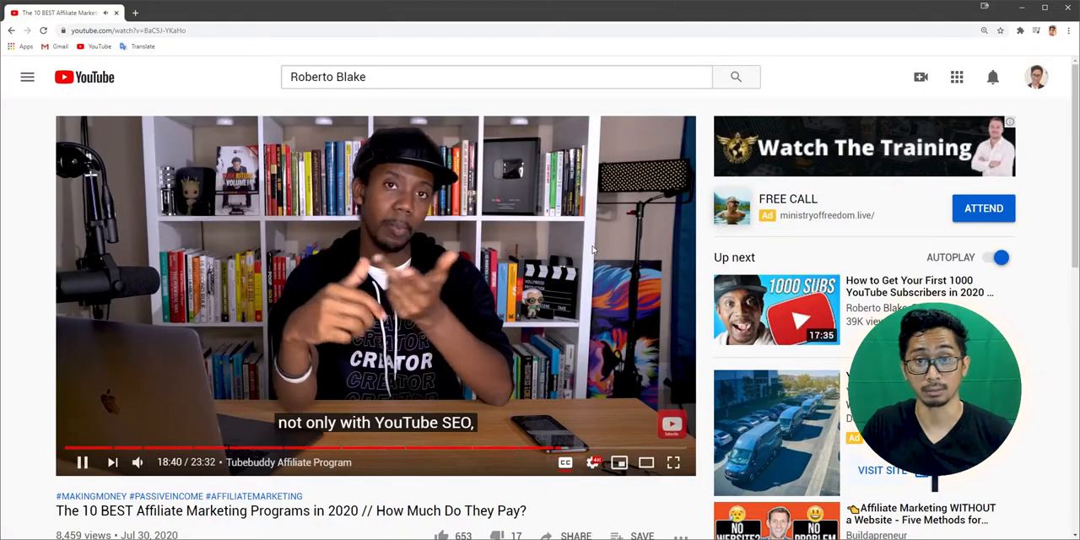
Step: Scroll below the video to the description listing the affiliate program links, including TubeBuddy's
scroll("down", 3)
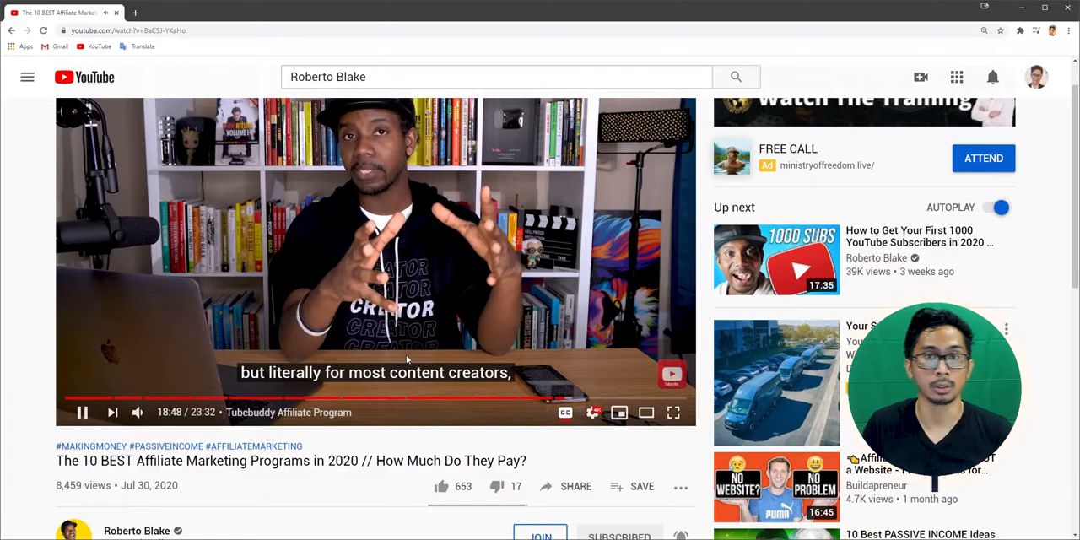
scroll("down", 3)
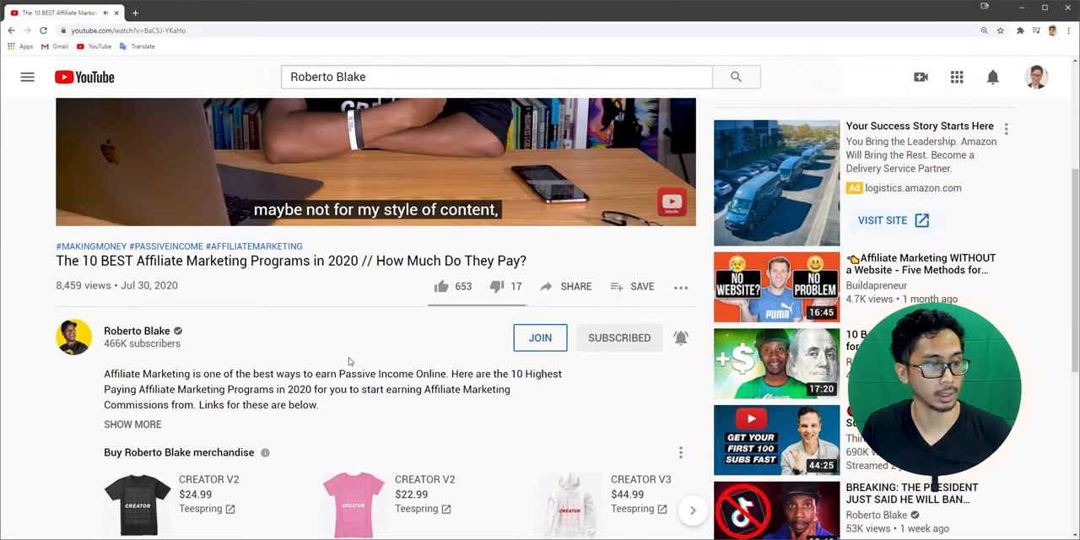
scroll("down", 3)
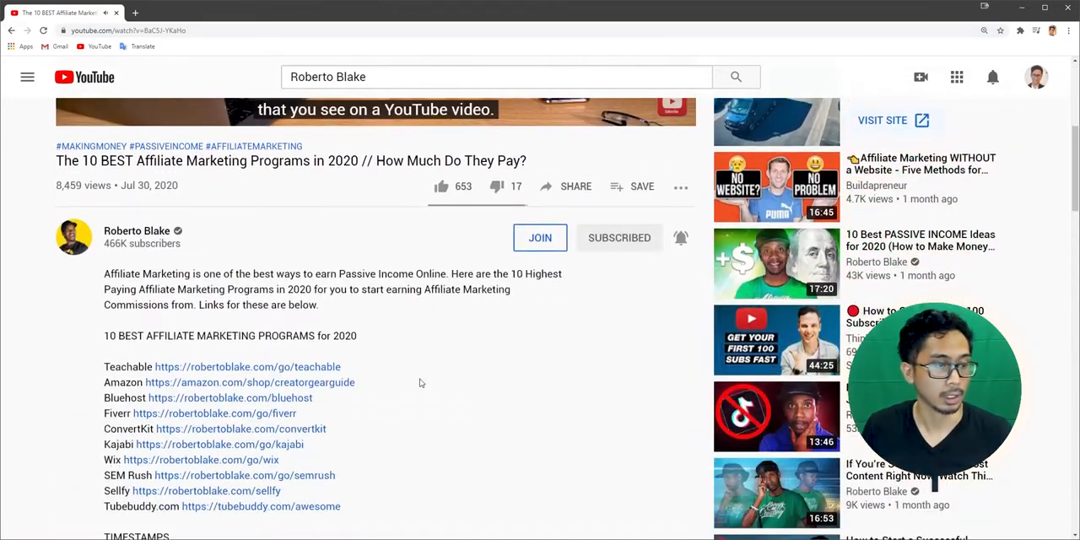
scroll("down", 3)
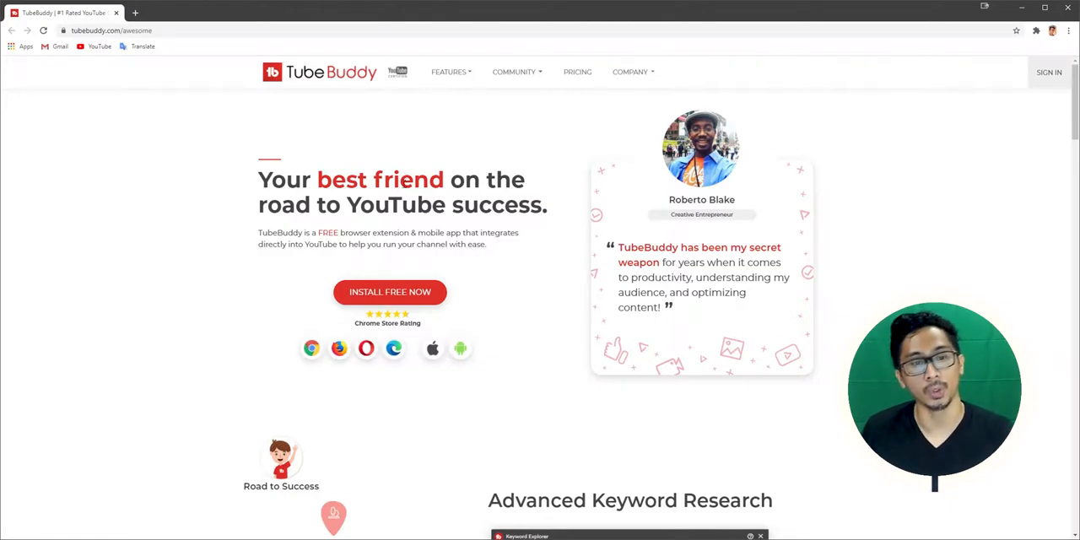
scroll("down", 3)
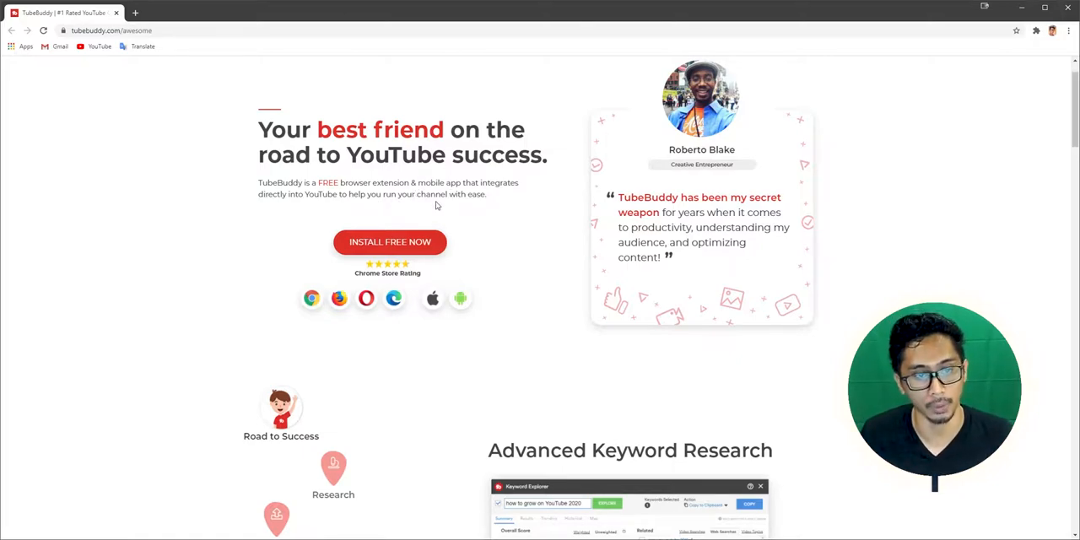
scroll("down", 3)
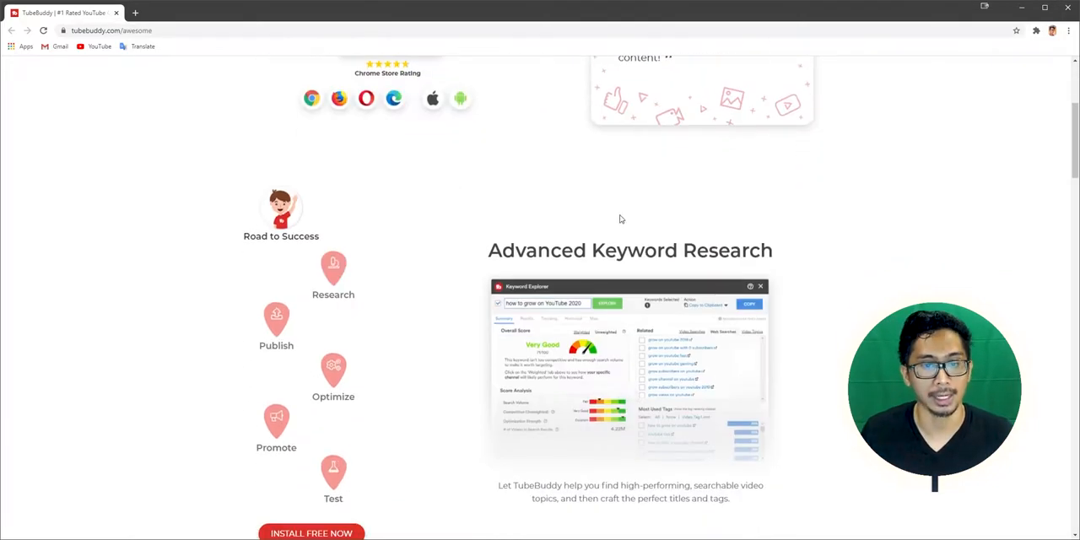
scroll("down", 3)
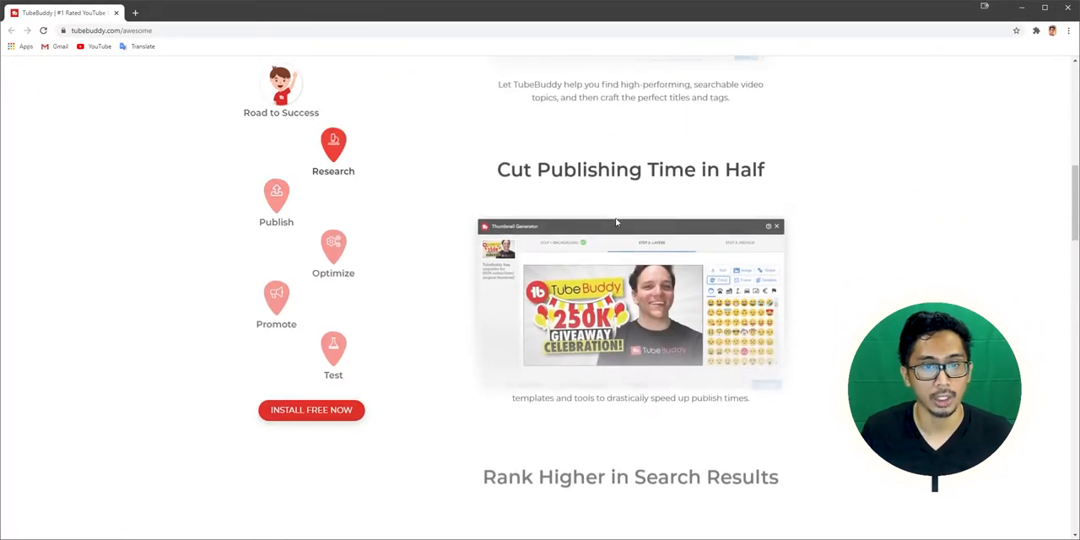
scroll("down", 3)
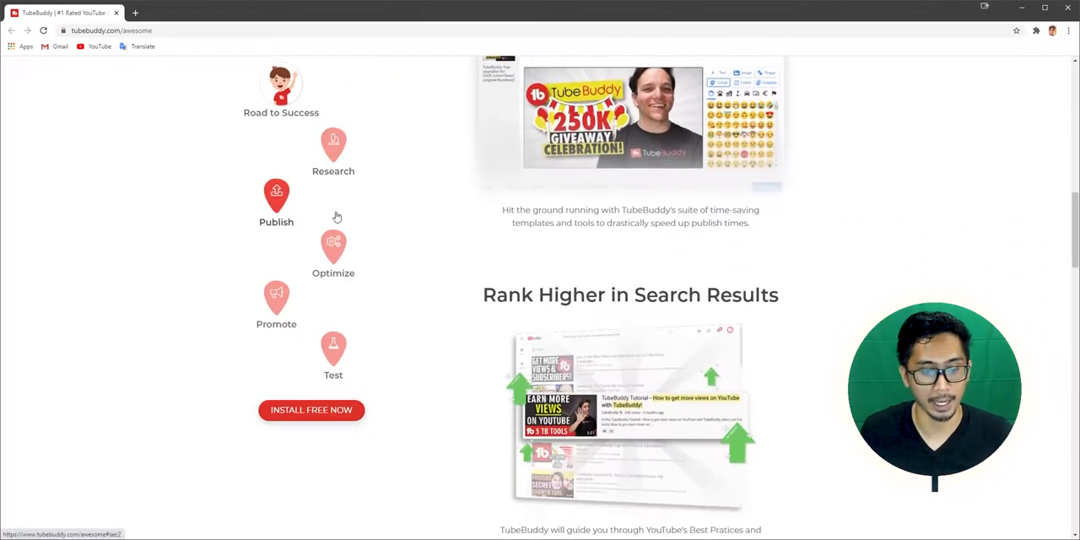
scroll("down", 3)
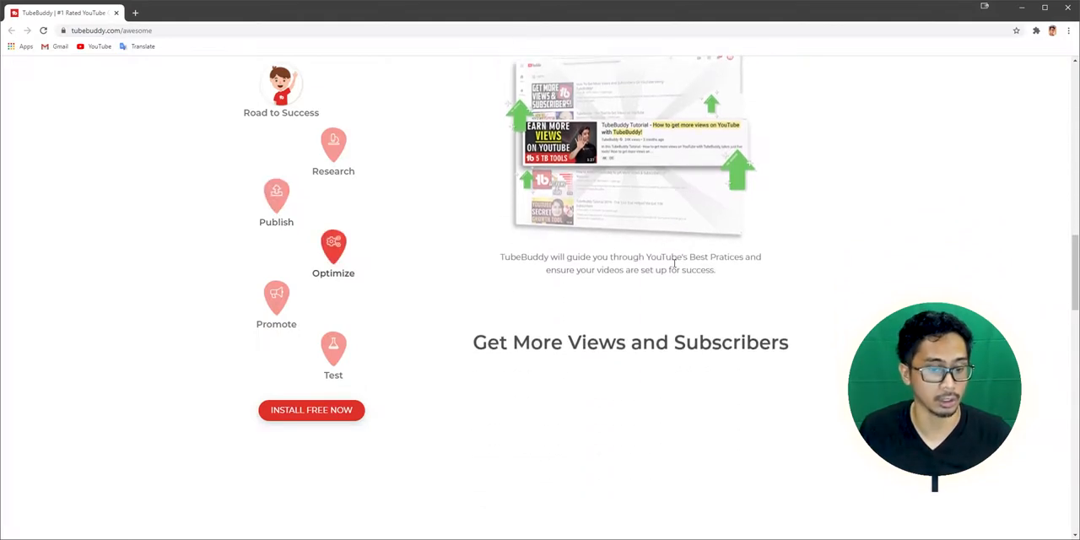
scroll("down", 3)
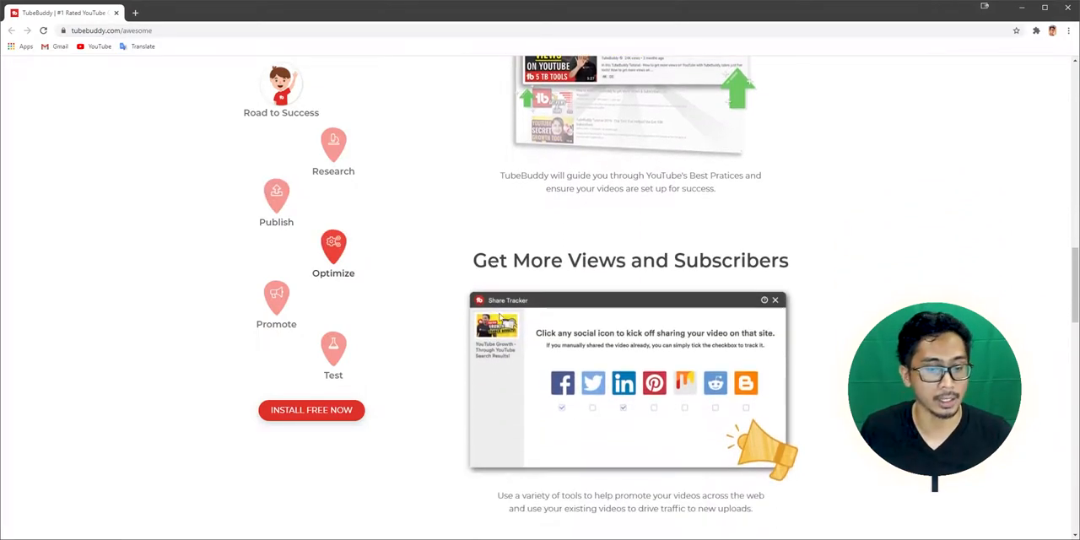
scroll("down", 3)
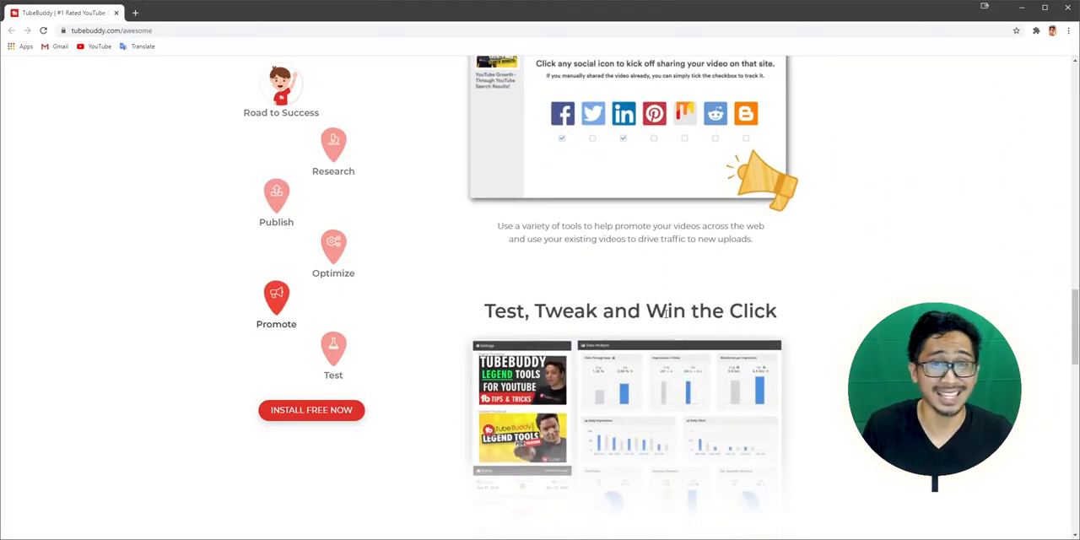
scroll("down", 3)
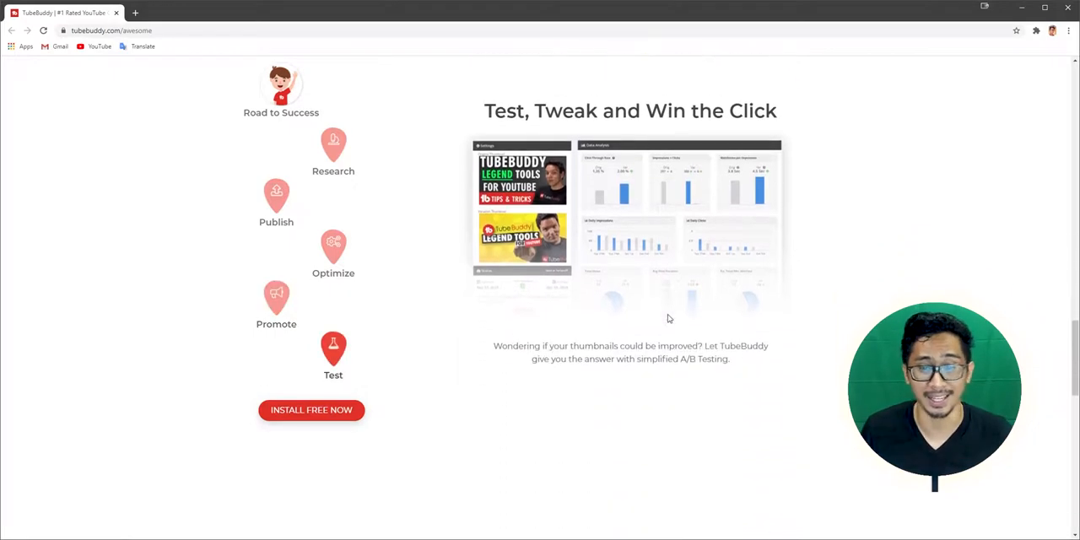
scroll("down", 3)
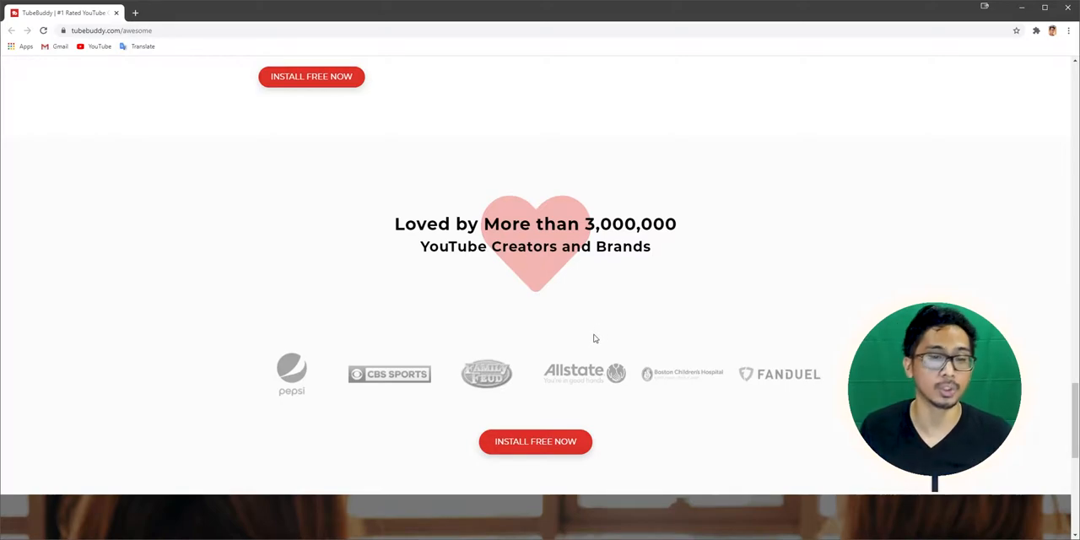
scroll("down", 3)
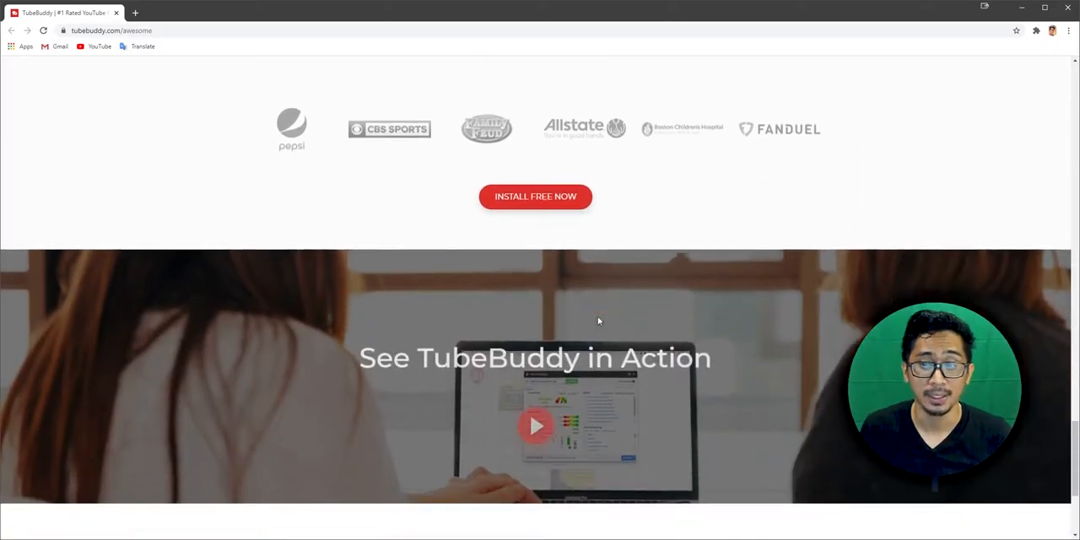
scroll("down", 3)
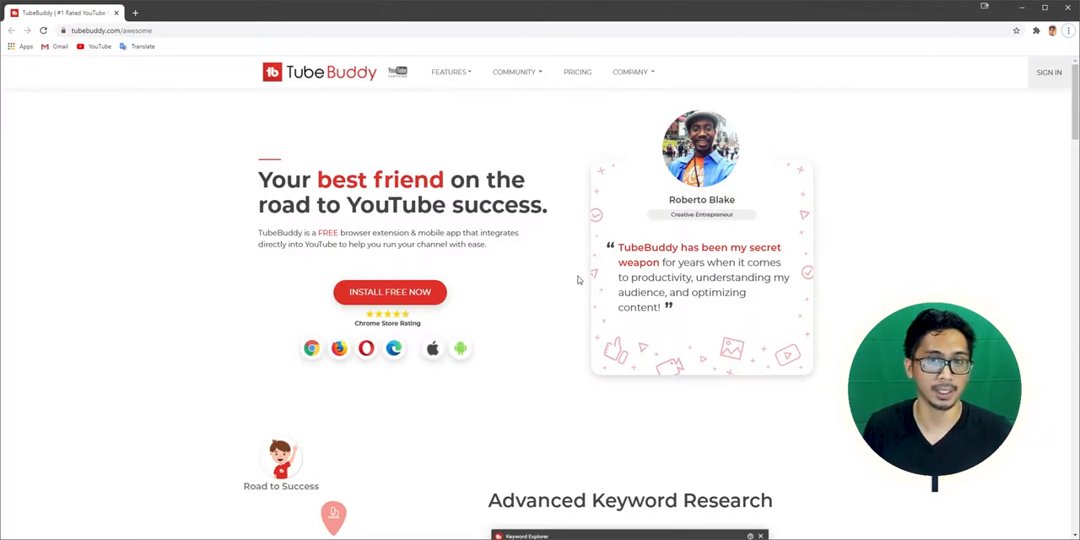
mouse_move(556, 275)
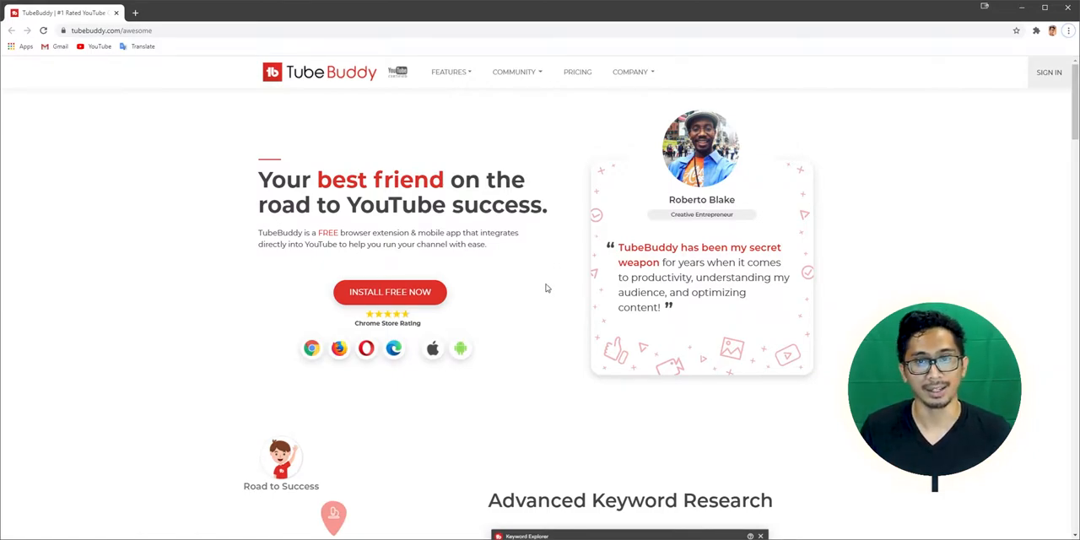
Step: Add the TubeBuddy extension to Chrome from the Web Store and dismiss the extension-added notice
left_click(390, 292)
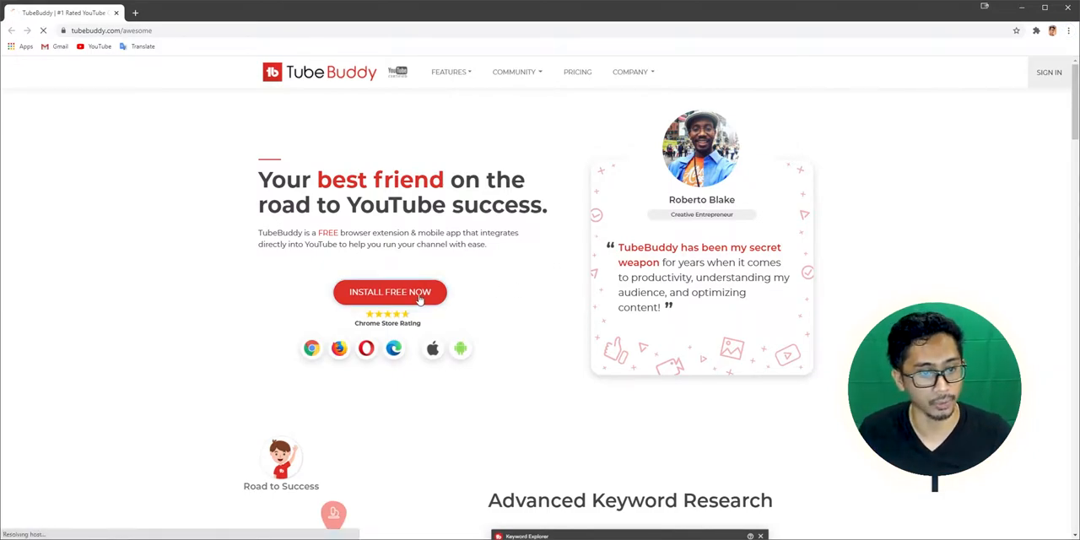
left_click(390, 292)
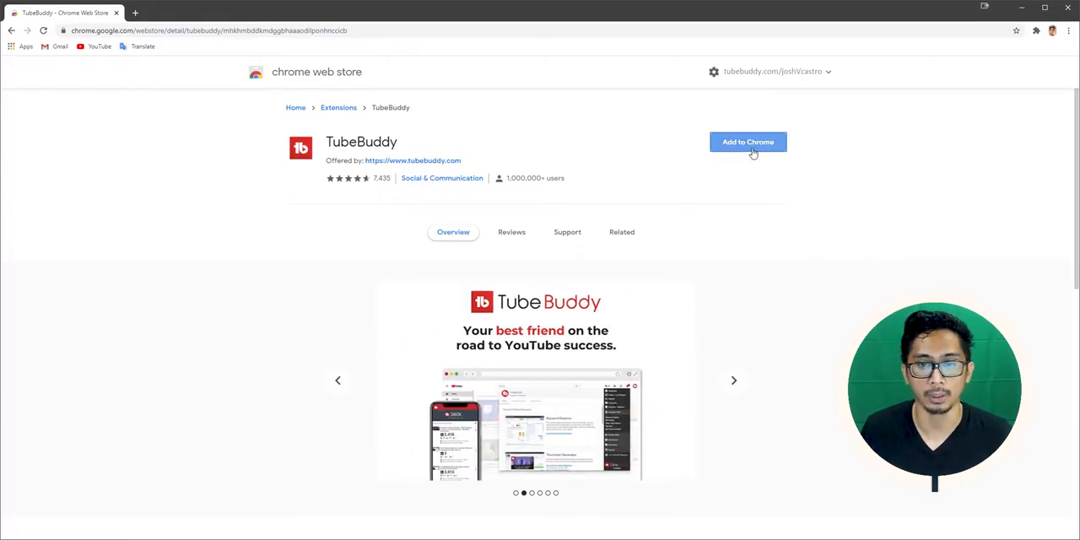
left_click(748, 142)
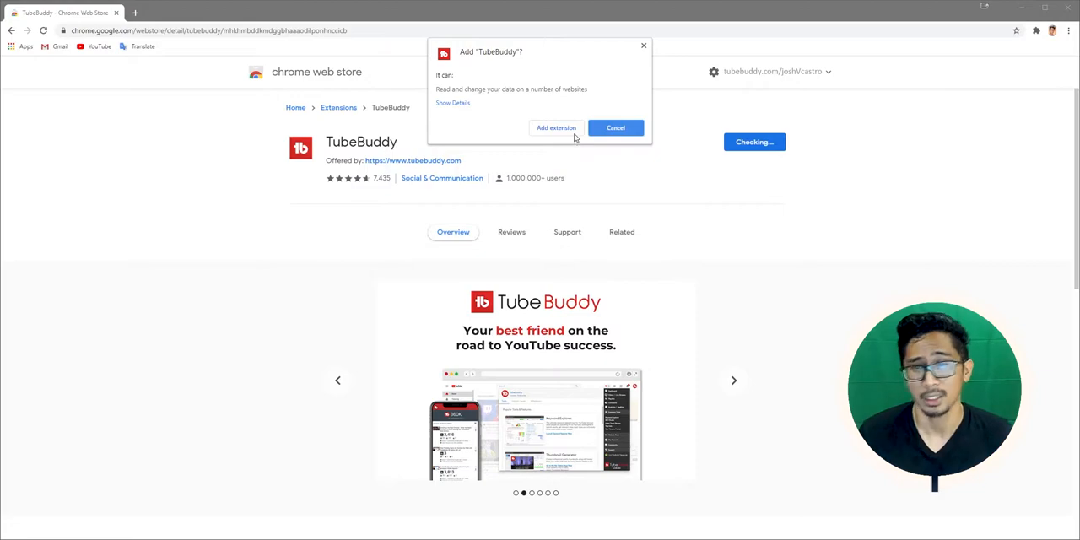
left_click(555, 128)
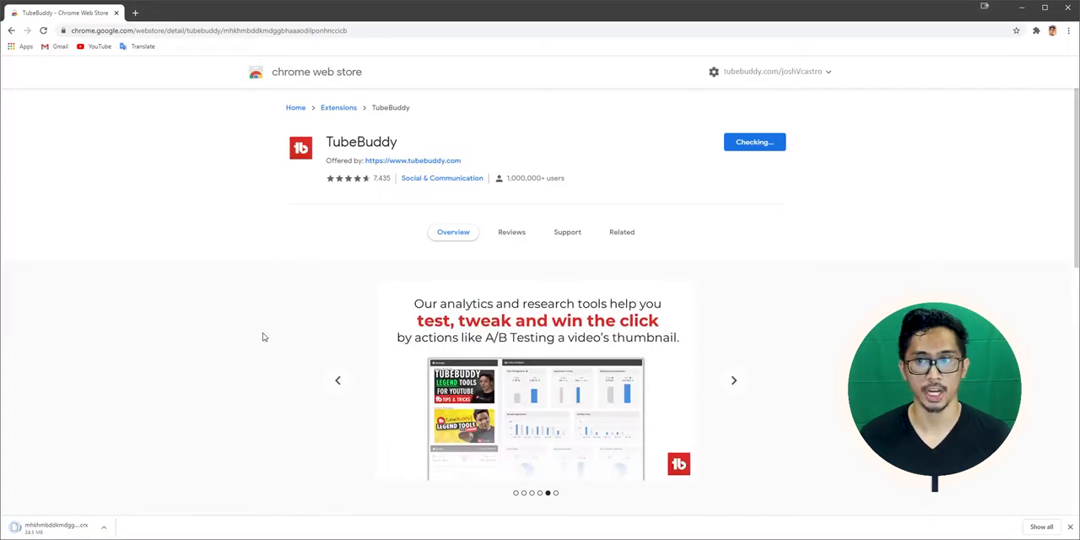
left_click(752, 142)
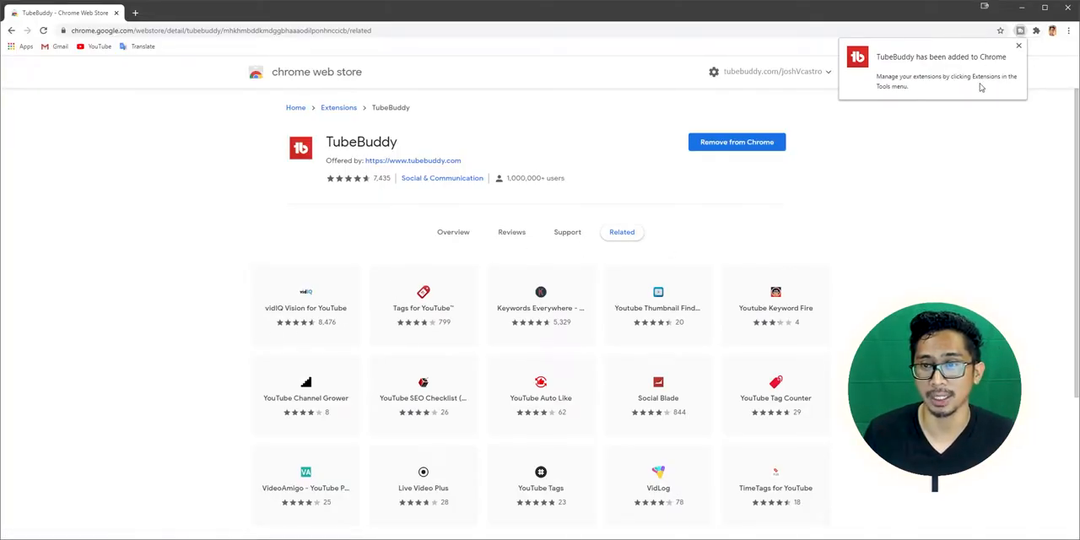
left_click(1017, 46)
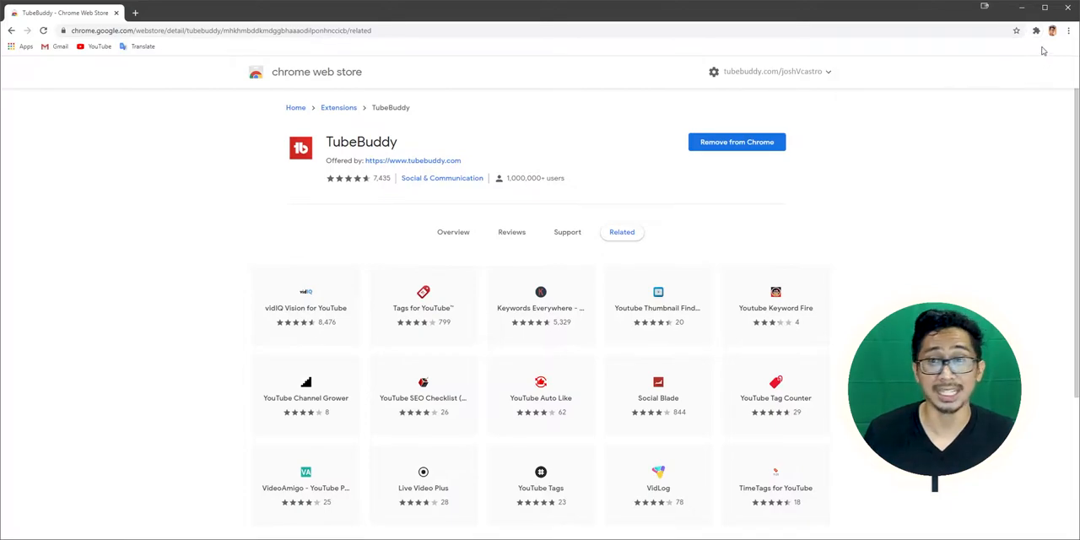
left_click(1036, 31)
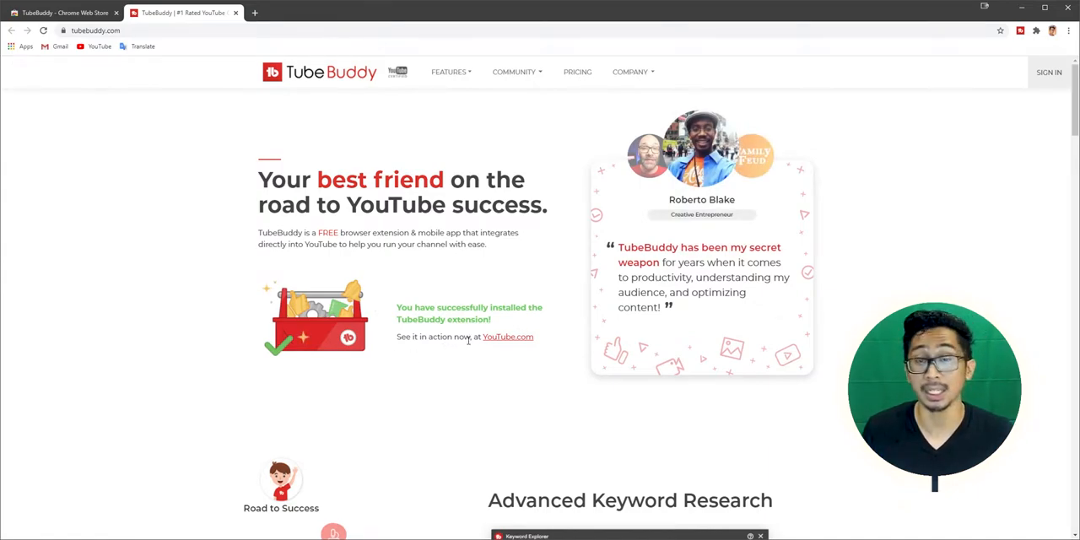
Step: Agree to the Privacy Policy and Terms of Use, then sign in to TubeBuddy with the first Google account
left_click(1047, 72)
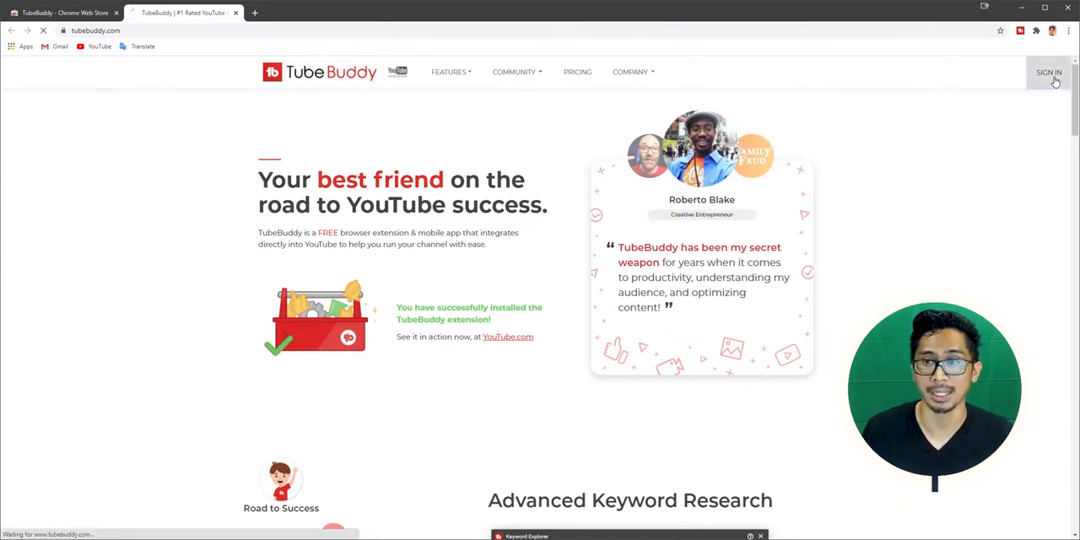
left_click(1048, 72)
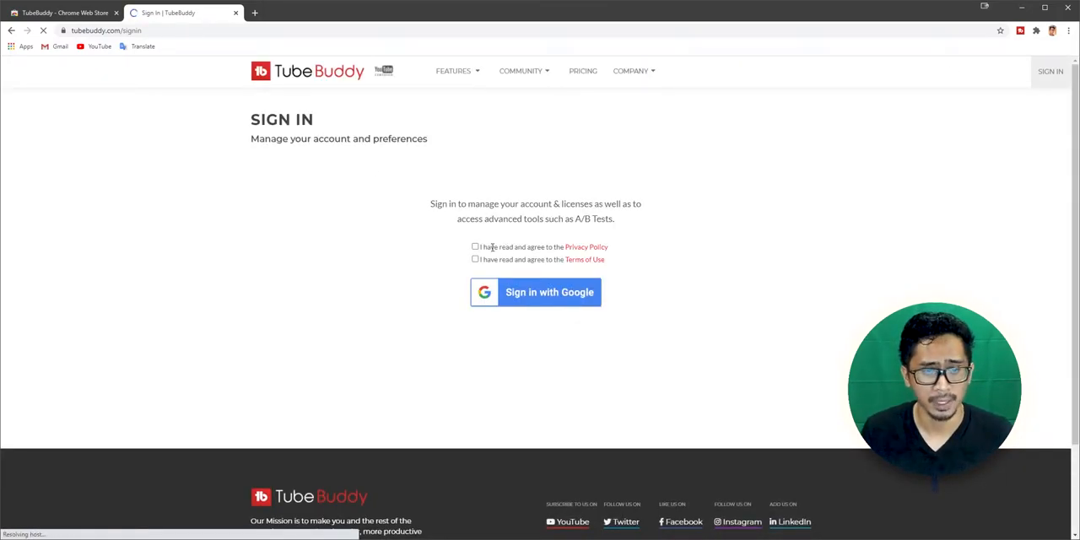
left_click(475, 247)
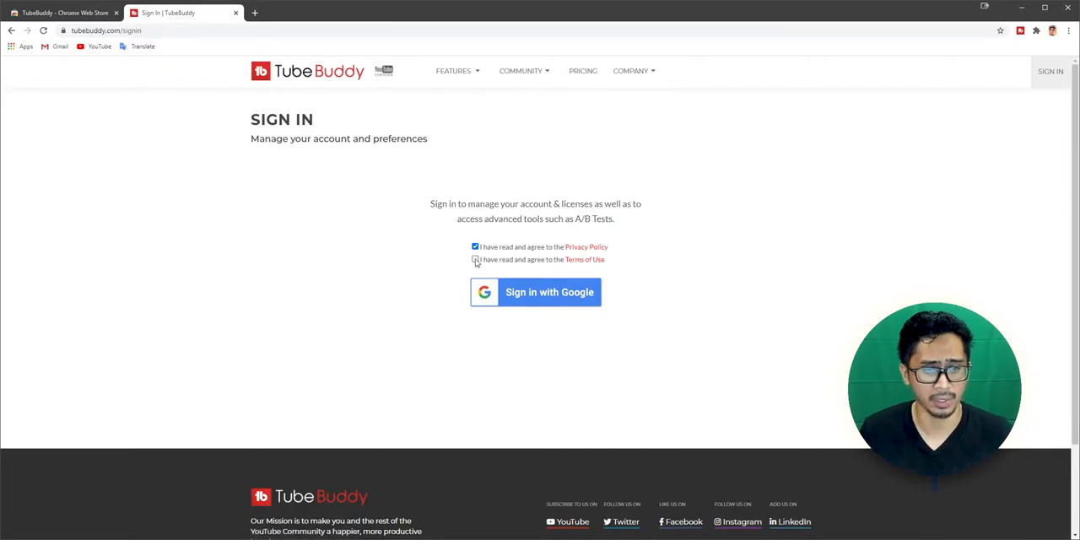
left_click(475, 259)
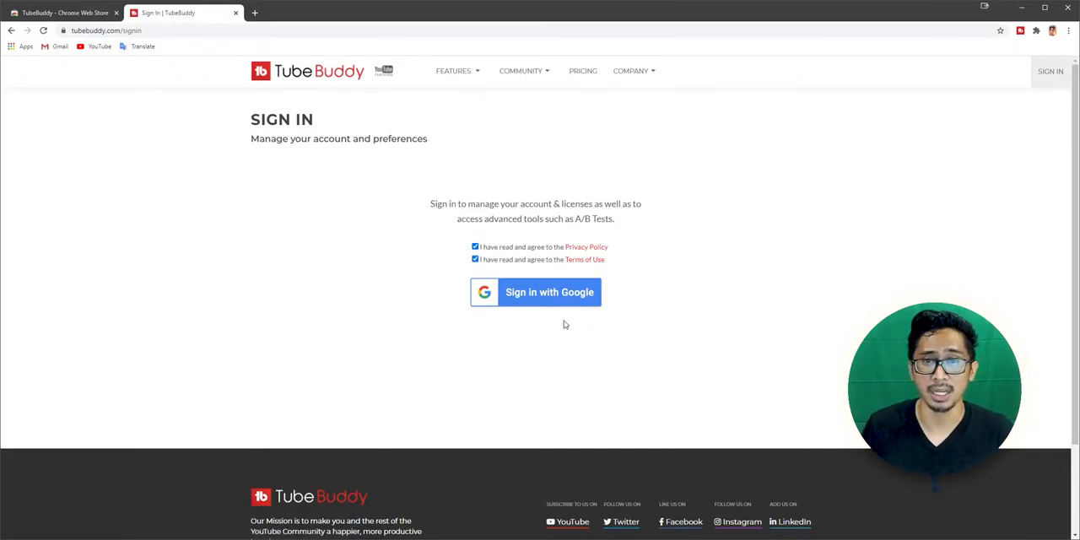
left_click(549, 292)
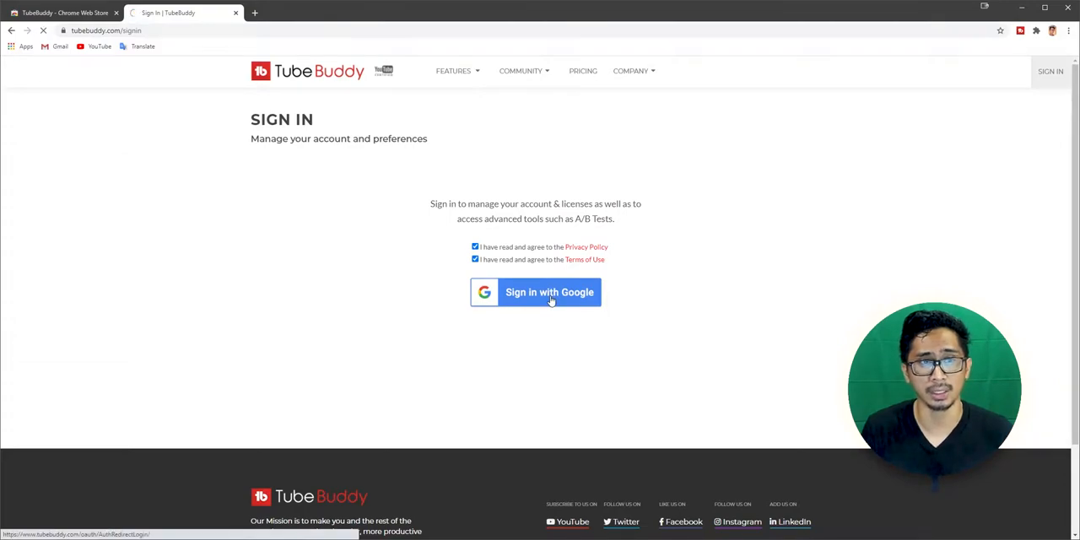
left_click(535, 292)
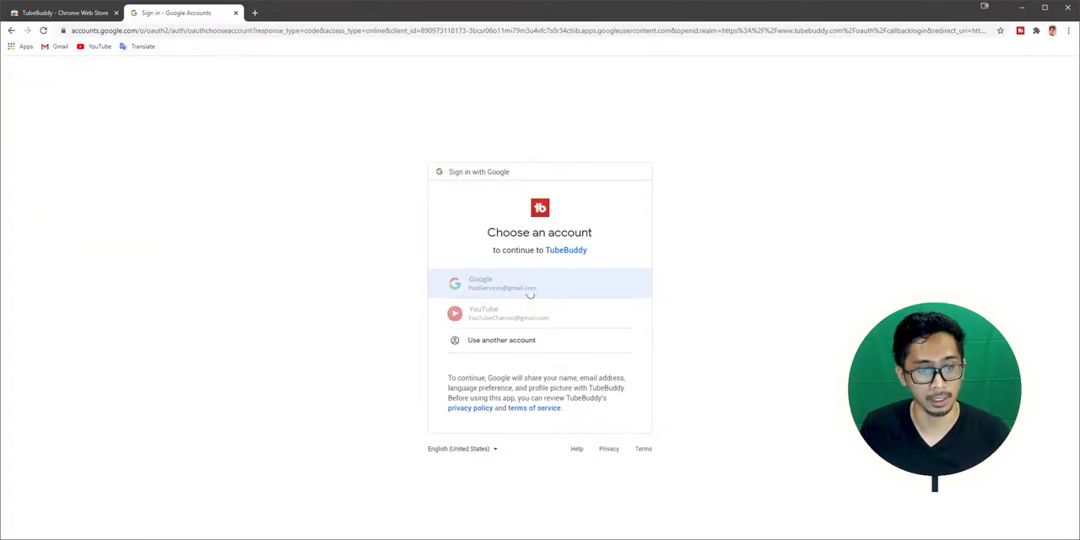
left_click(539, 282)
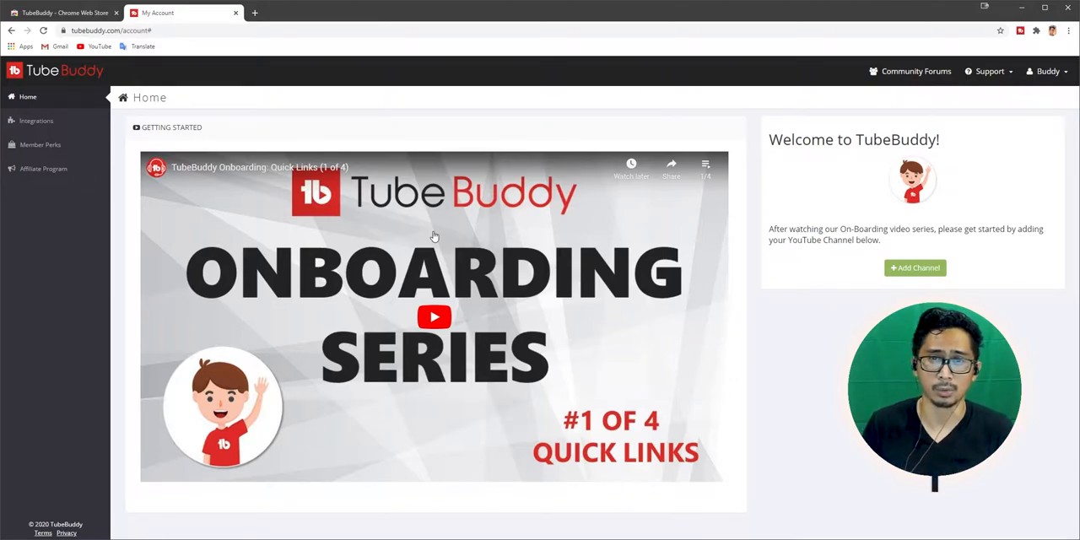
mouse_move(496, 289)
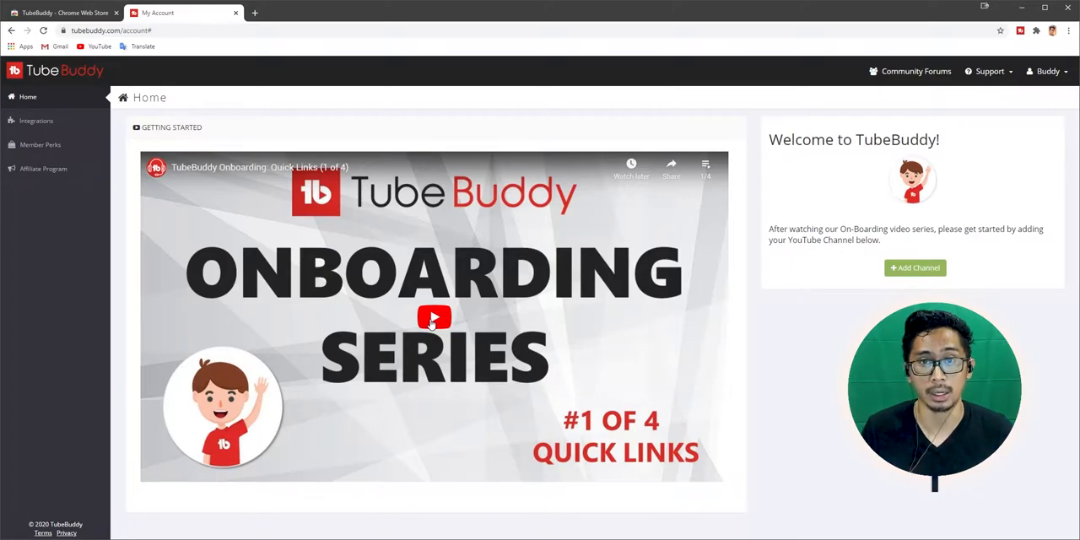
Step: Play the onboarding video series and let it run through its fourth part
left_click(435, 318)
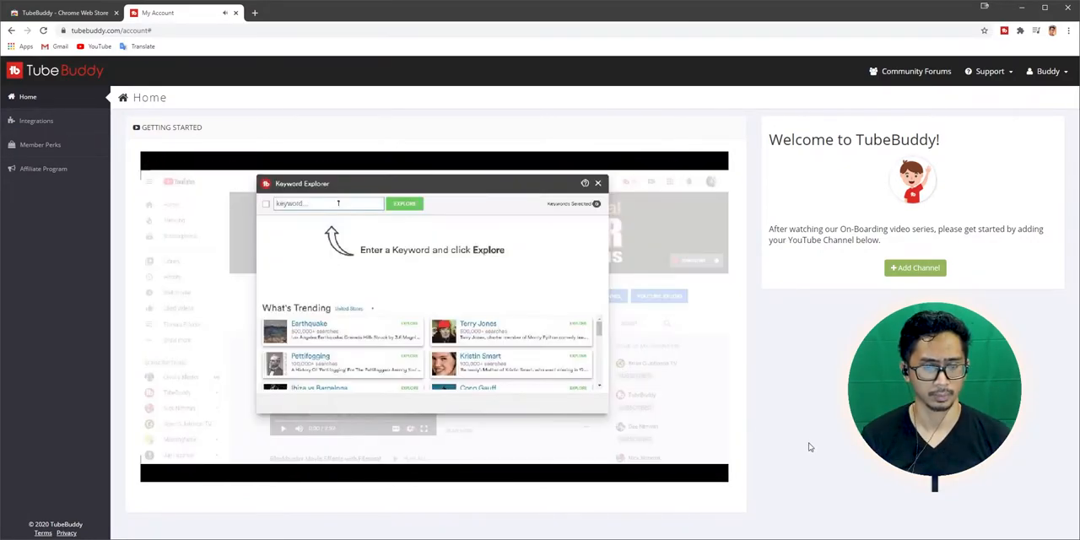
left_click(597, 183)
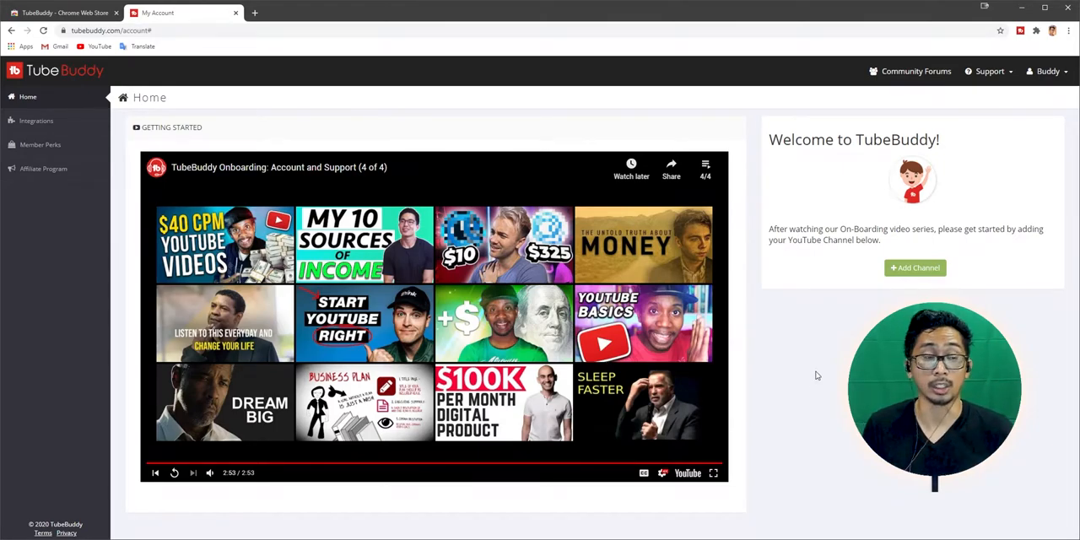
mouse_move(819, 371)
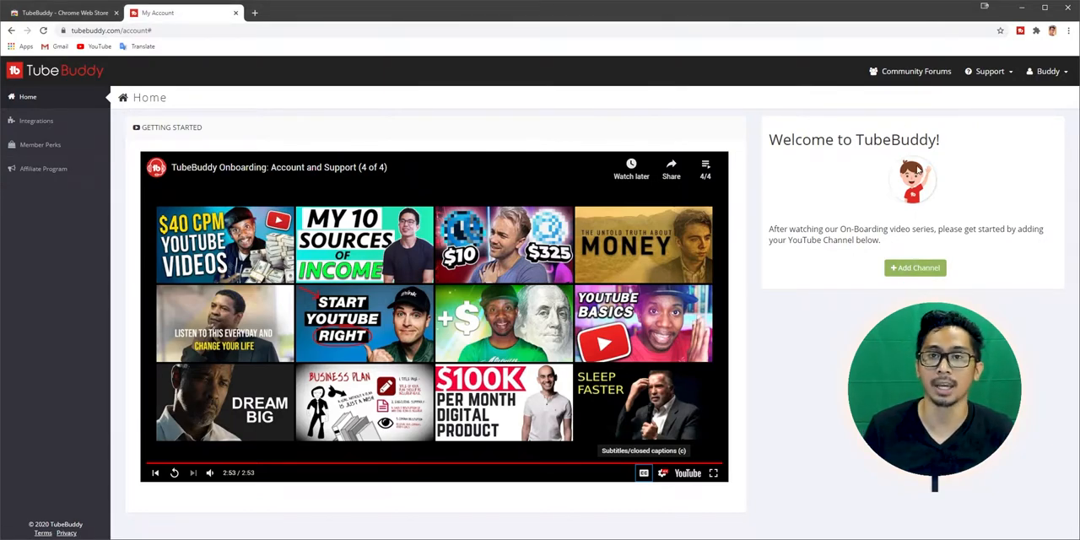
Step: Add the YouTube brand-account channel to TubeBuddy and allow TubeBuddy access on Google's consent screen
left_click(915, 267)
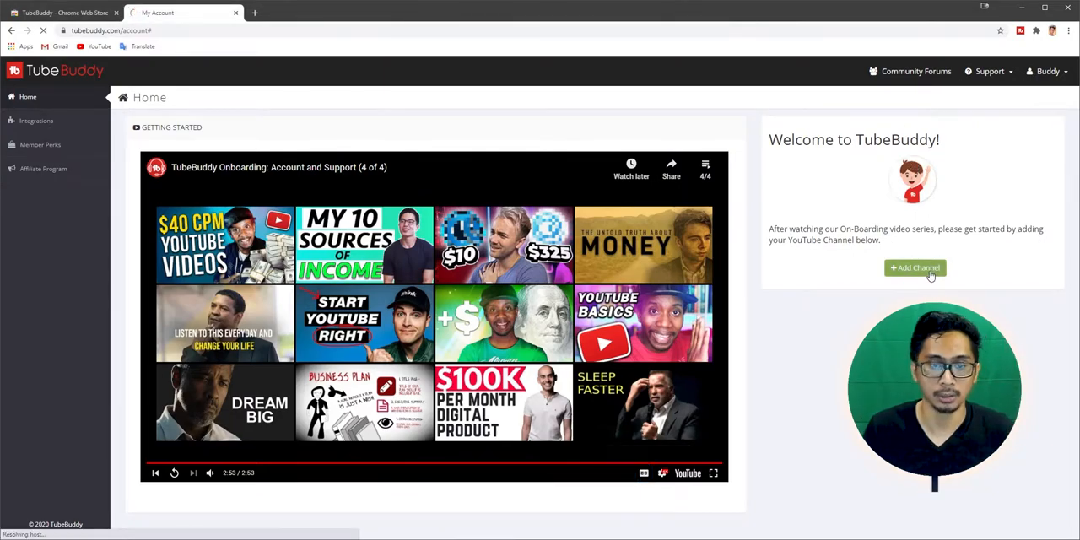
left_click(915, 267)
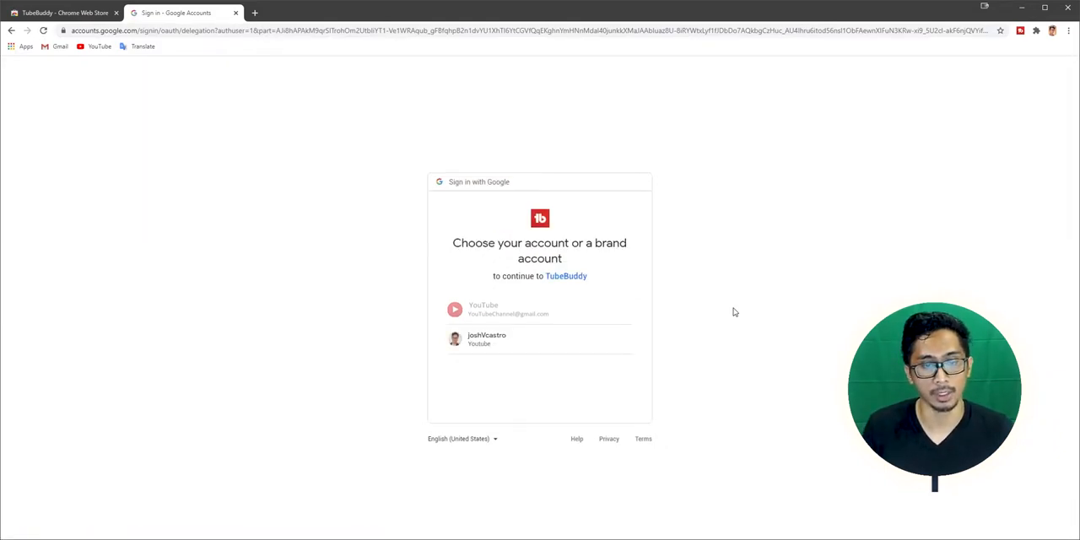
mouse_move(717, 301)
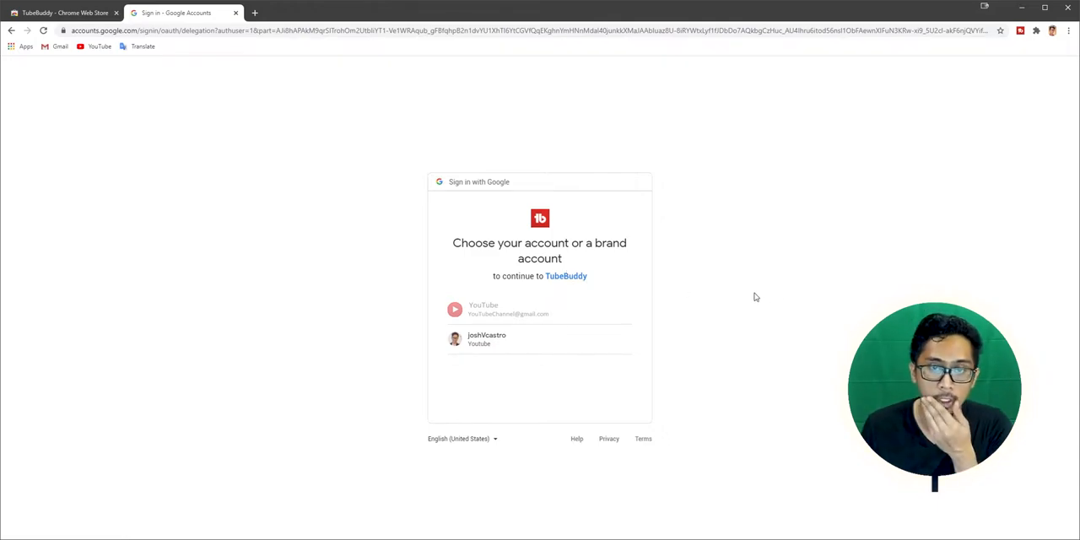
left_click(487, 339)
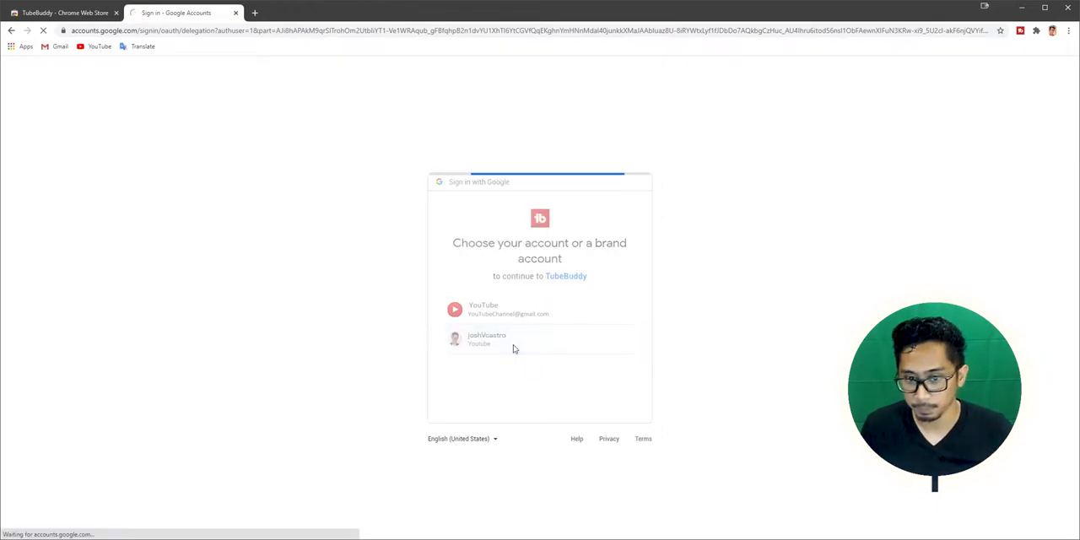
left_click(487, 338)
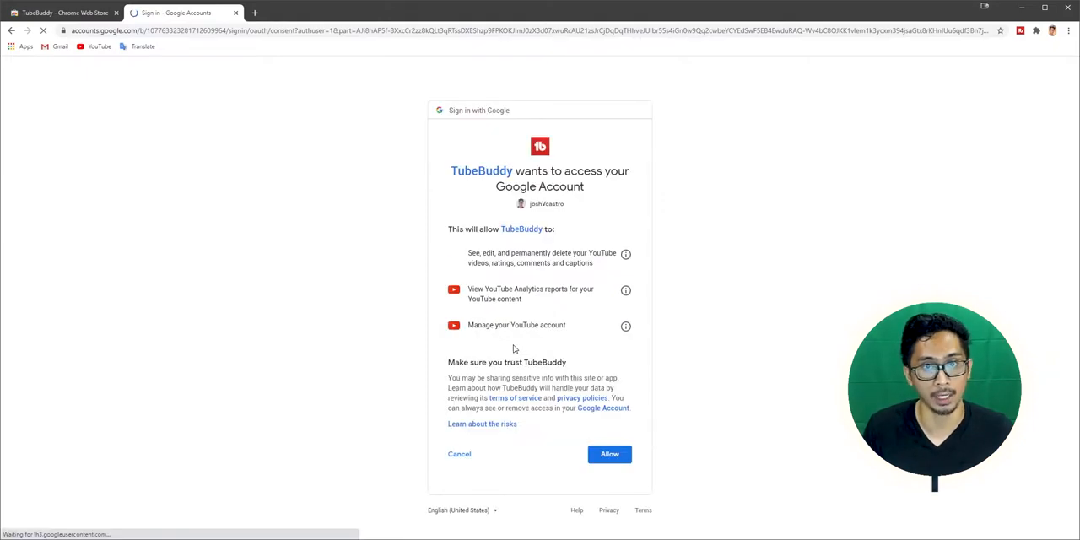
left_click(609, 454)
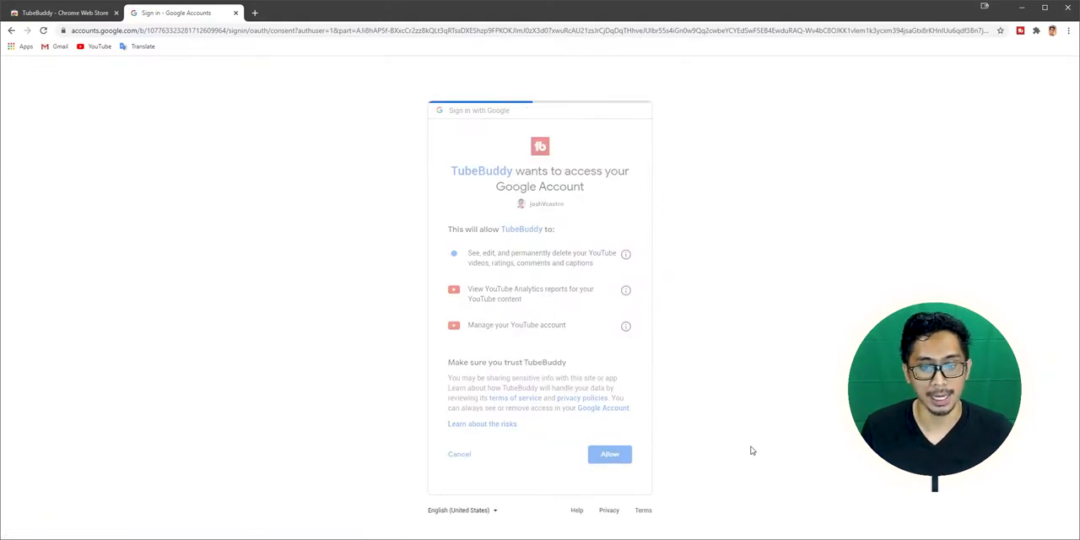
left_click(610, 454)
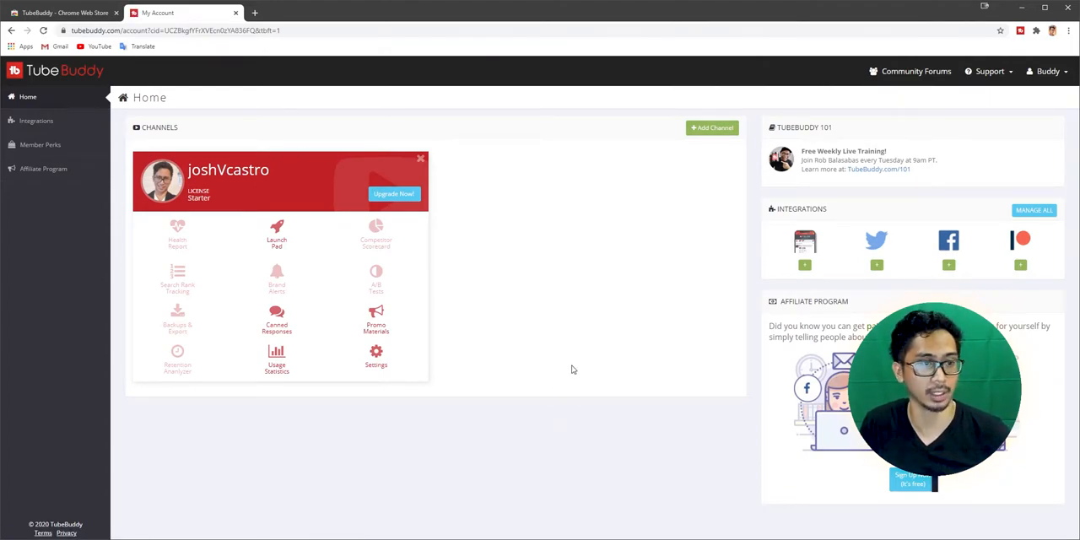
mouse_move(225, 202)
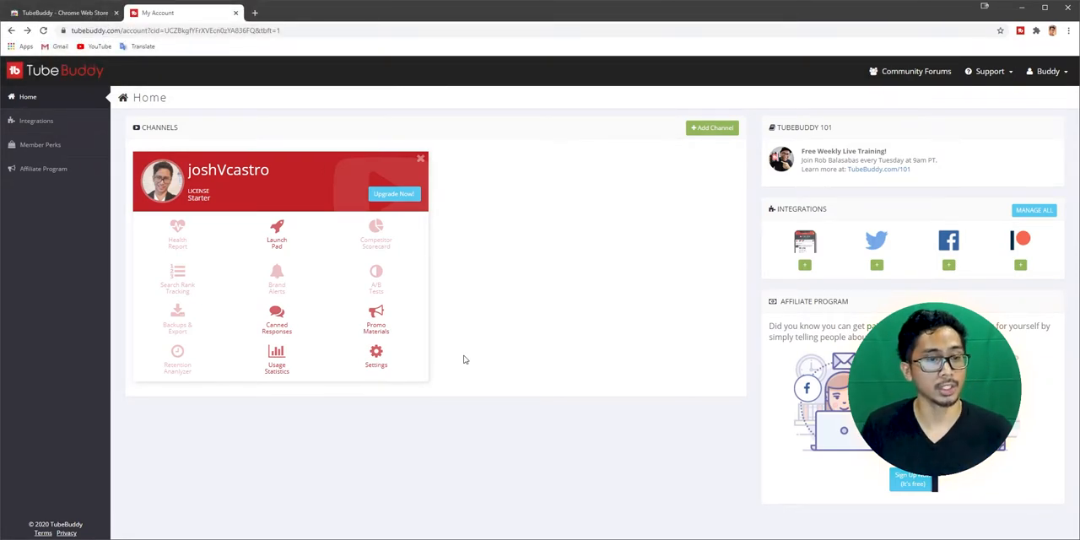
mouse_move(431, 190)
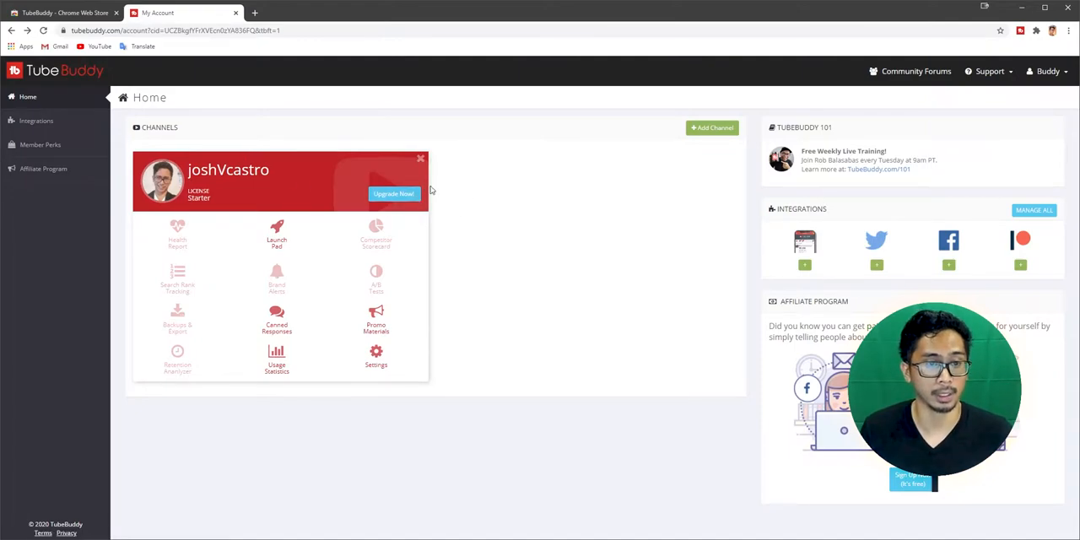
left_click(393, 194)
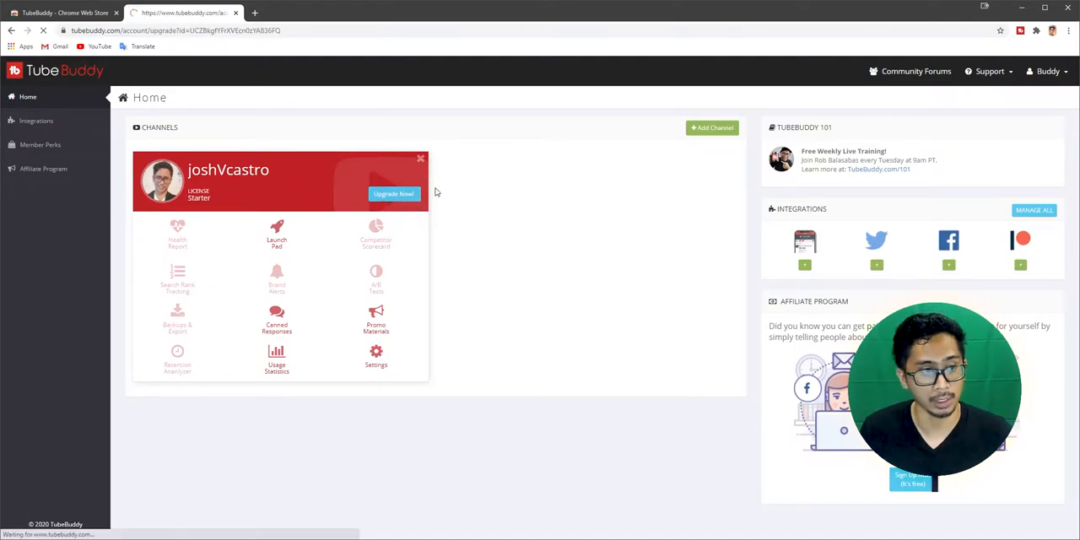
Step: Choose Upgrade Now on the channel card and scroll to the Pro, Star and Legend features table
left_click(393, 194)
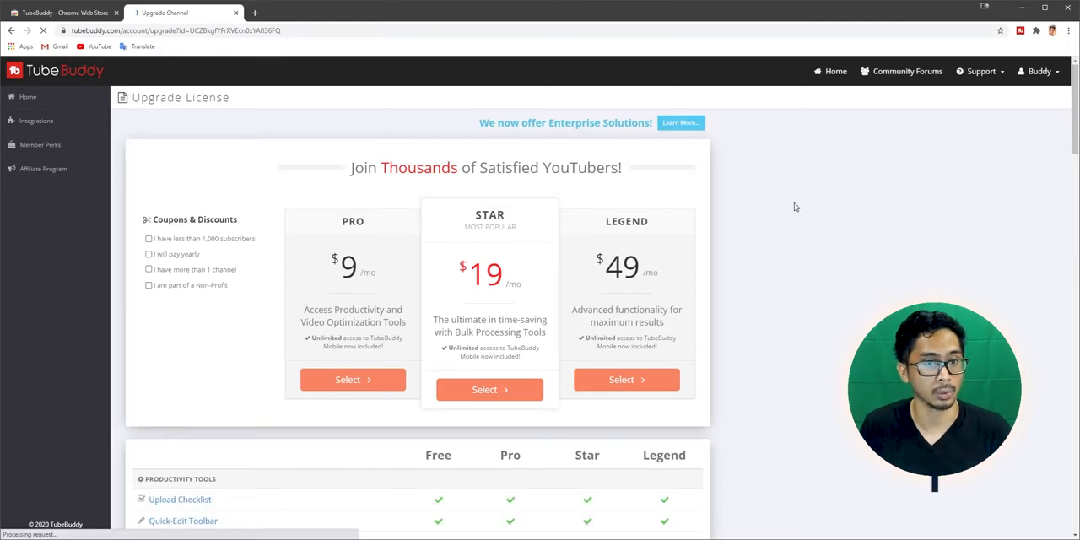
mouse_move(747, 207)
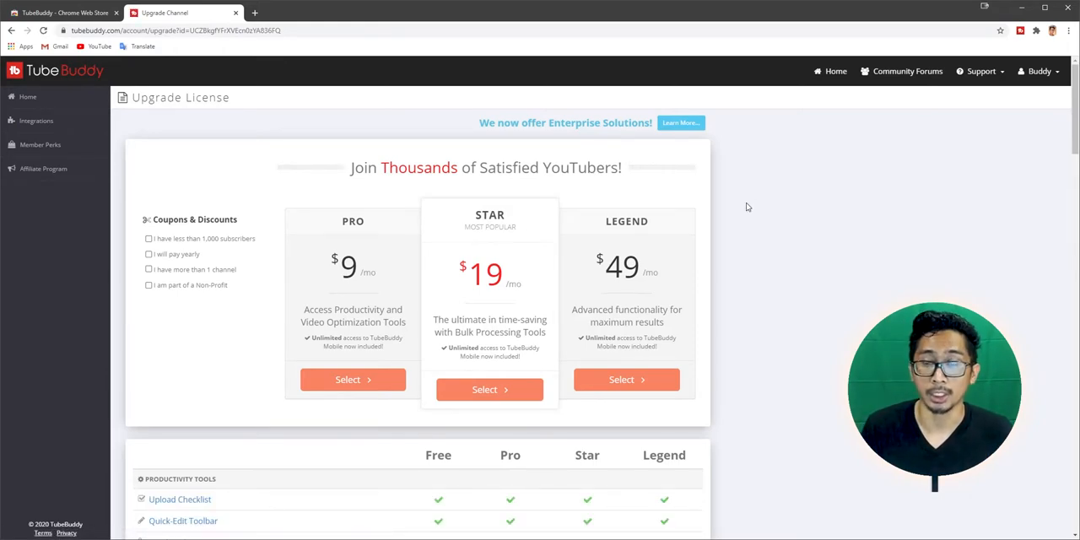
mouse_move(650, 228)
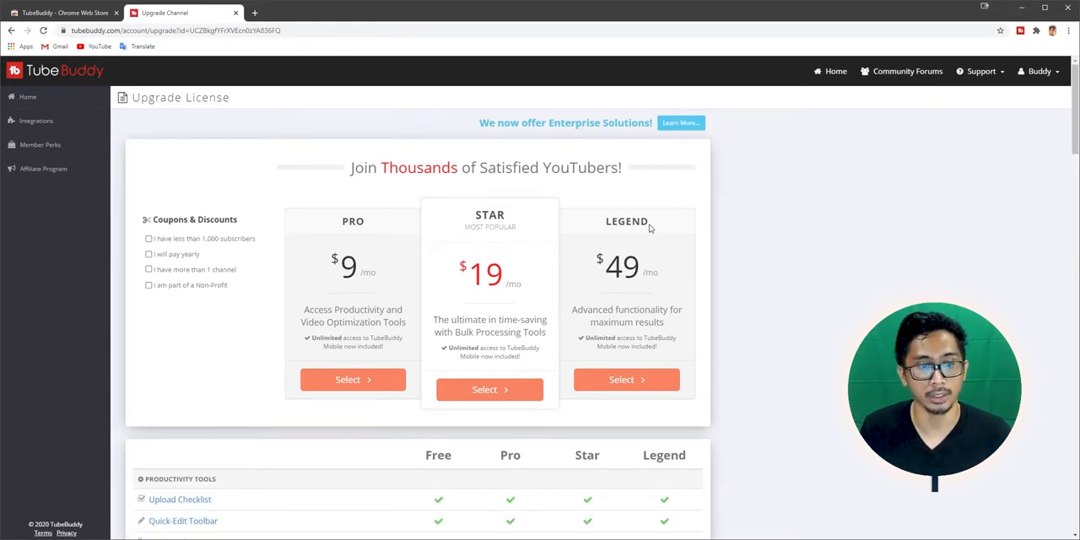
scroll("down", 3)
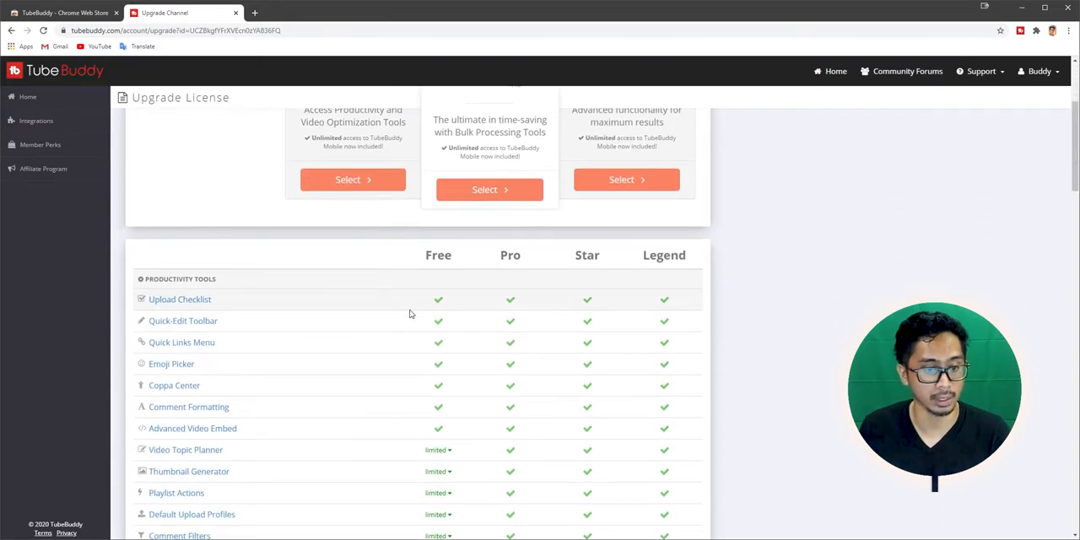
scroll("down", 3)
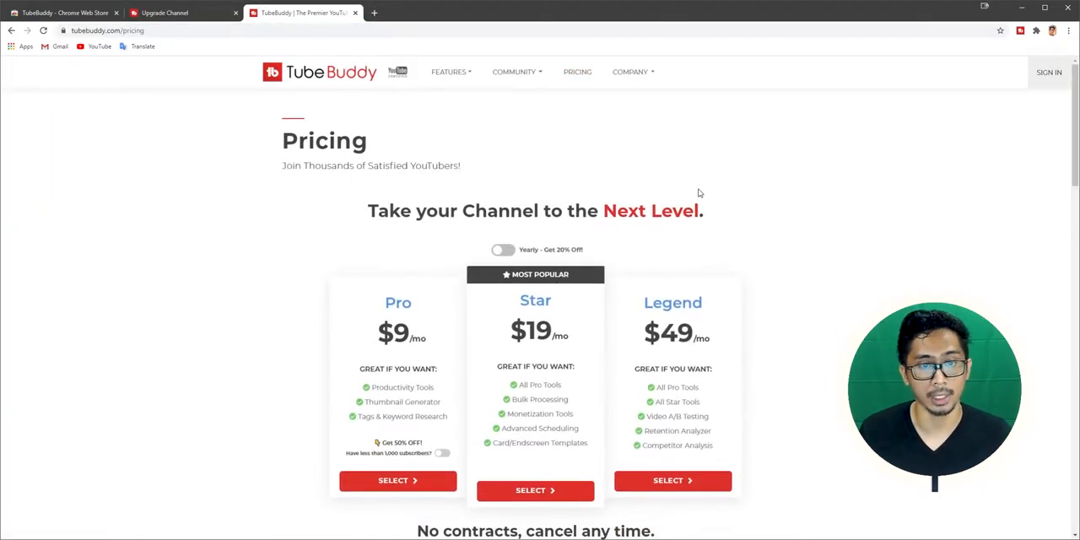
Step: Expand all tool categories in the public pricing comparison of Free, Pro, Star and Legend and review the first ones
scroll("down", 3)
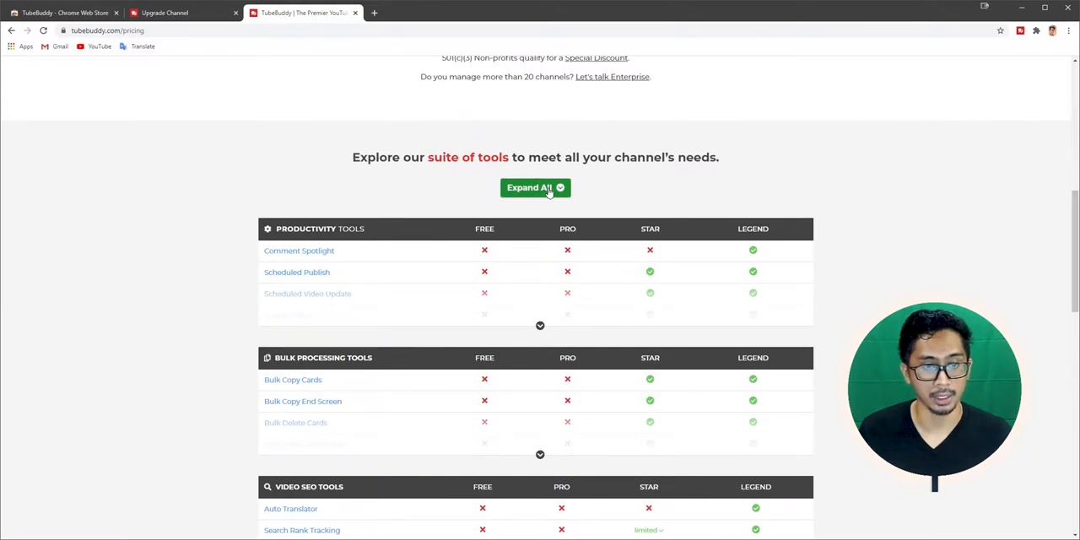
left_click(535, 187)
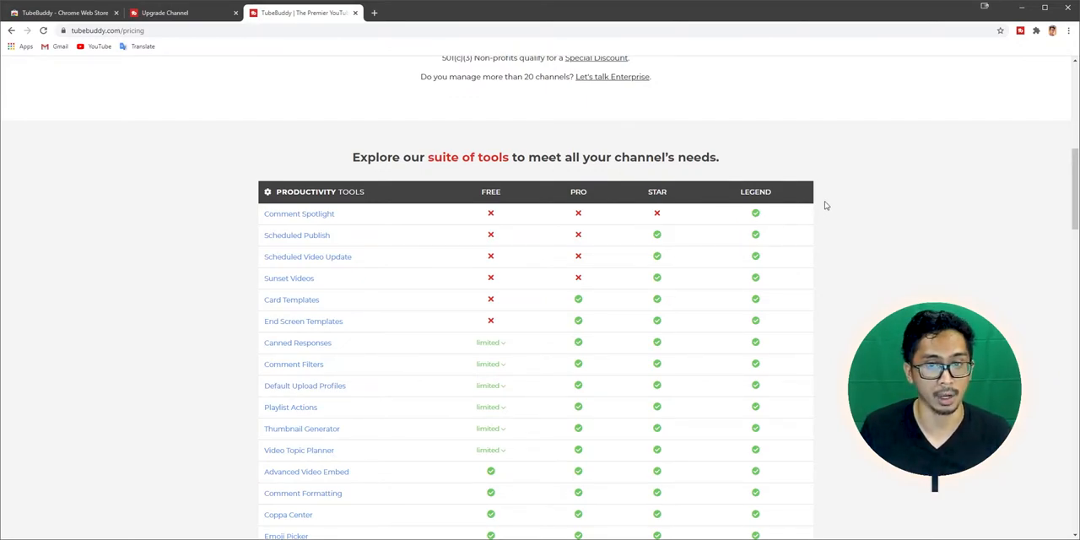
scroll("up", 3)
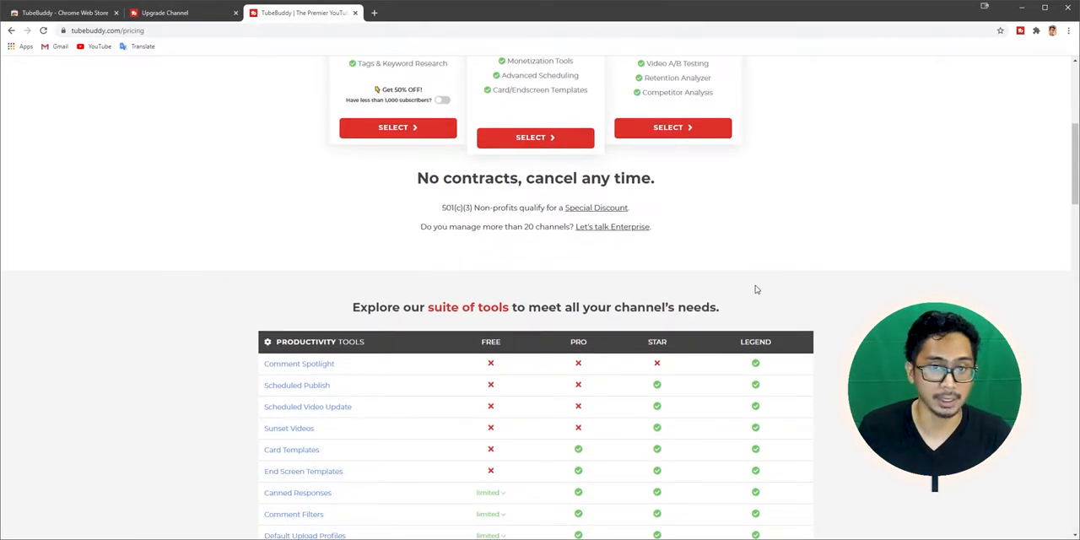
scroll("up", 3)
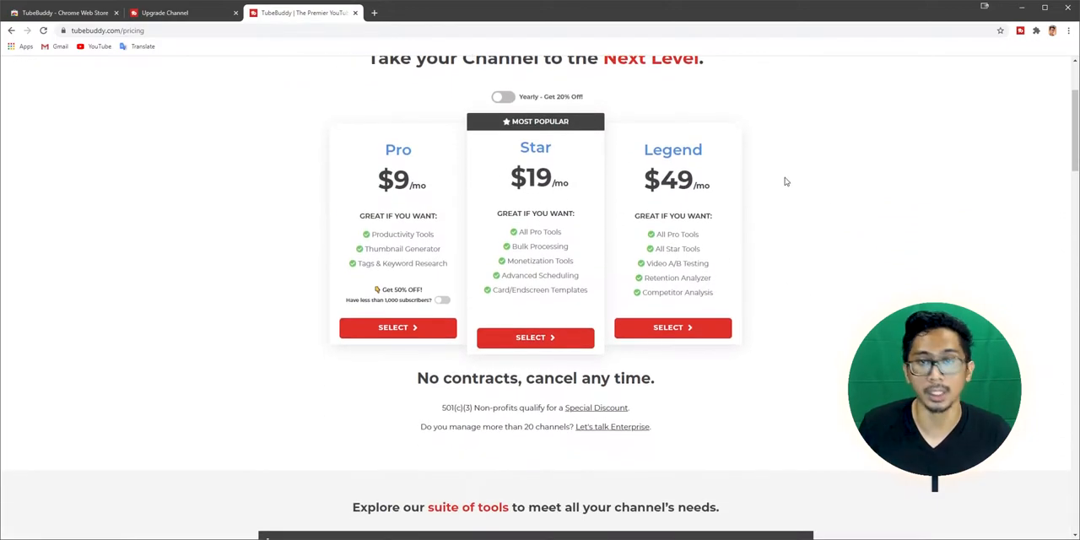
scroll("down", 3)
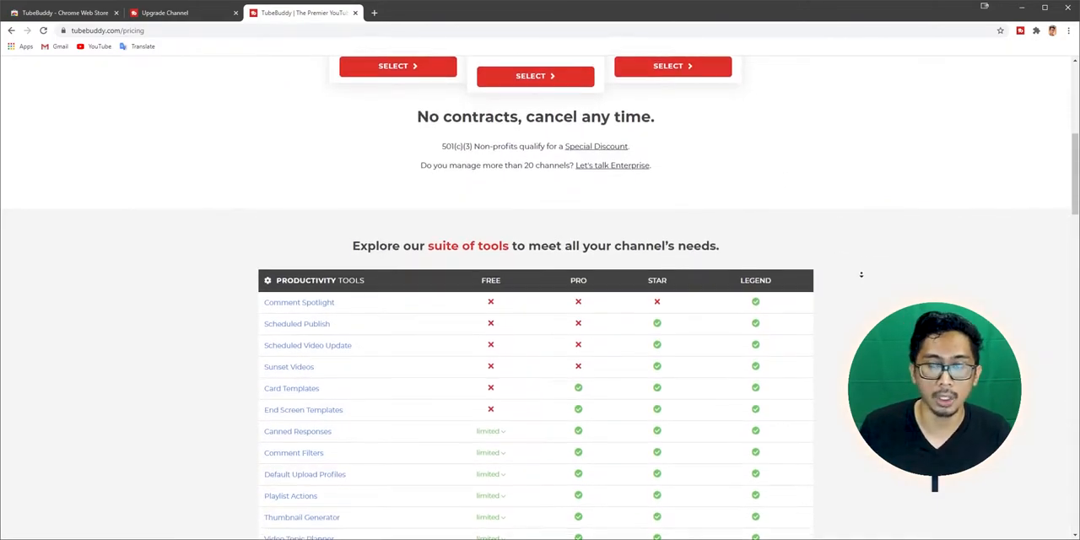
scroll("down", 3)
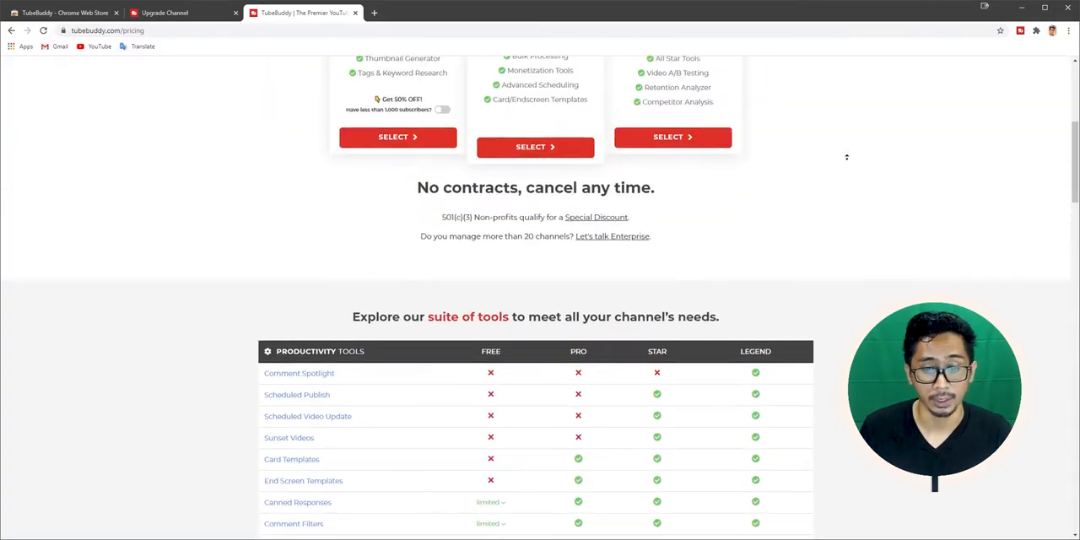
scroll("down", 3)
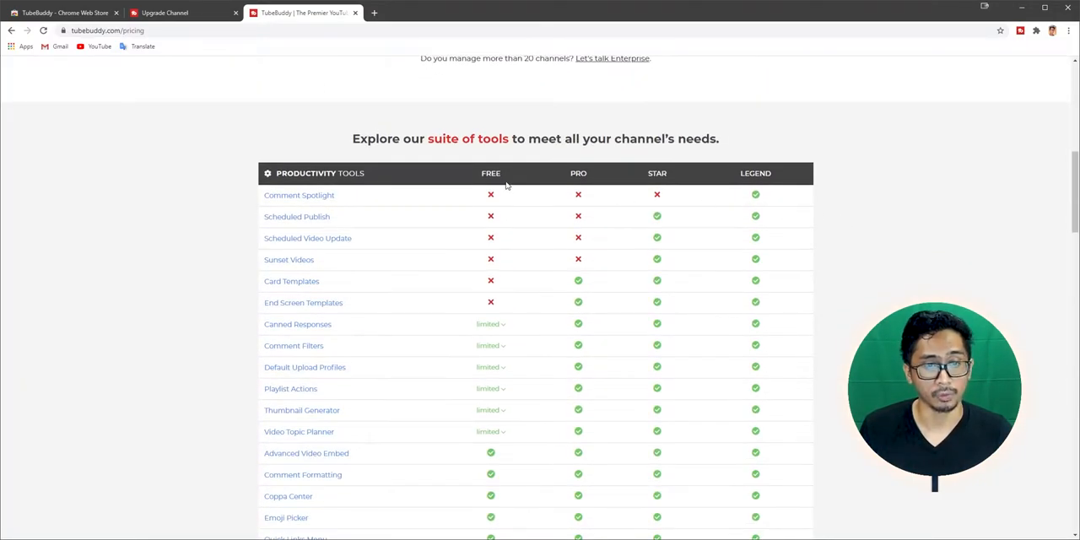
mouse_move(536, 330)
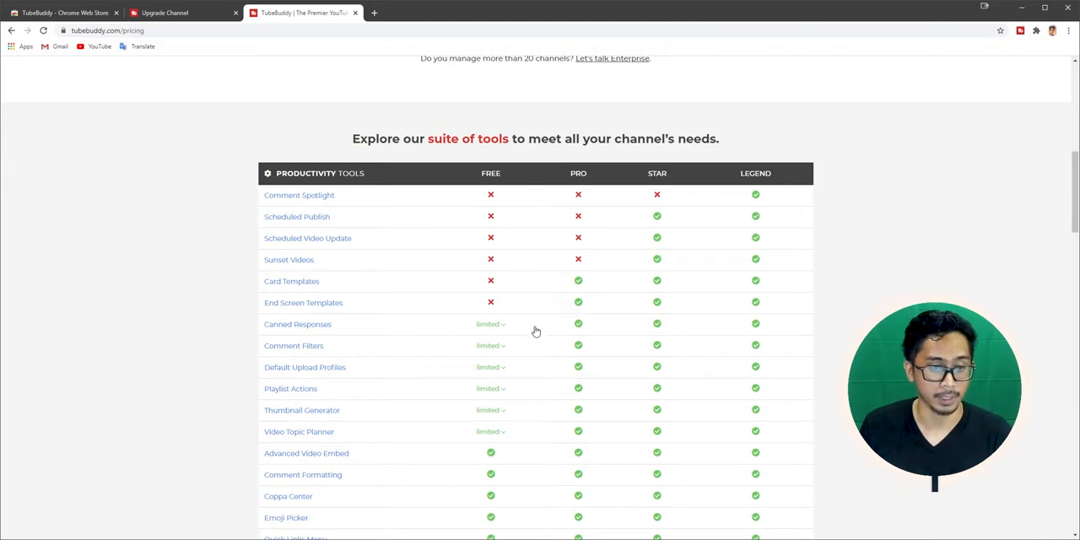
mouse_move(718, 273)
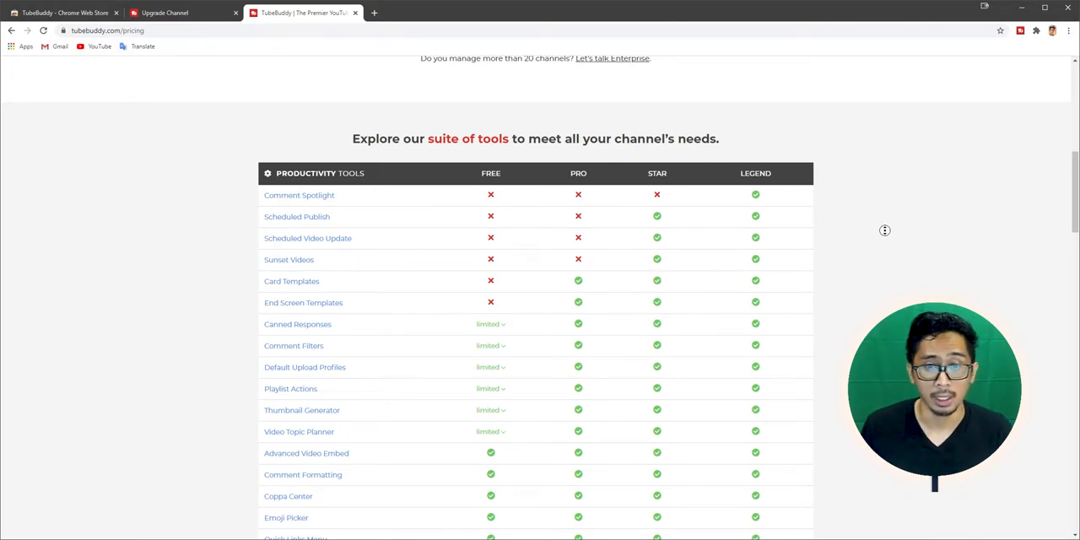
Step: Browse the remaining tool categories, then return to the Upgrade License page
scroll("down", 3)
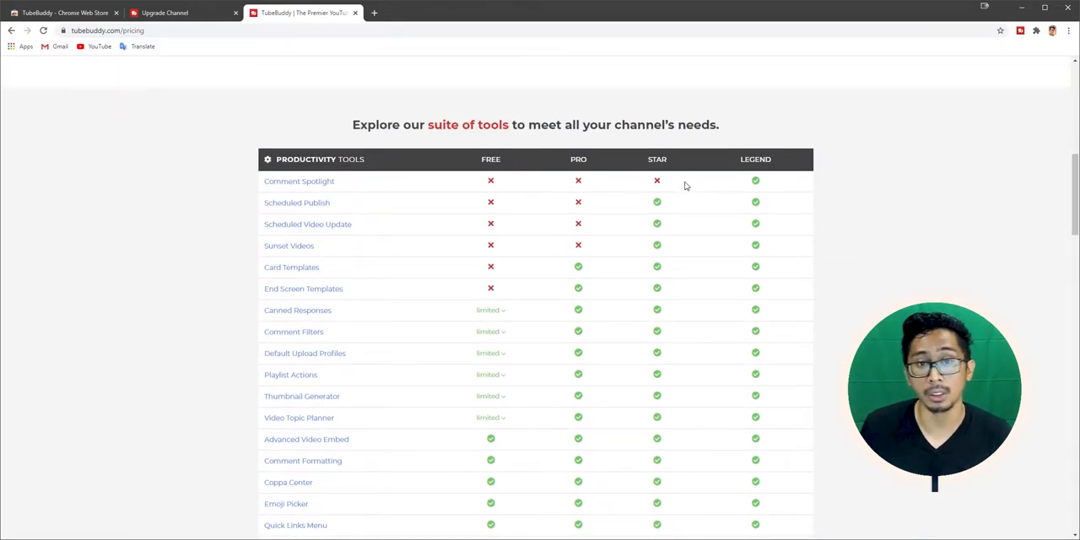
mouse_move(703, 193)
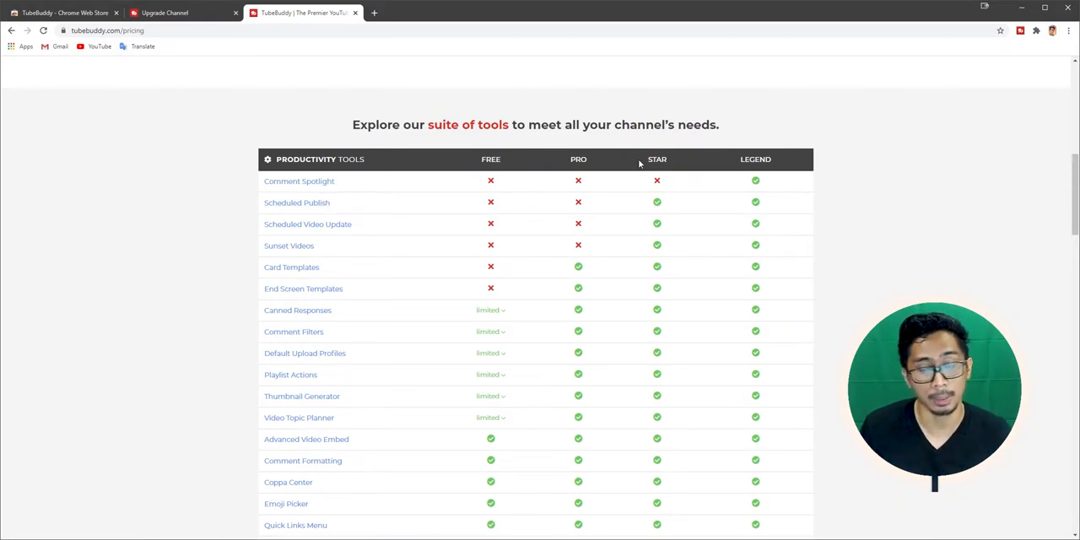
scroll("down", 3)
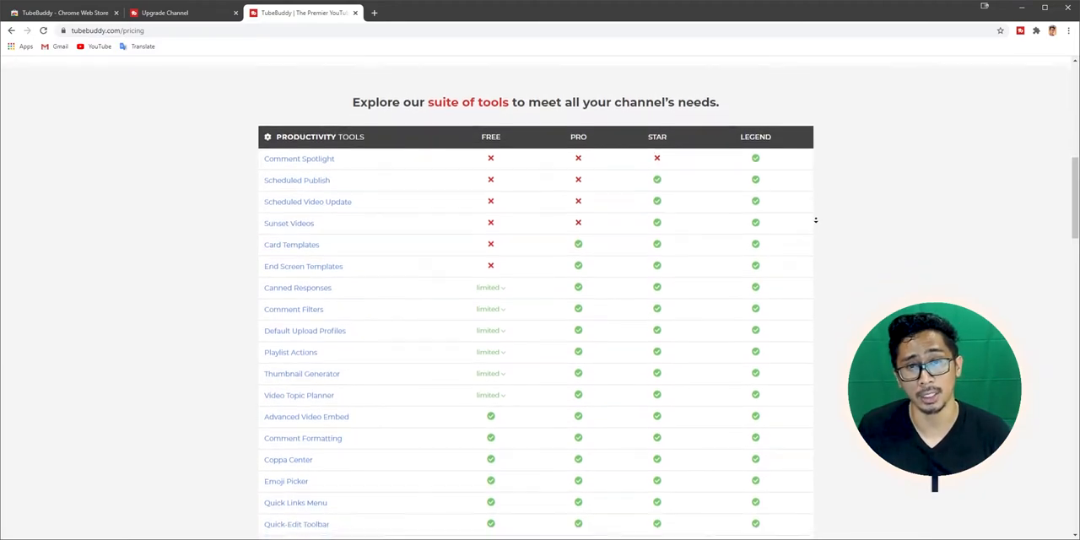
scroll("down", 3)
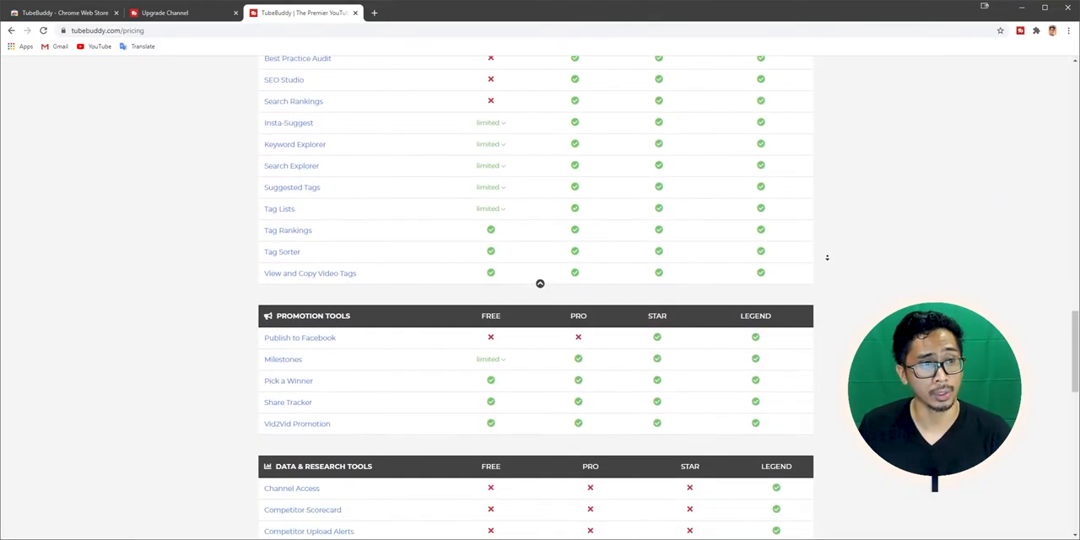
scroll("down", 3)
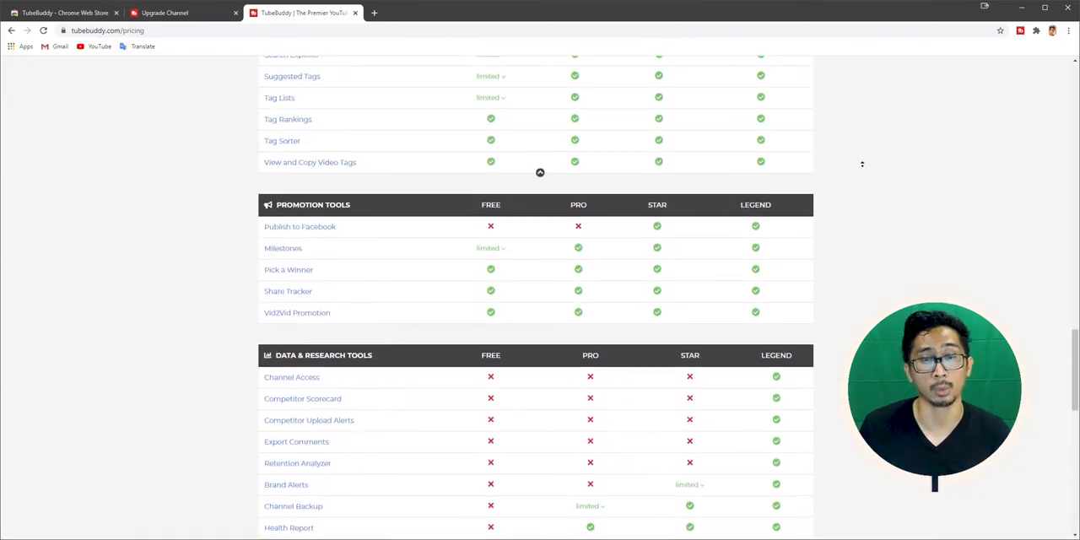
scroll("down", 3)
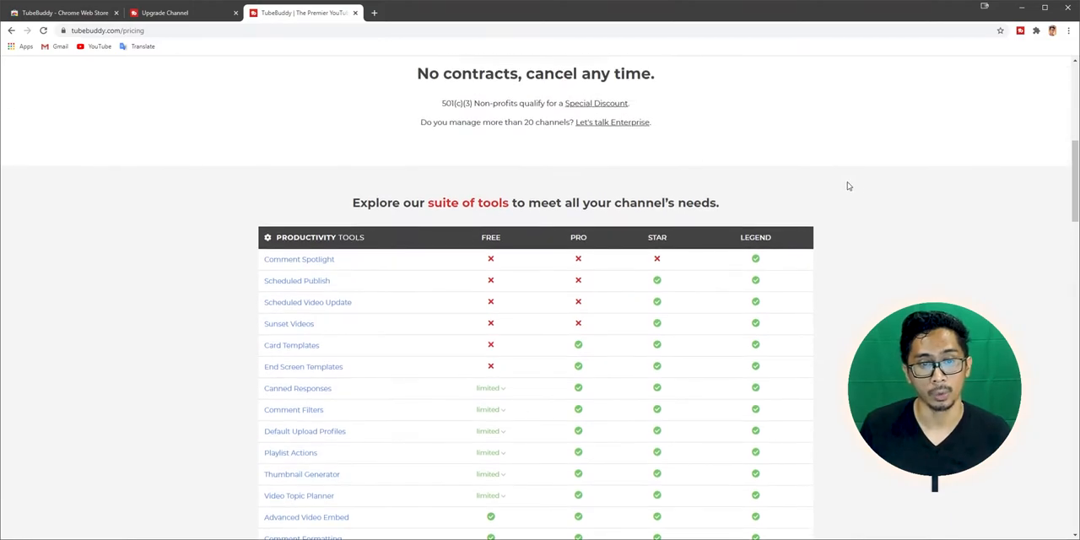
left_click(164, 13)
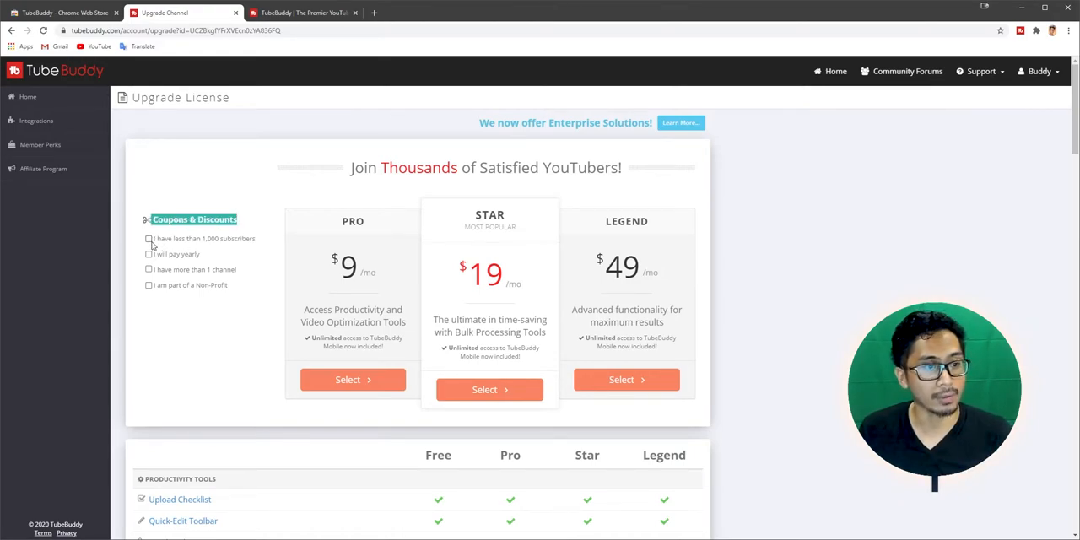
Step: Try the under-1,000-subscribers and pay-yearly discounts in different combinations to compare prices
left_click(148, 239)
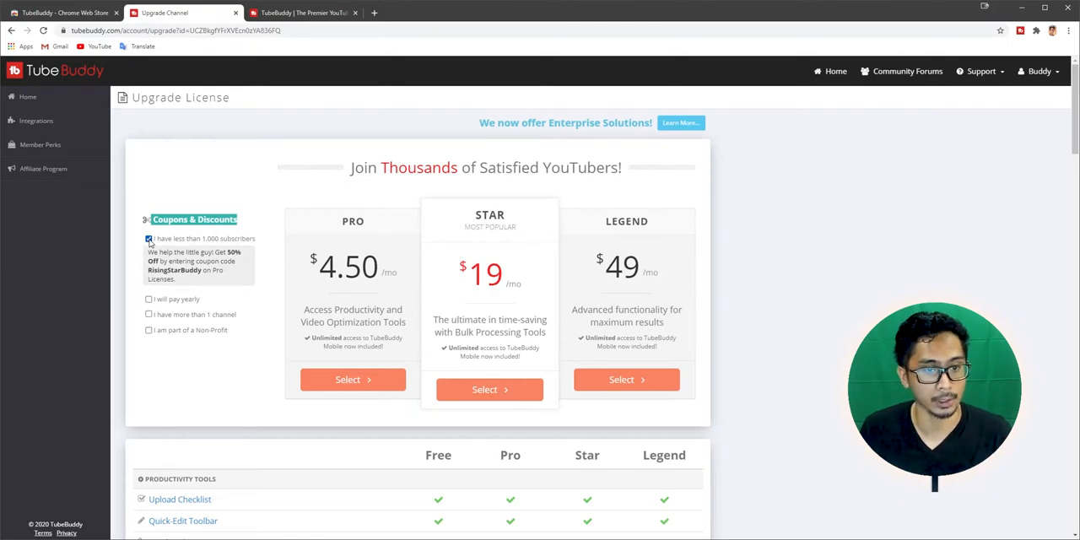
left_click(149, 238)
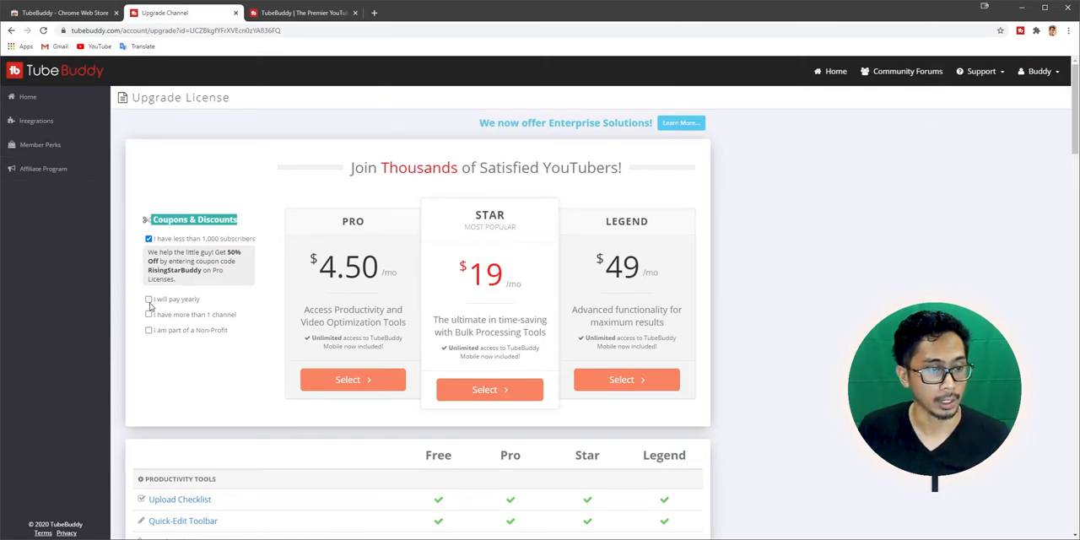
left_click(148, 299)
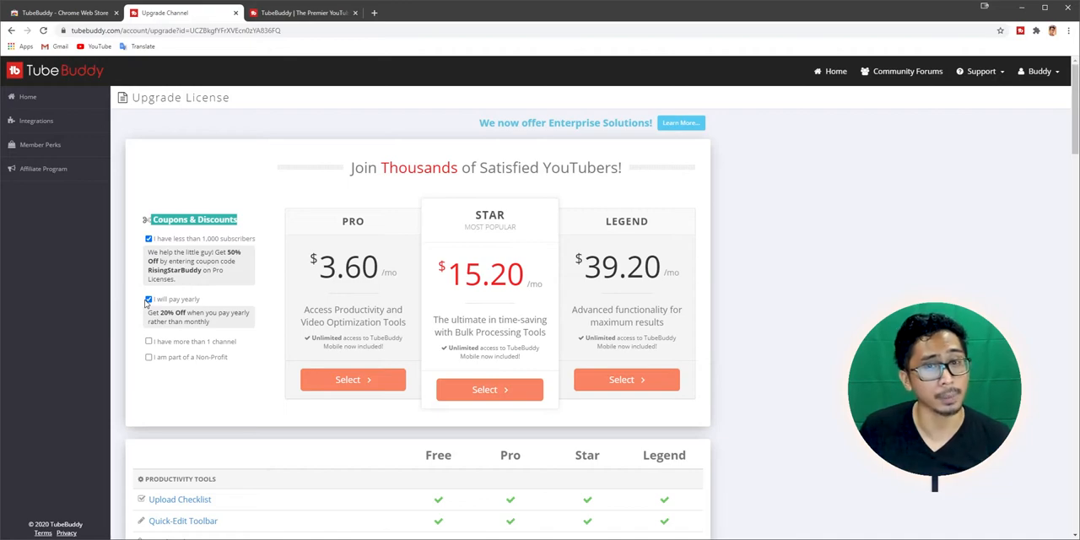
left_click(148, 239)
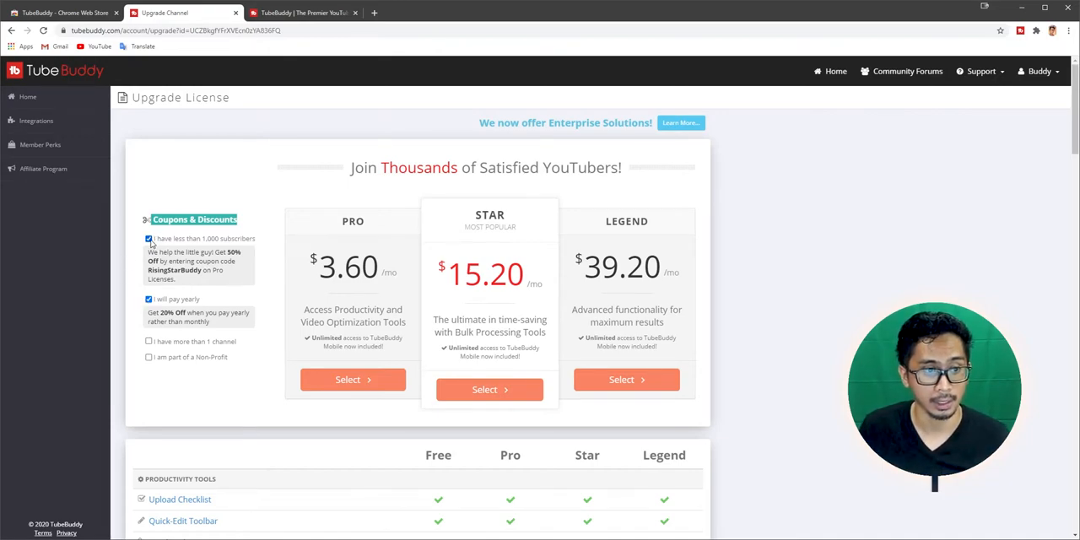
left_click(150, 239)
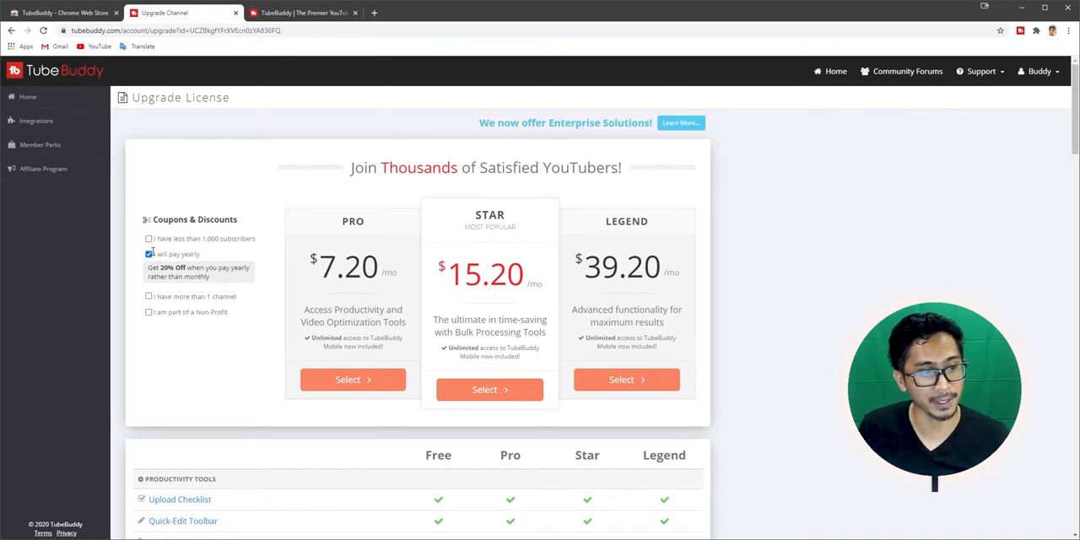
left_click(149, 239)
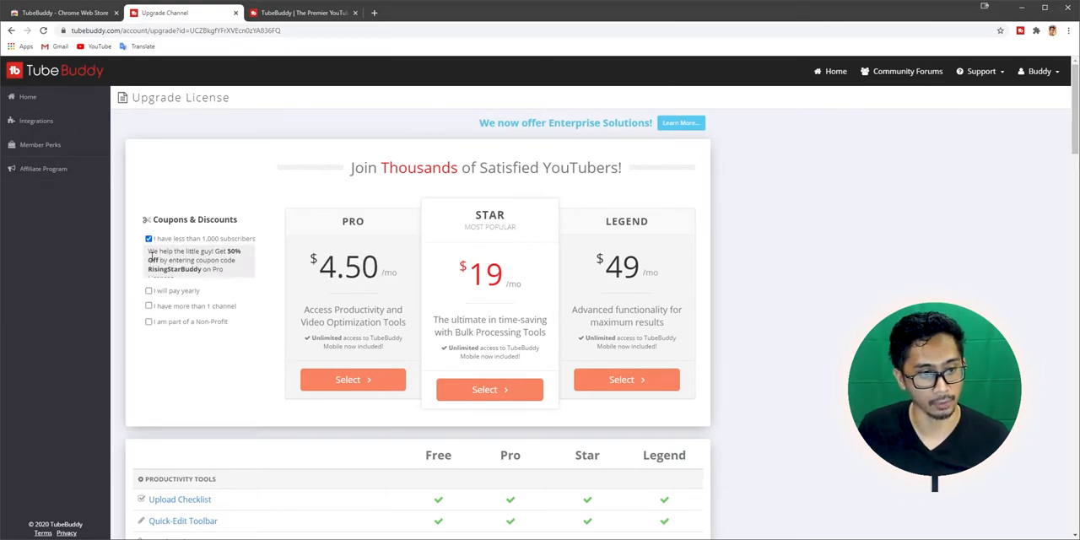
left_click(149, 299)
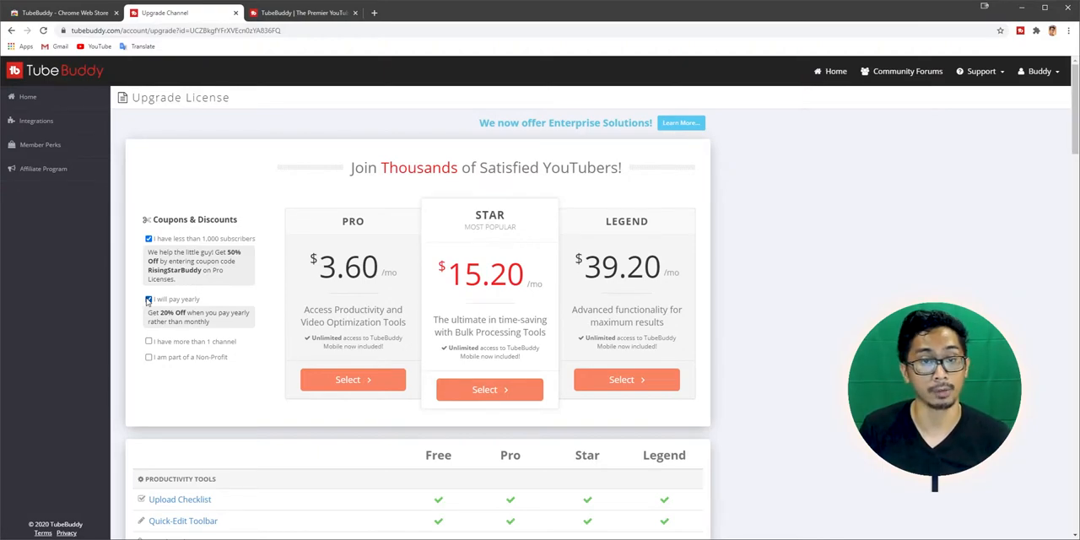
left_click(149, 300)
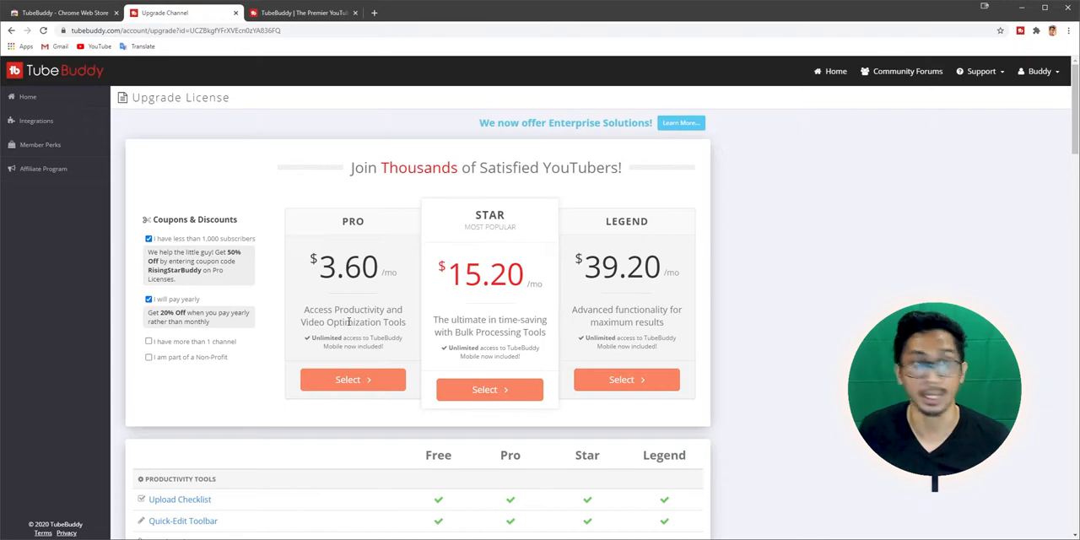
Step: Test the more-than-one-channel option, then leave only the under-1,000-subscribers discount, Pro at $4.50/mo
left_click(149, 342)
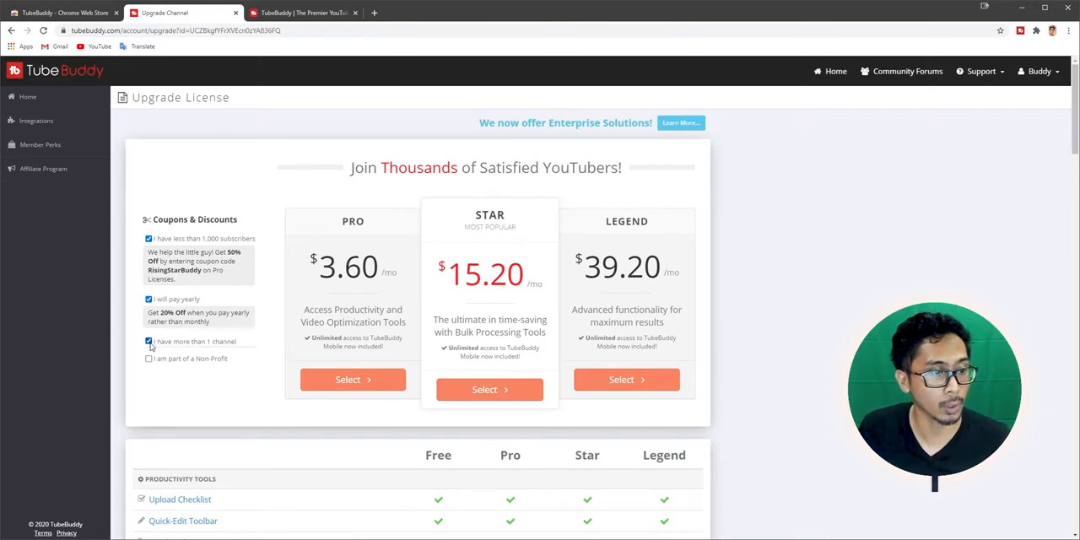
left_click(149, 341)
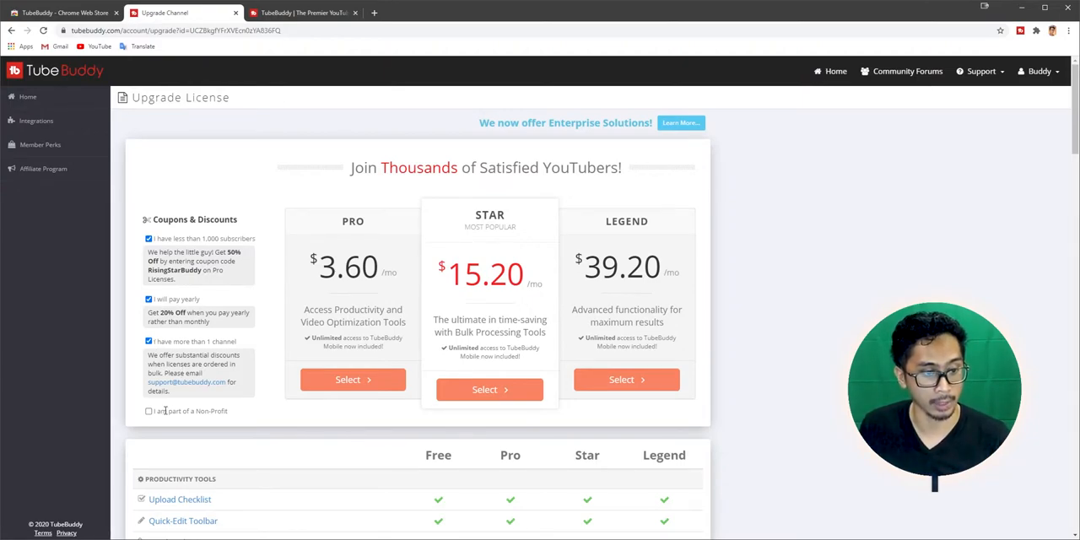
left_click(148, 411)
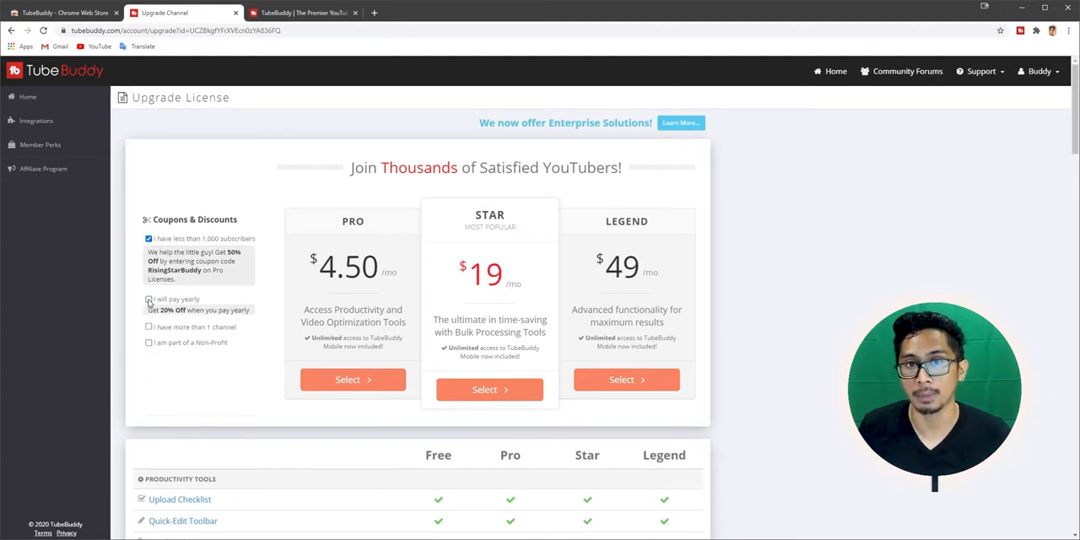
left_click(150, 299)
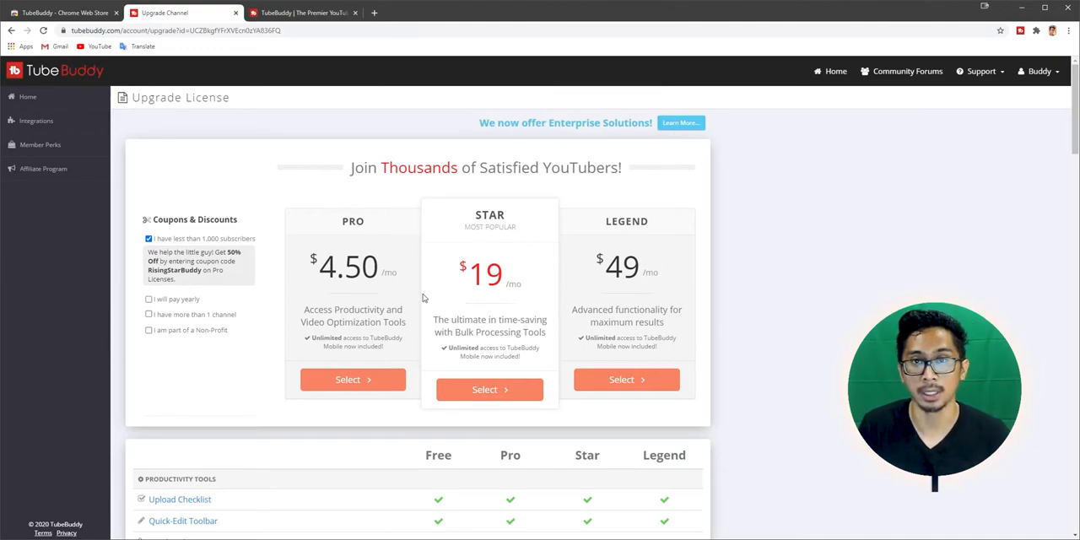
Step: Select the Pro license to reach its order form with the RisingStarBuddy coupon, briefly checking the YouTube channel
left_click(353, 380)
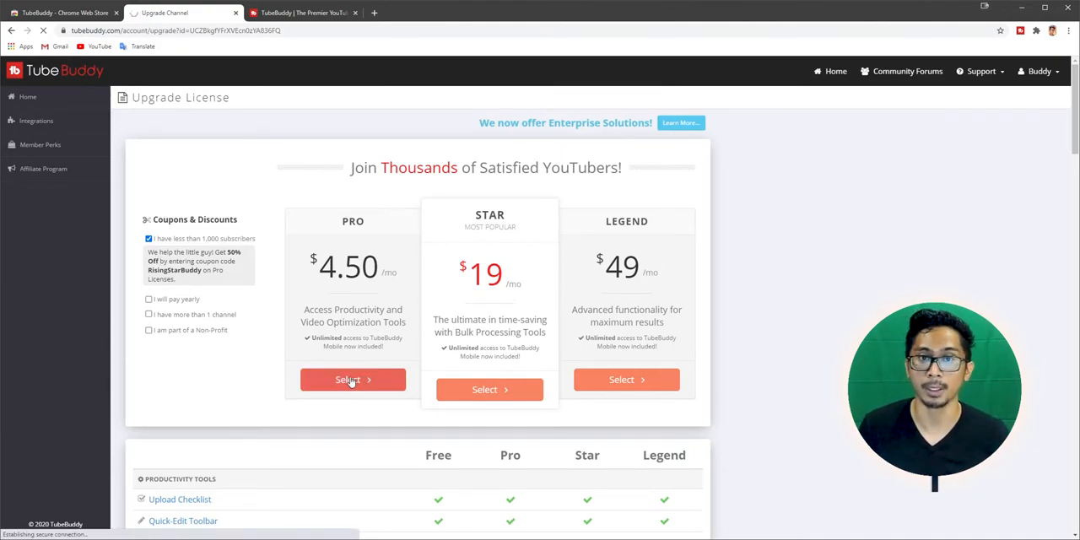
left_click(353, 380)
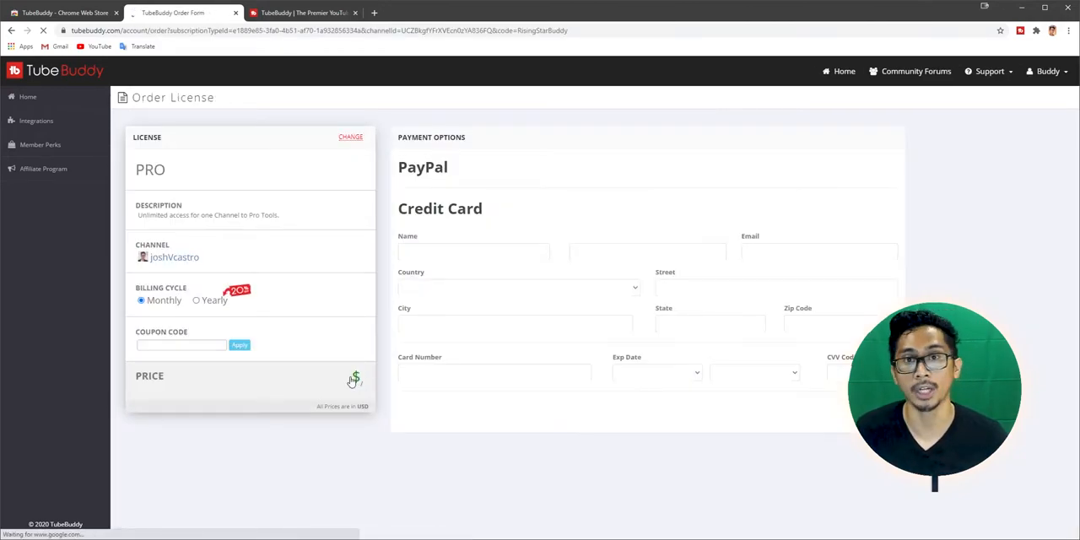
left_click(240, 345)
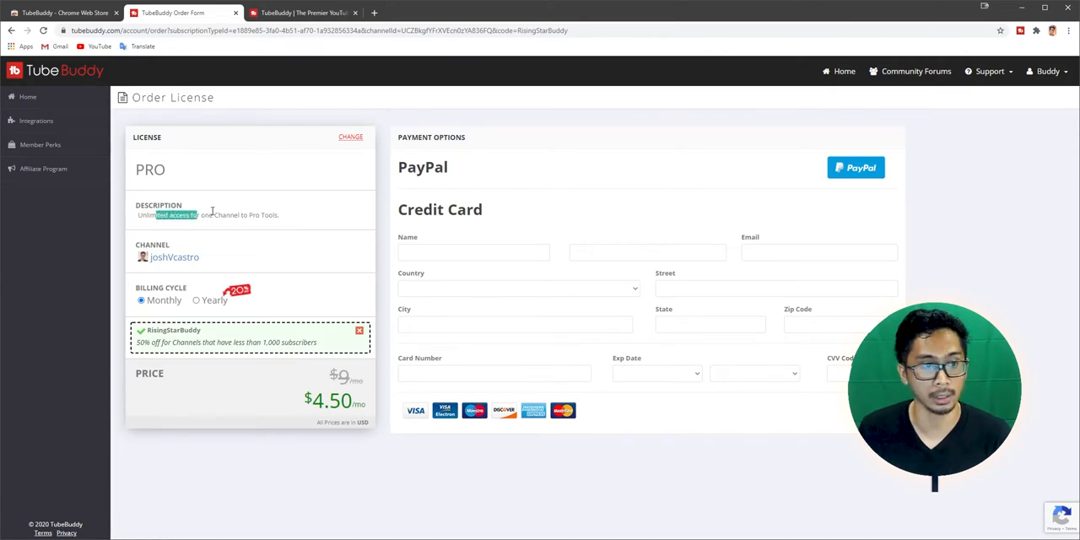
double_click(175, 256)
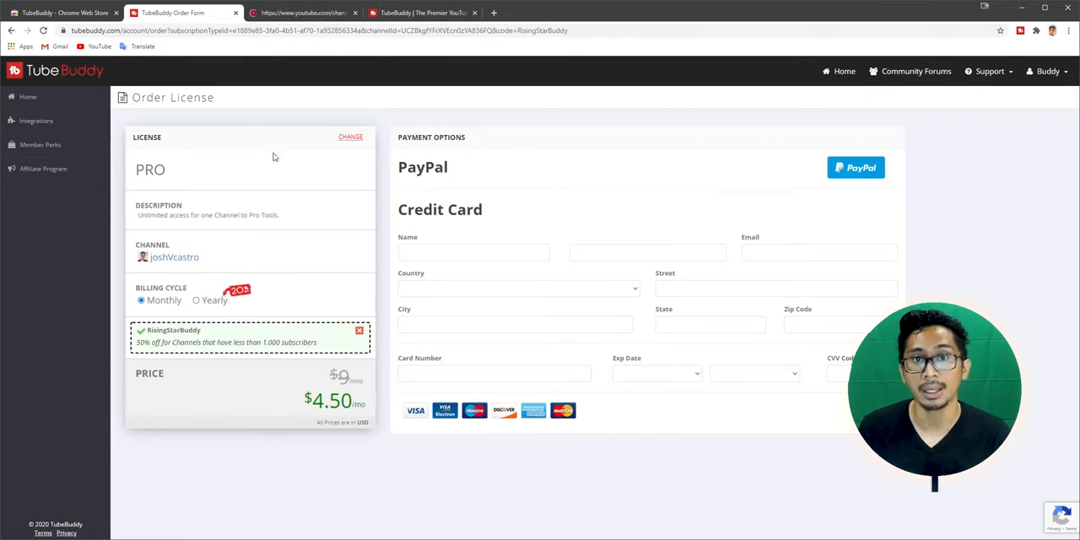
left_click(304, 13)
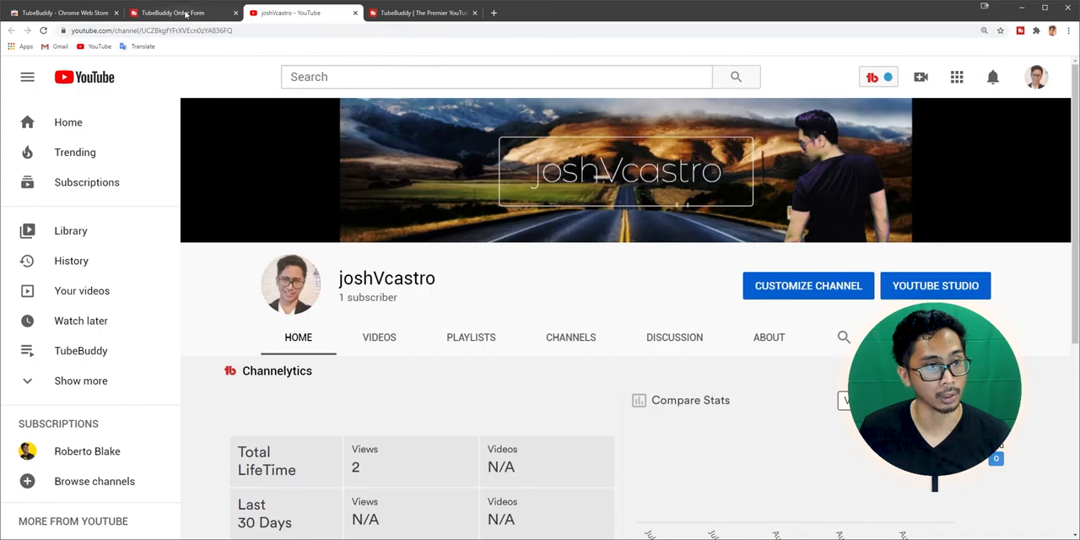
left_click(168, 13)
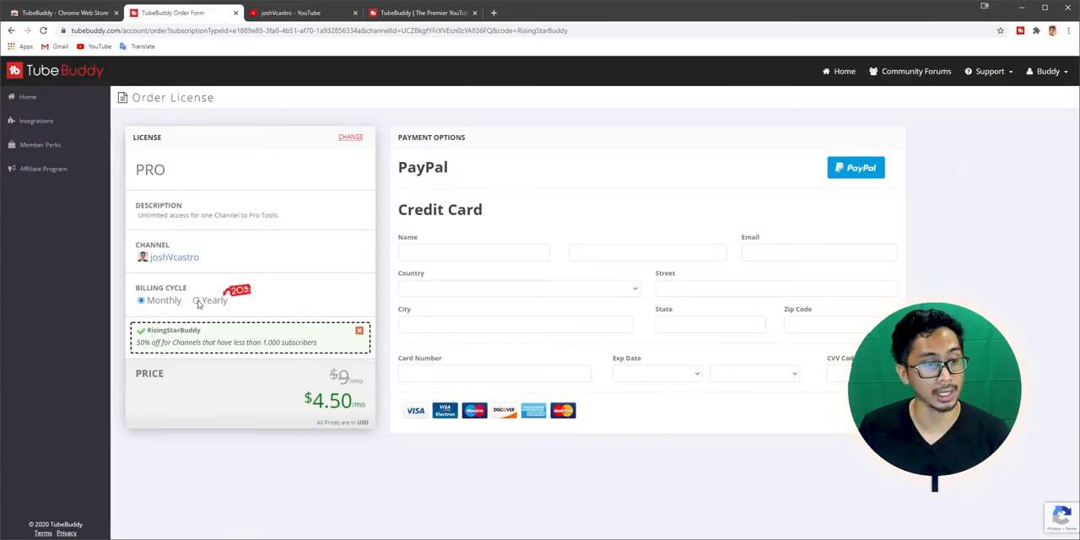
Step: Check yearly billing at $43.20, then set the billing cycle back to monthly at $4.50
left_click(197, 301)
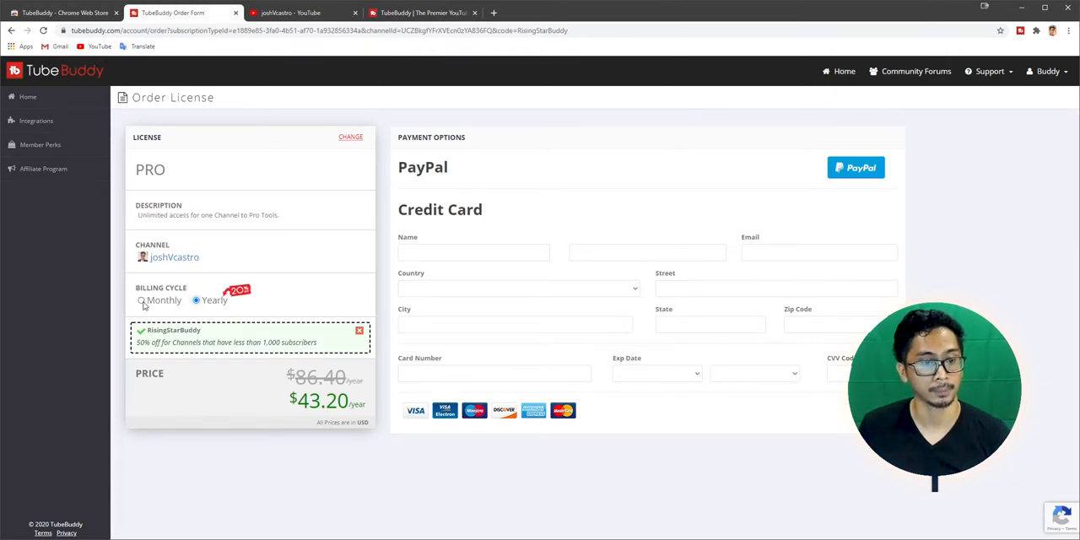
left_click(141, 300)
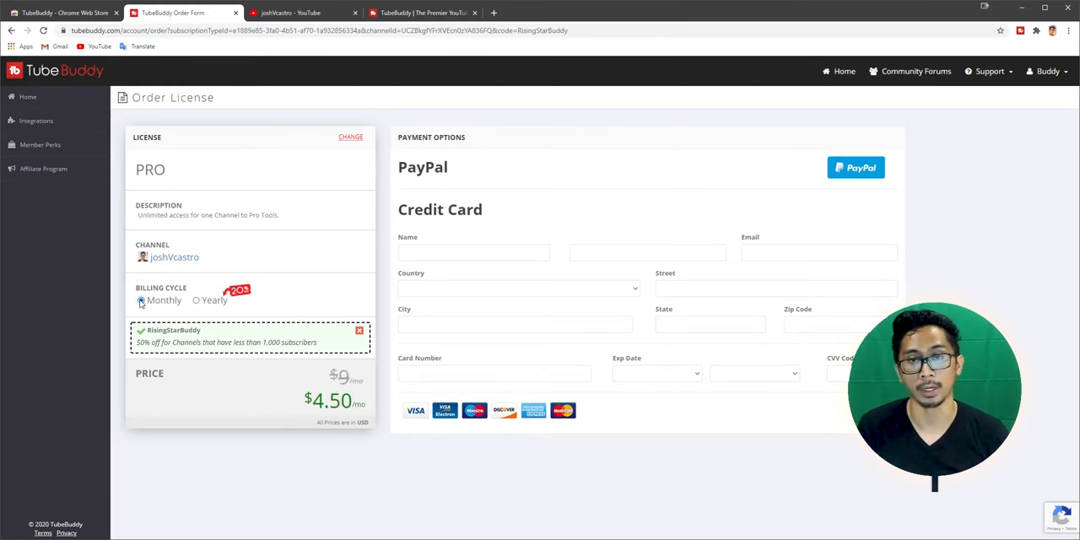
left_click(140, 300)
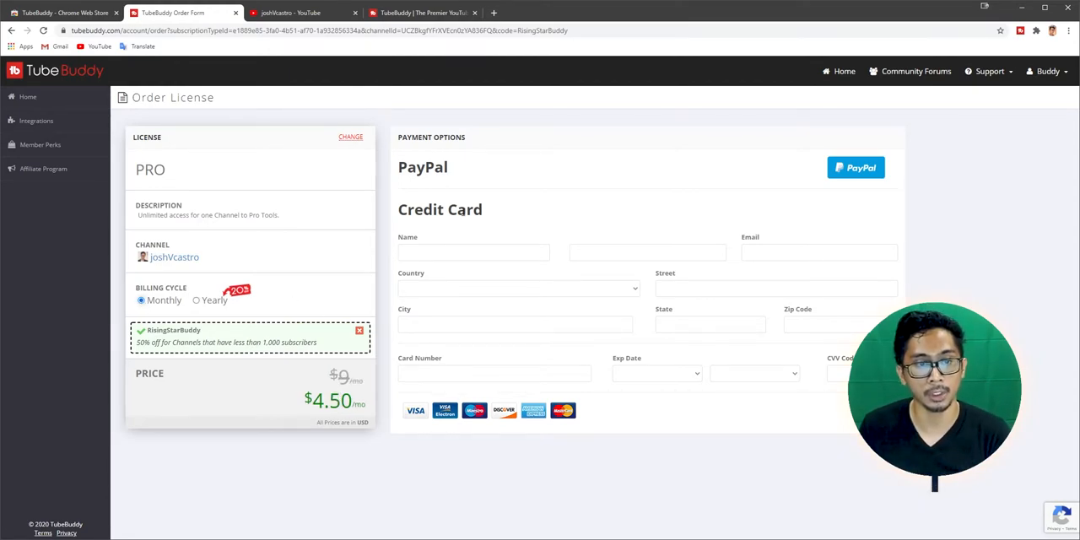
mouse_move(666, 215)
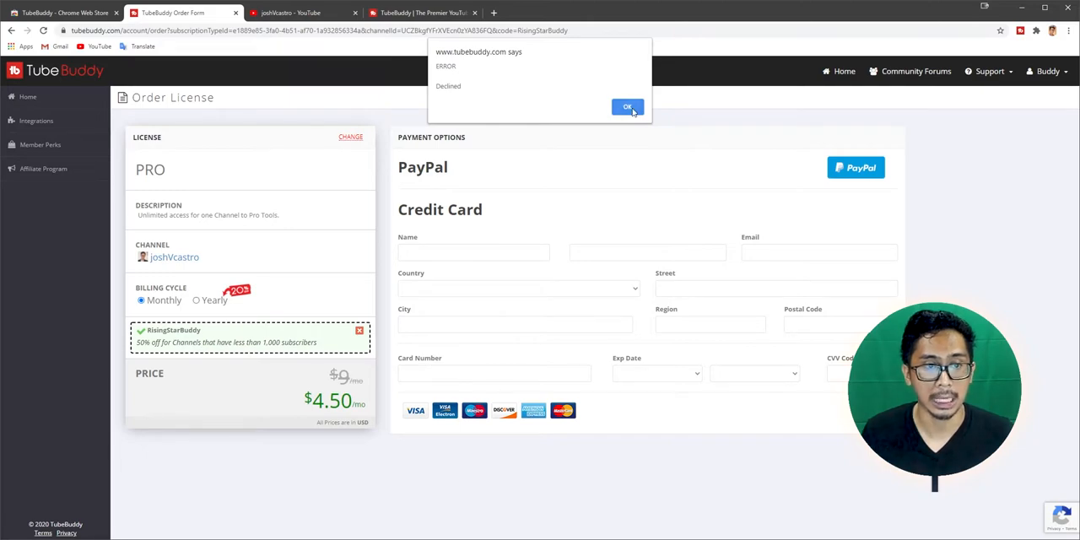
Step: Dismiss both 'Declined' payment error alerts to reach the Channel Reviews offer
left_click(627, 107)
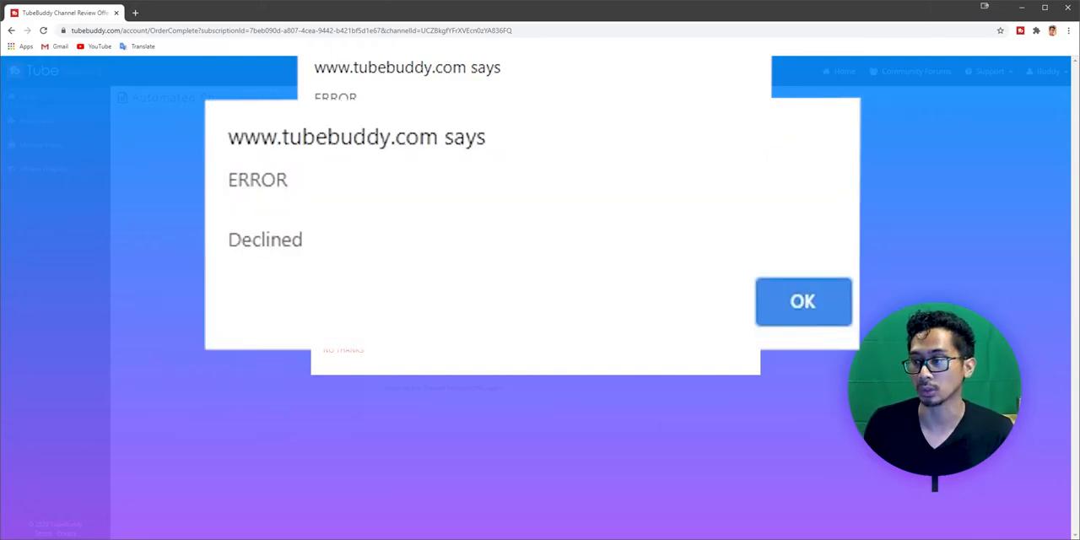
left_click(803, 301)
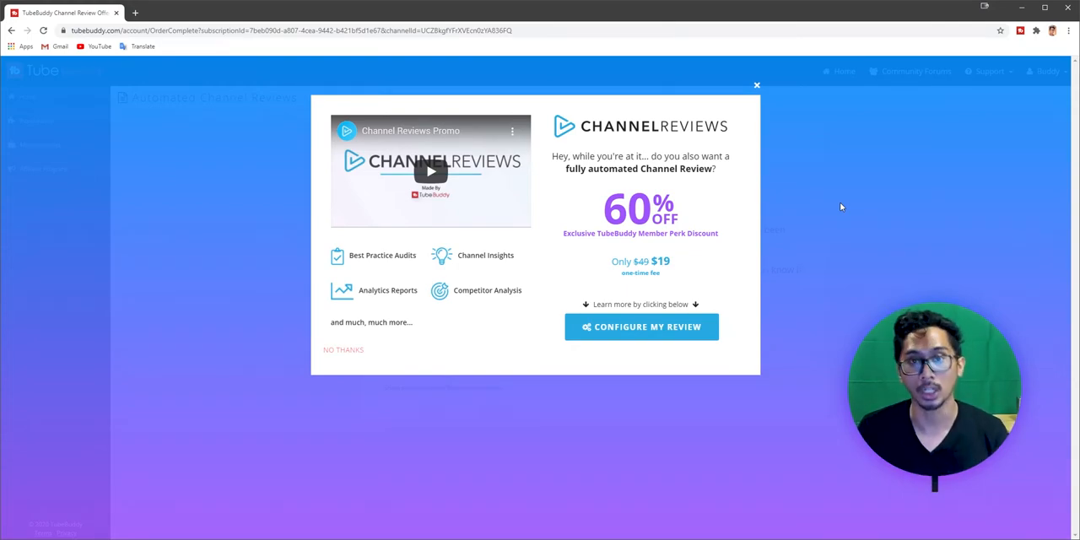
mouse_move(832, 207)
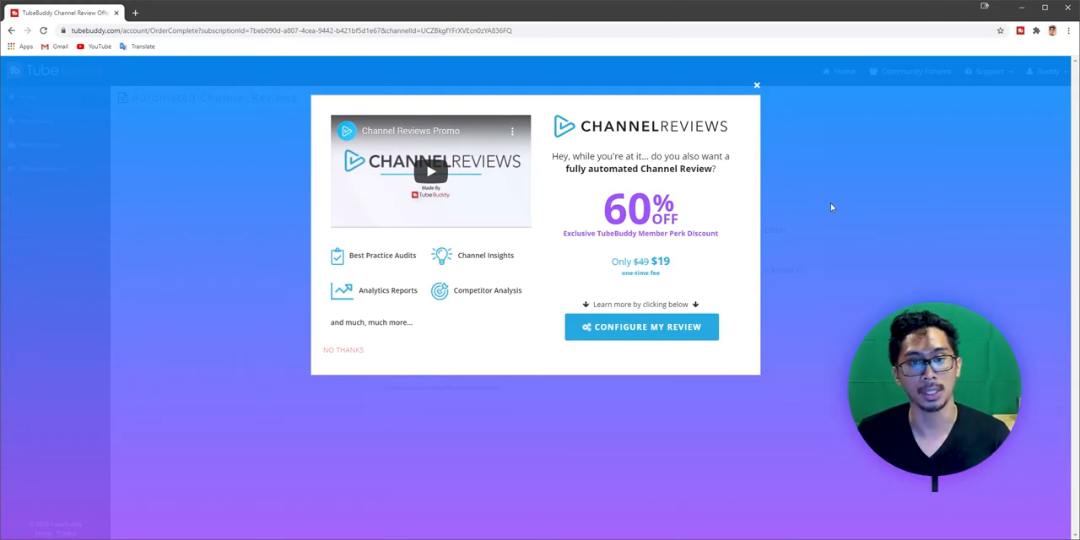
mouse_move(820, 209)
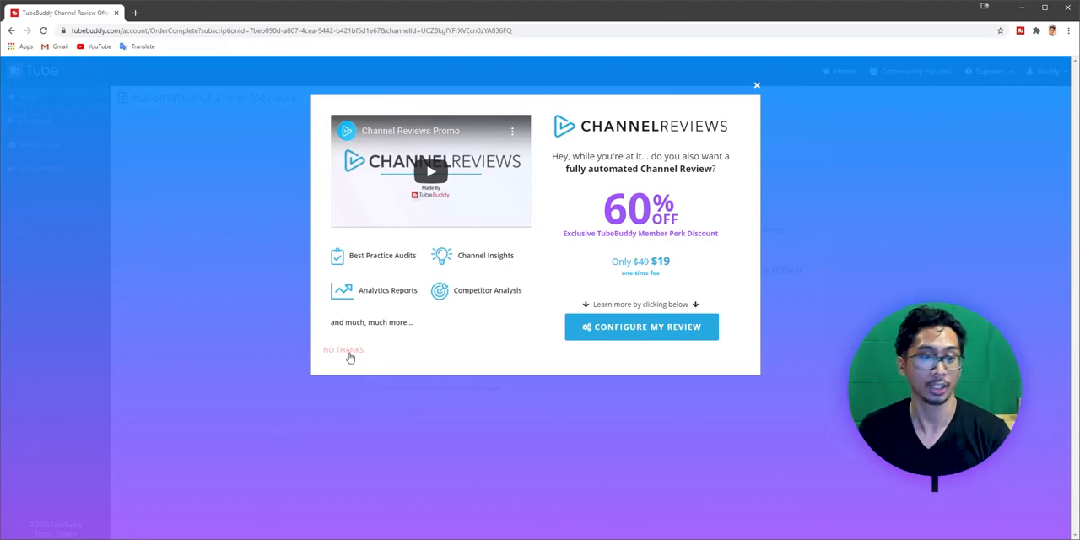
Step: Decline the $19 Channel Reviews offer and return to the account home showing the Pro license
left_click(342, 350)
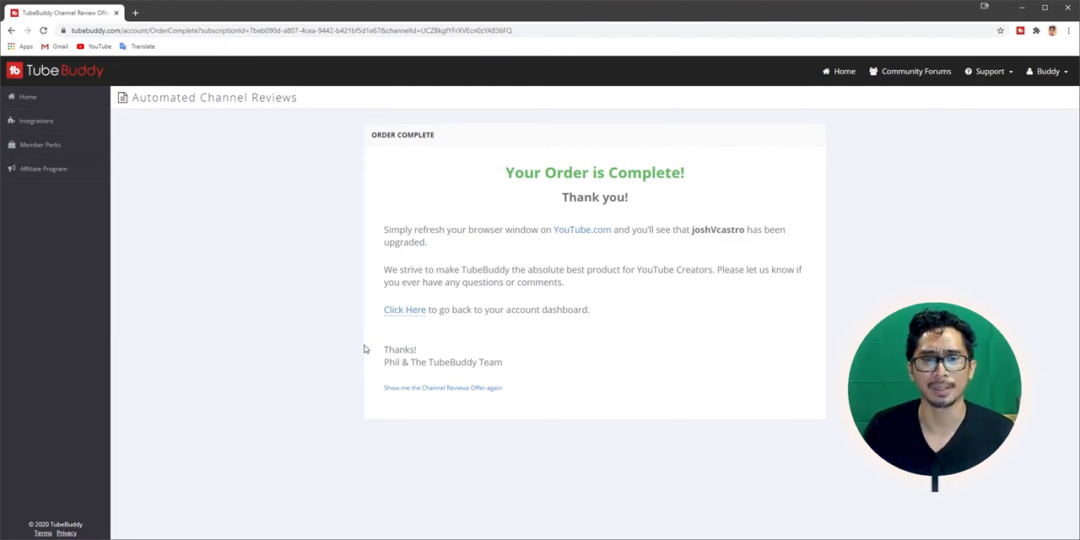
mouse_move(449, 232)
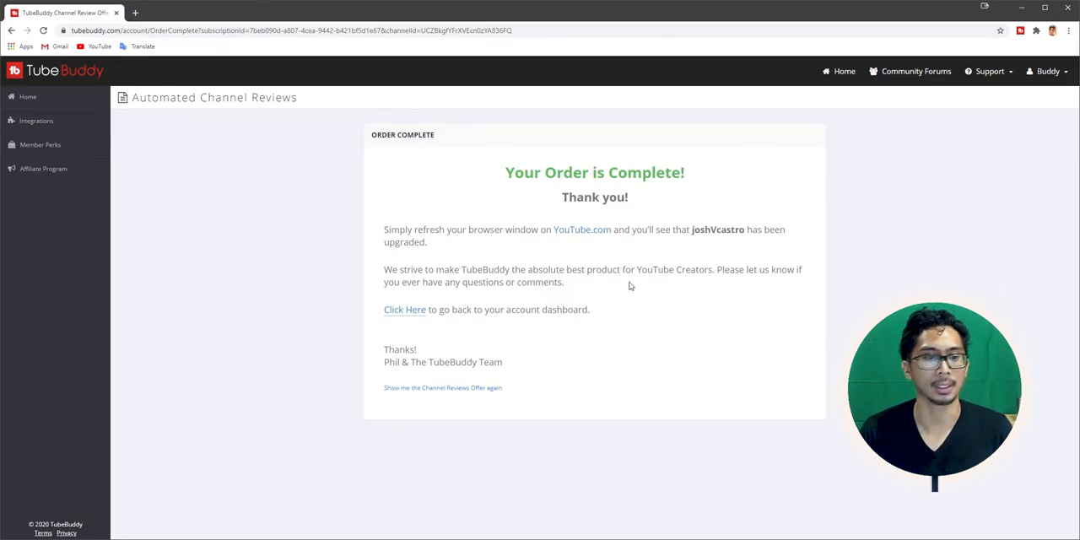
mouse_move(484, 293)
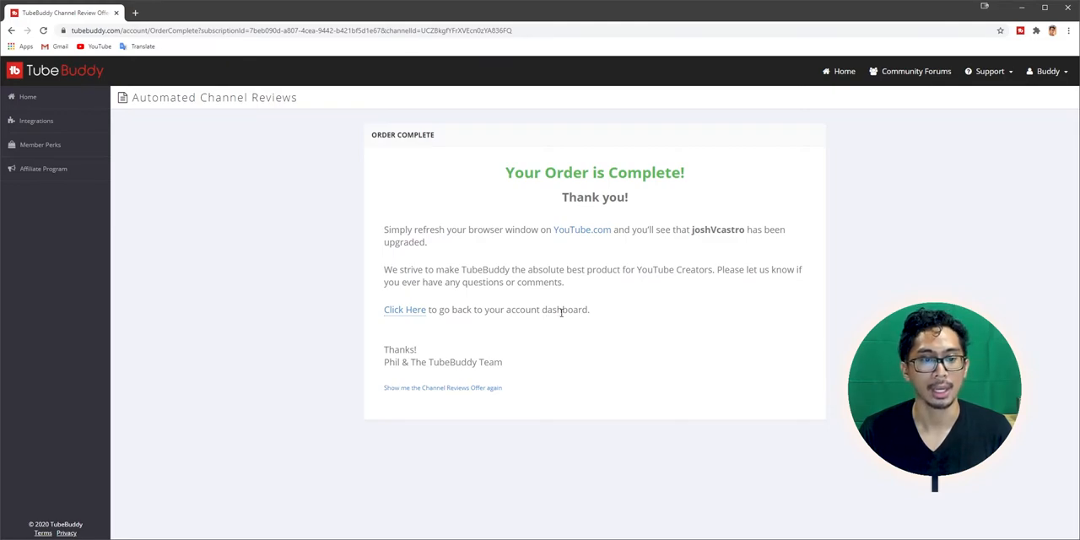
mouse_move(562, 323)
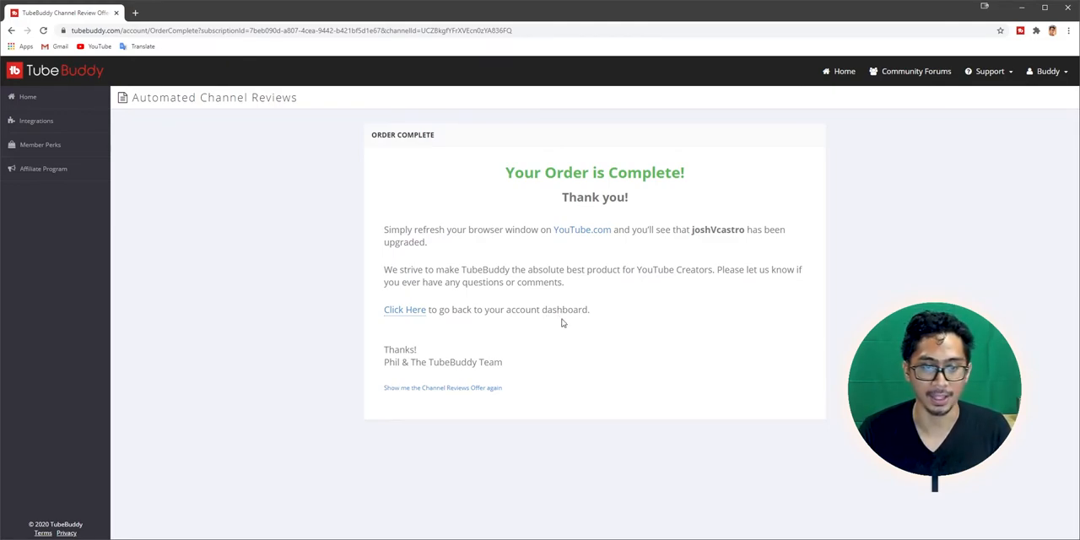
left_click(404, 310)
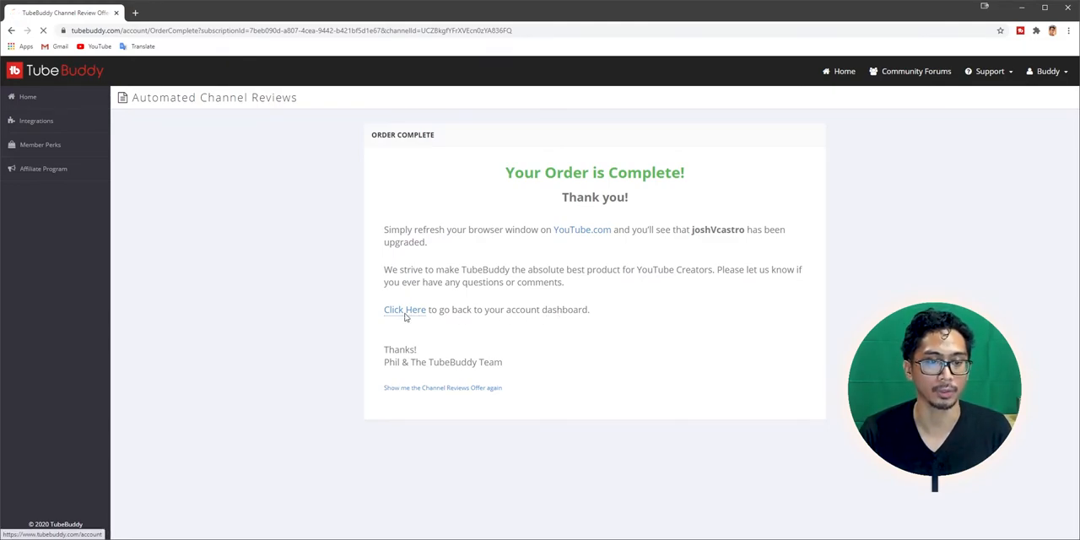
left_click(415, 310)
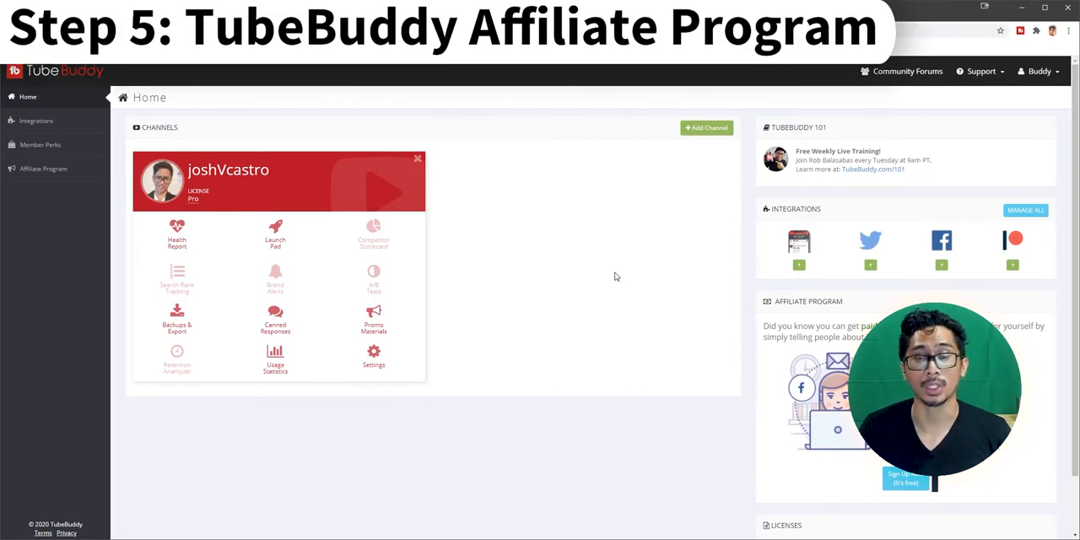
mouse_move(26, 193)
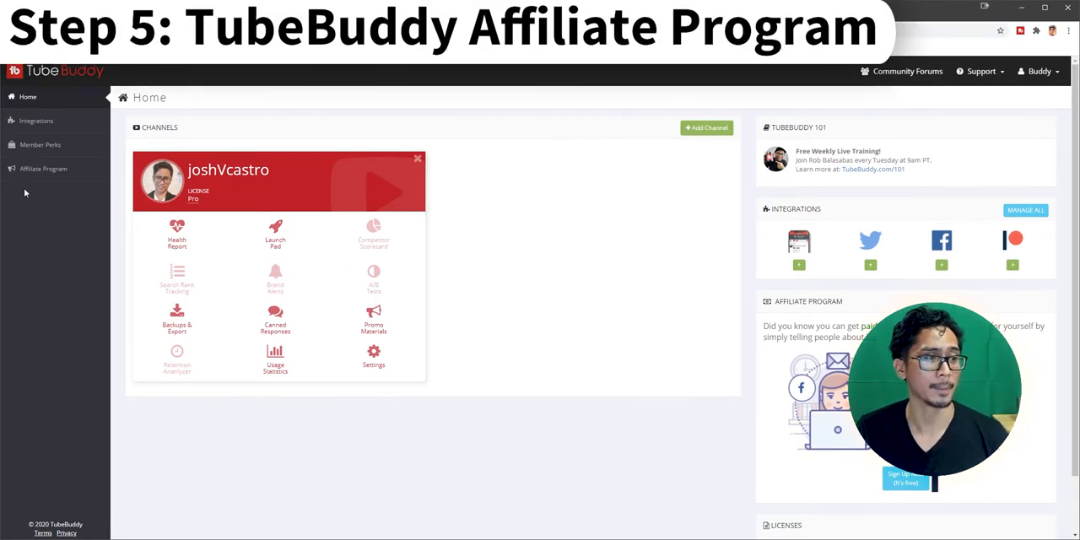
Step: Review the Affiliate Sign Up page's How It Works section and the three commission levels
left_click(43, 168)
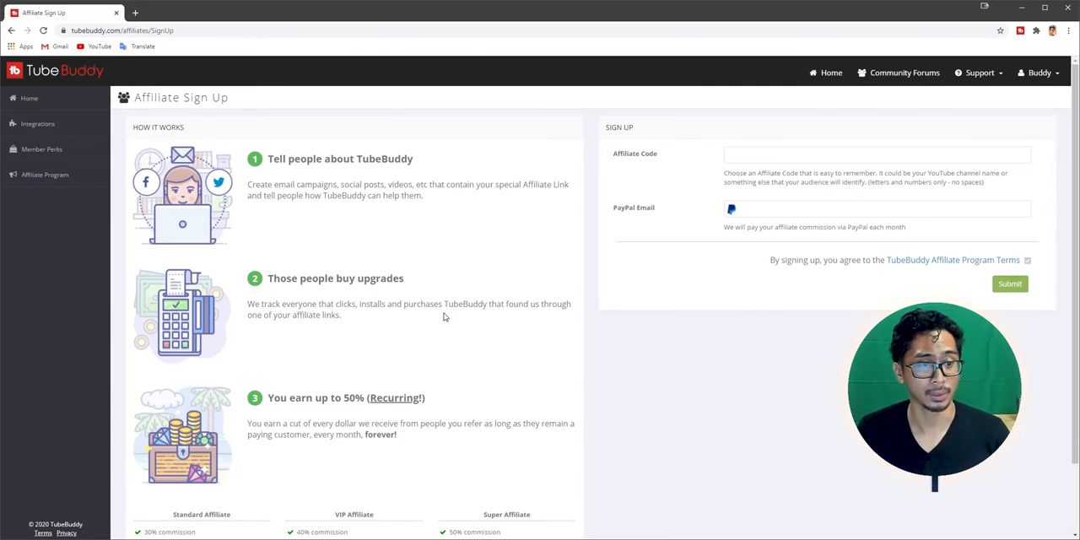
scroll("down", 3)
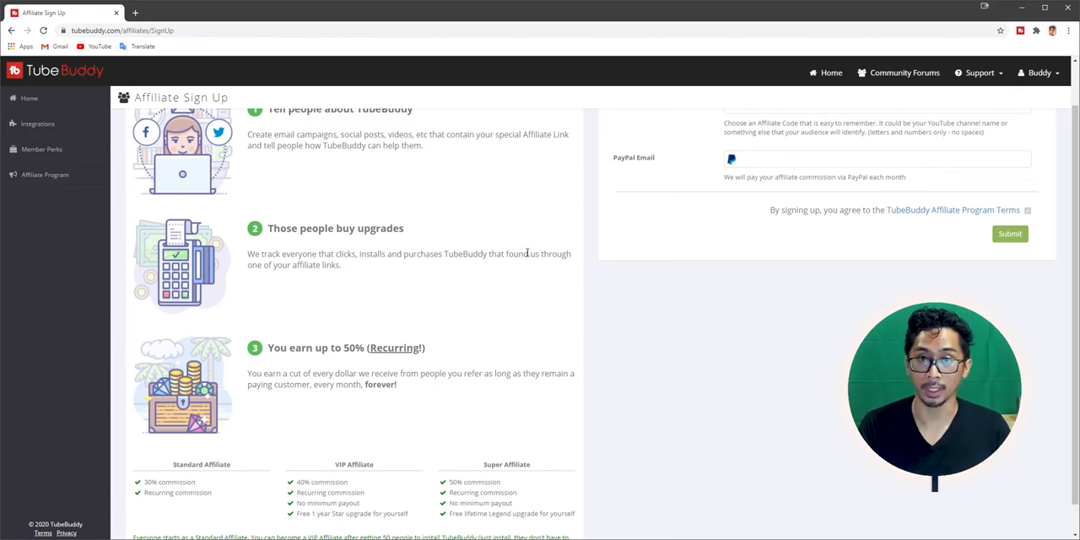
mouse_move(512, 266)
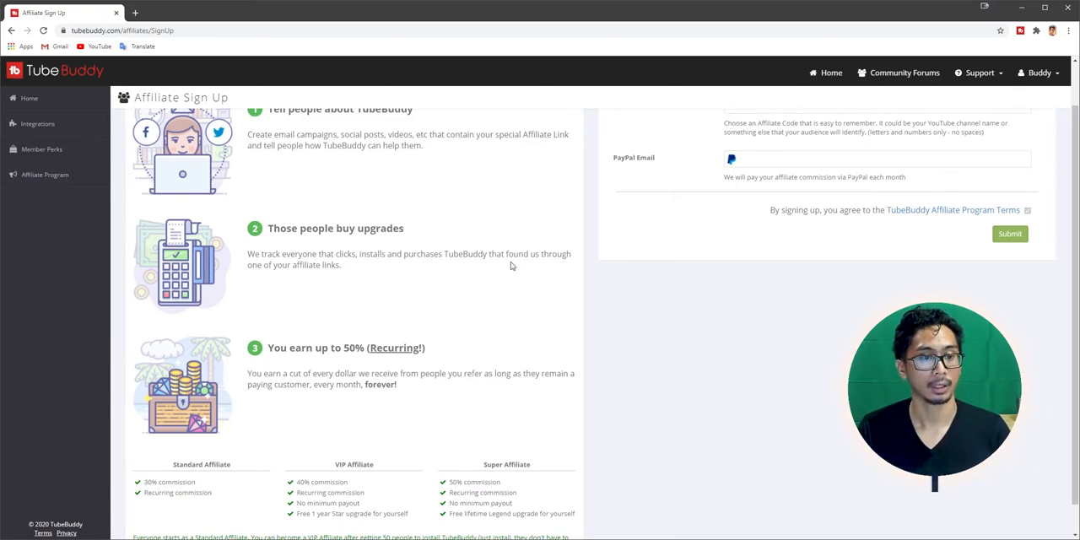
scroll("down", 3)
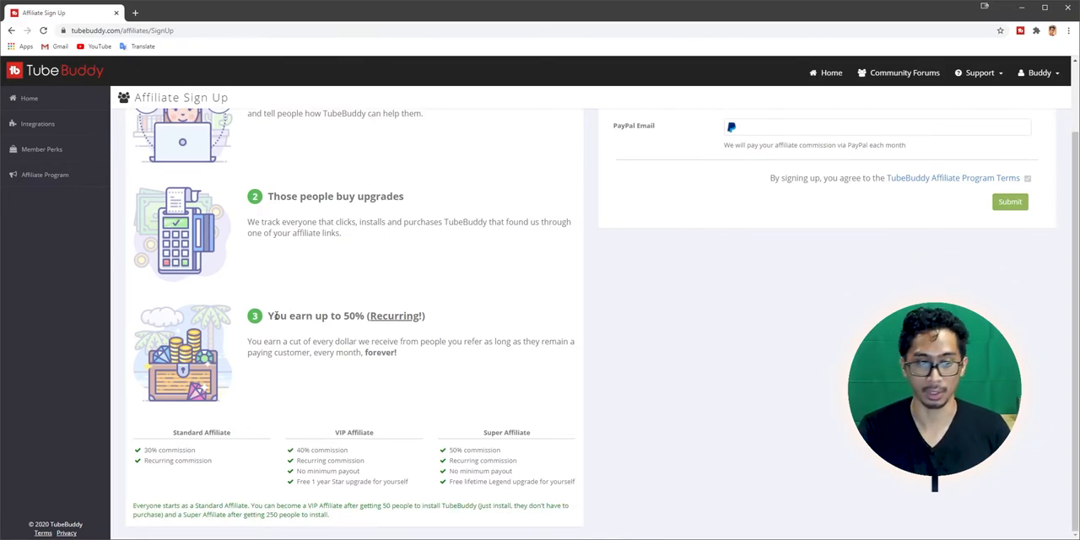
left_click_drag(300, 316, 422, 316)
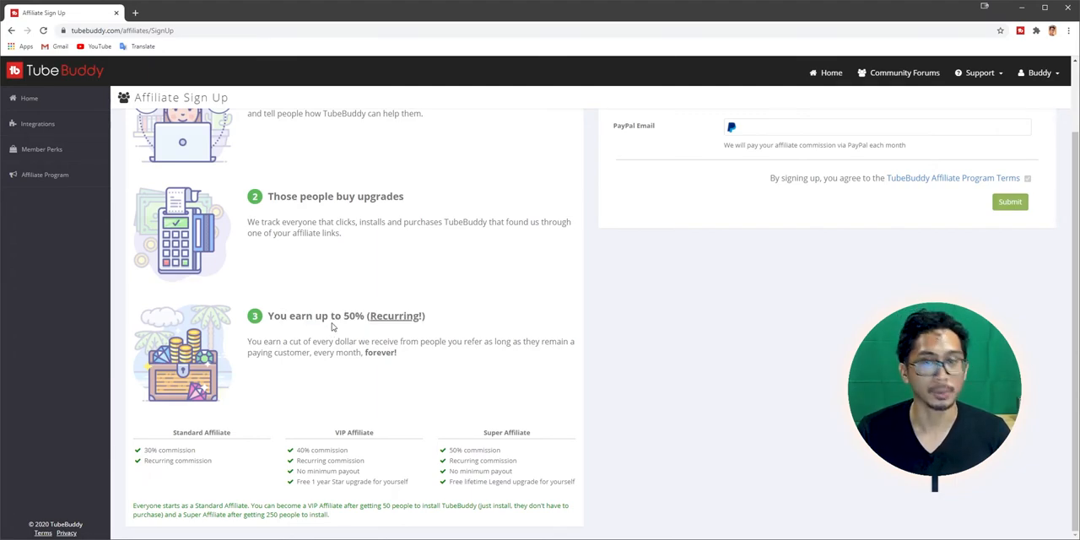
double_click(283, 341)
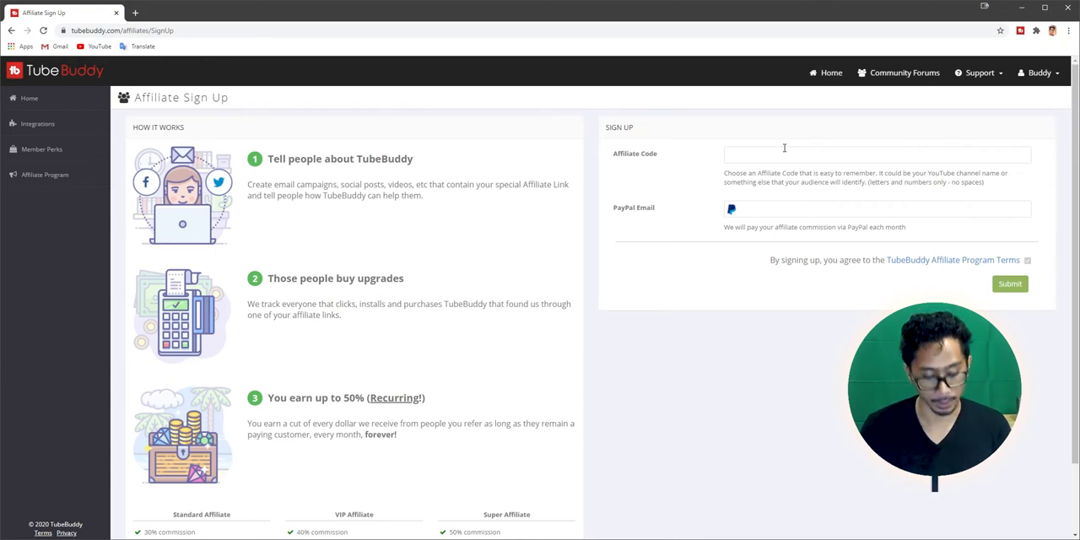
Step: Submit the affiliate sign-up with code 'joshVcastro' and a PayPal payout email
type("joshVcast")
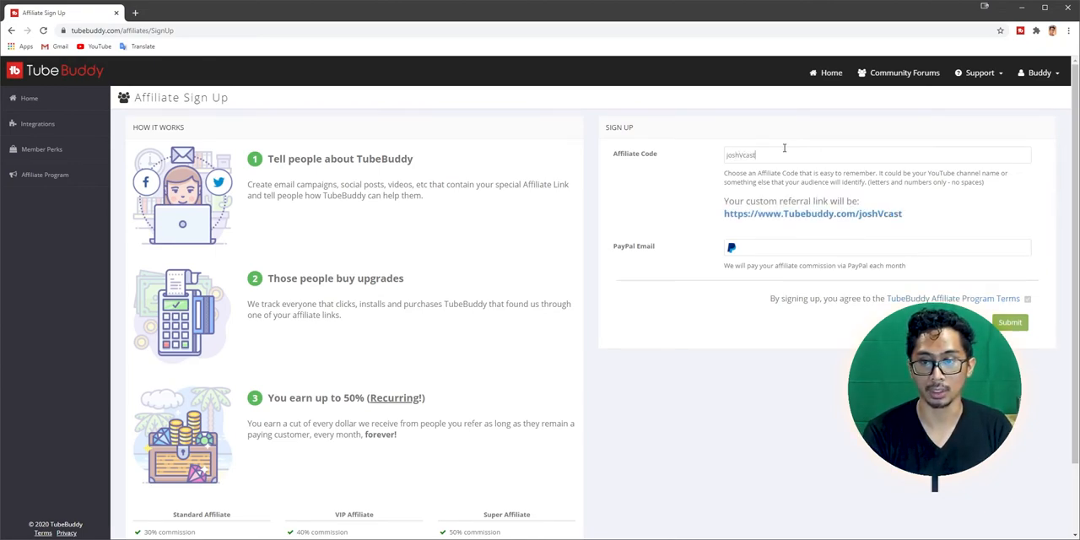
type("ro")
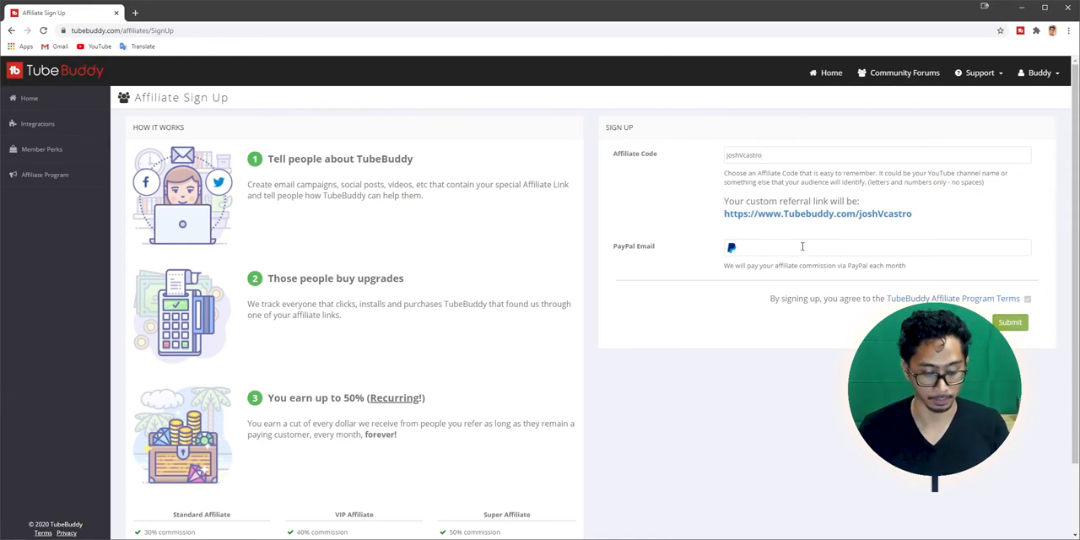
type("paypal.me/joshVcastro")
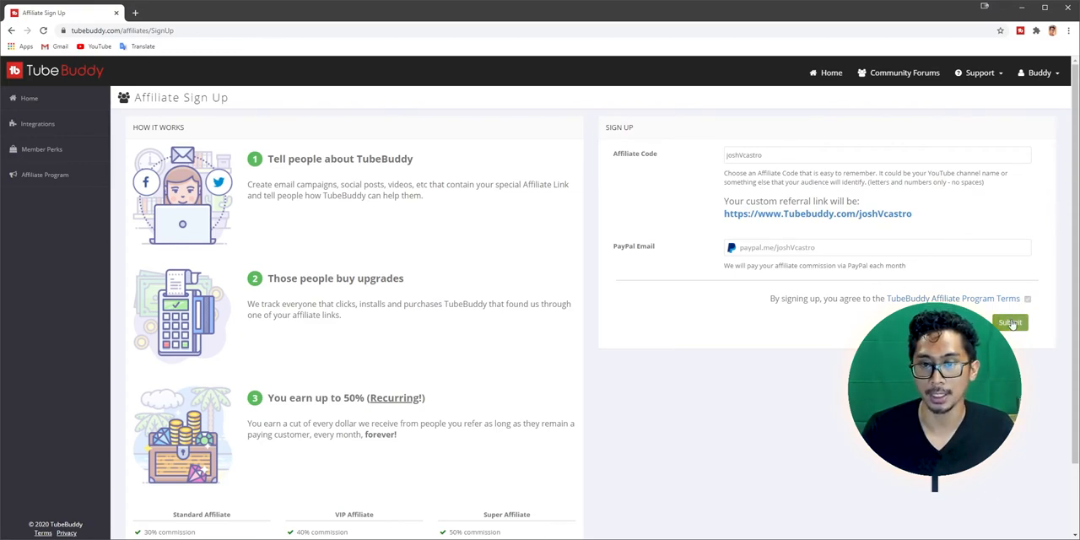
left_click(1010, 322)
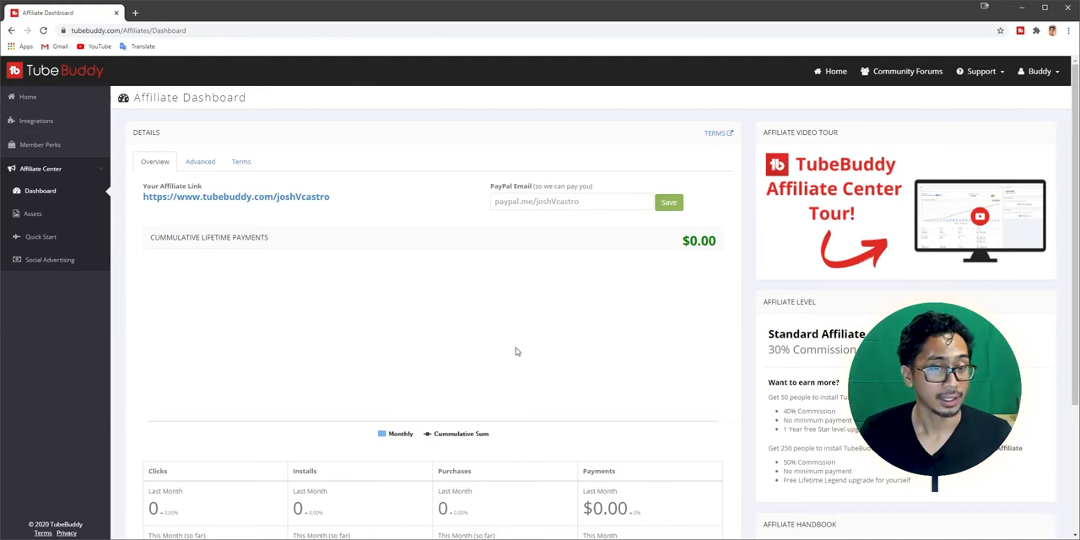
scroll("down", 3)
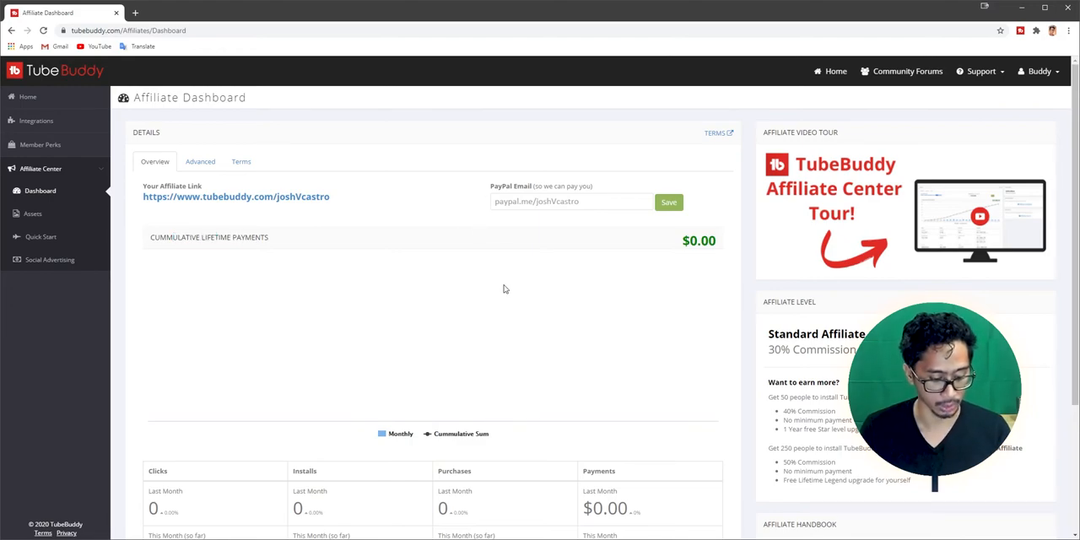
type("joshVcastro")
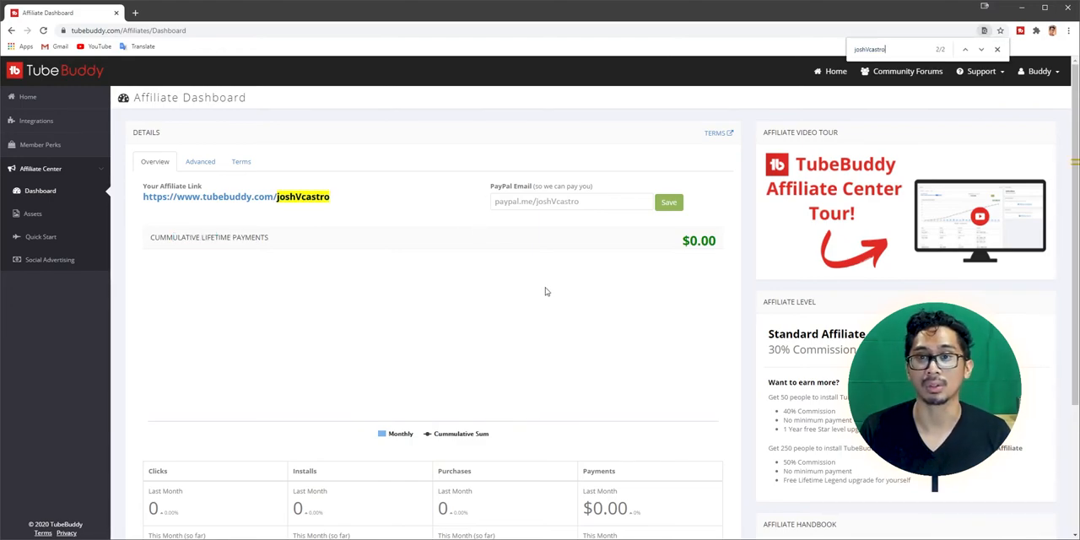
left_click(997, 48)
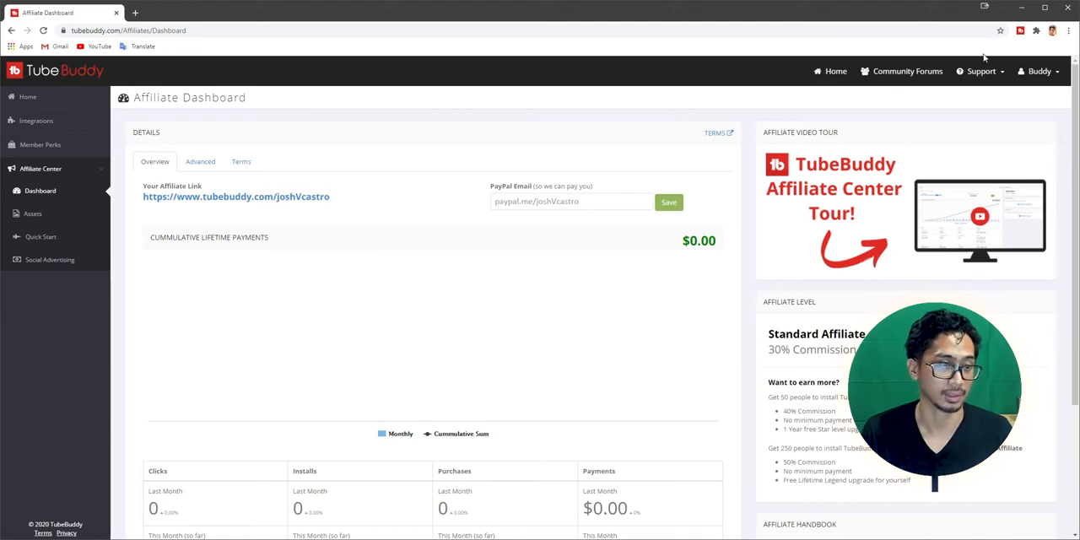
scroll("down", 3)
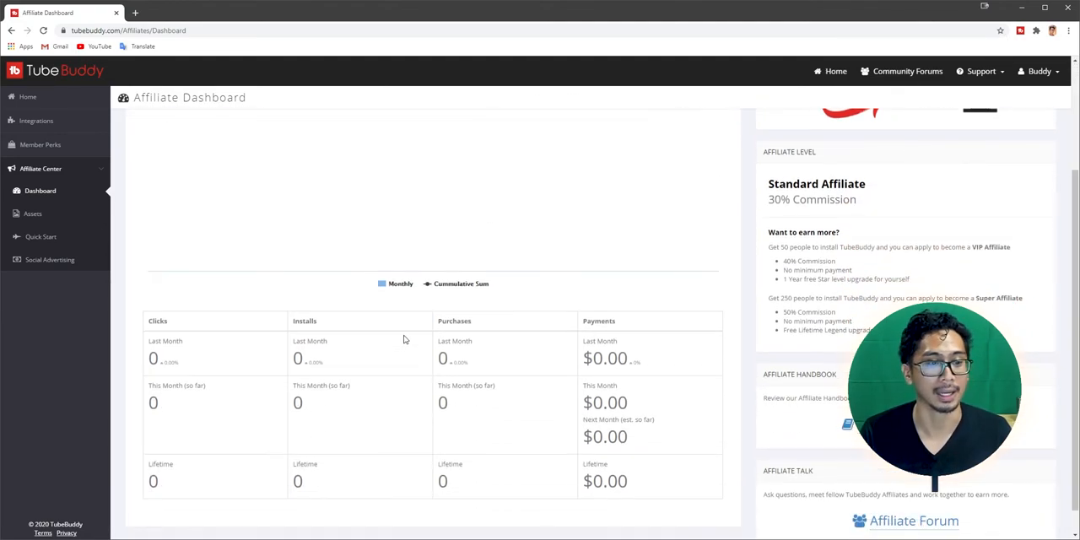
scroll("down", 3)
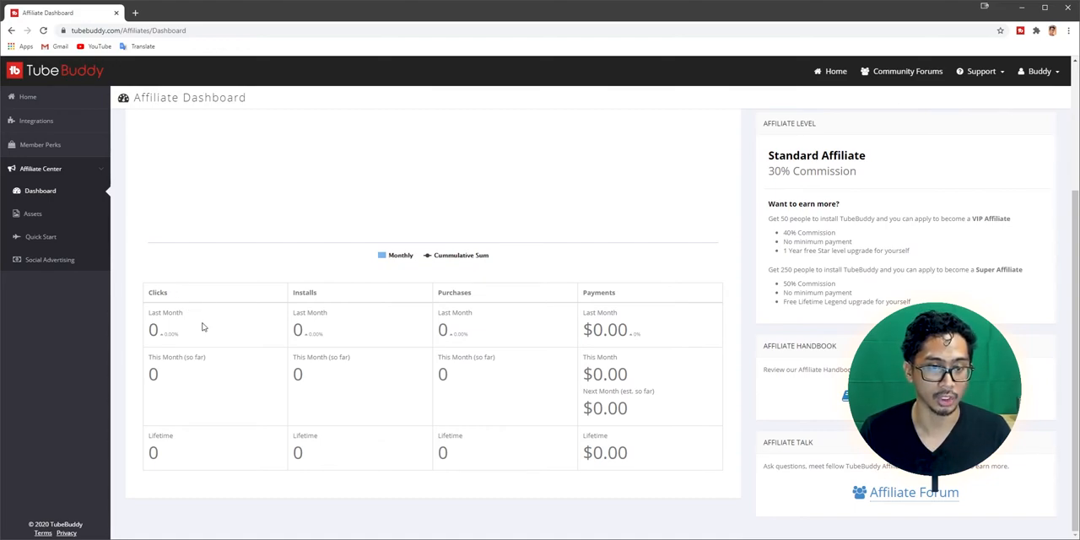
mouse_move(377, 383)
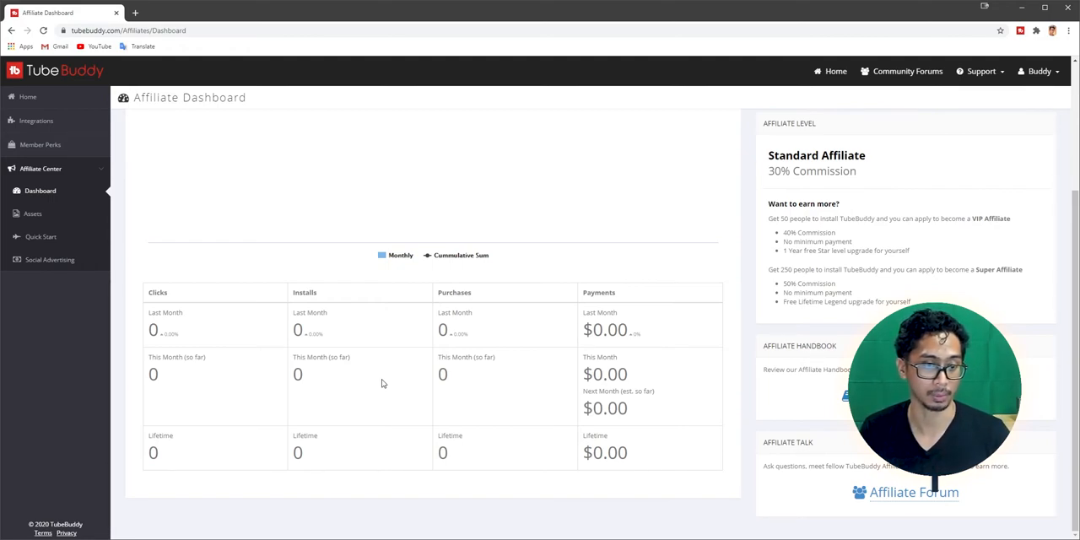
mouse_move(392, 401)
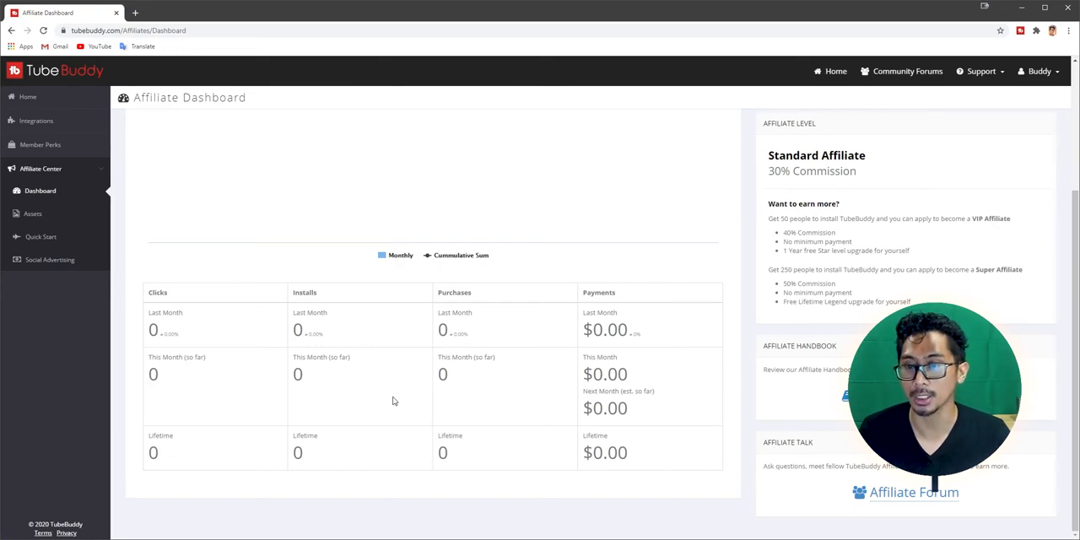
mouse_move(463, 437)
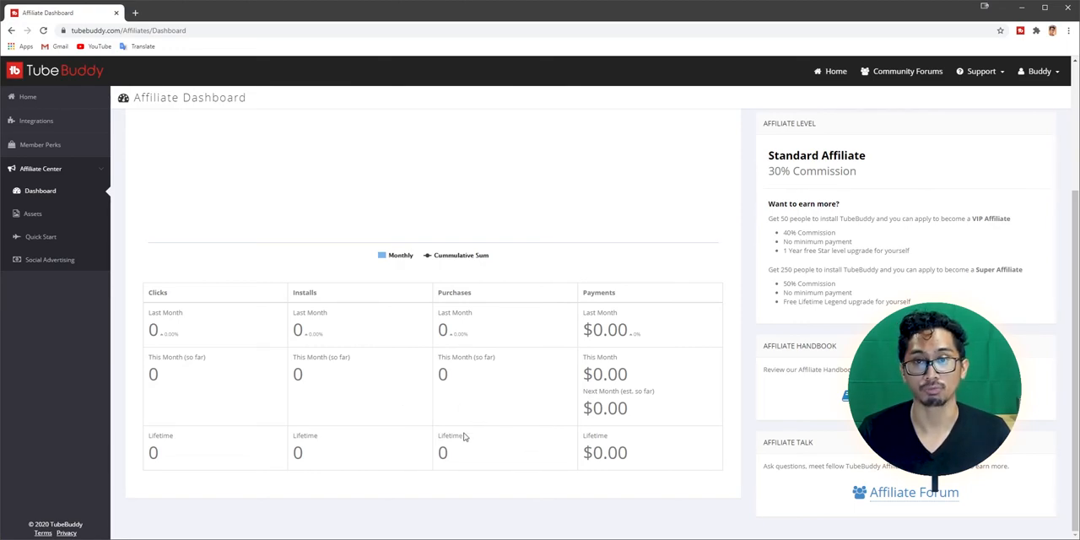
scroll("down", 3)
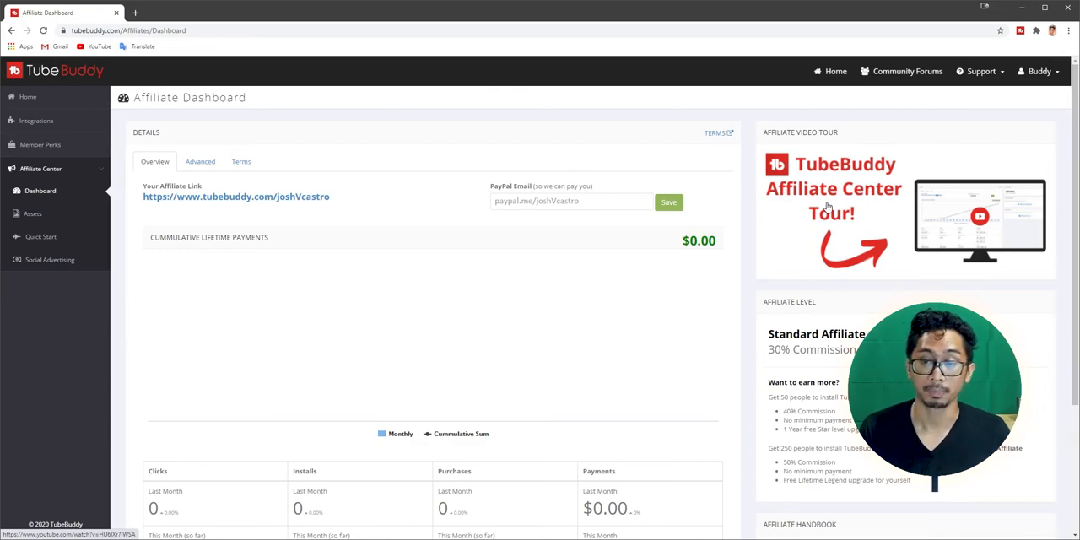
scroll("down", 3)
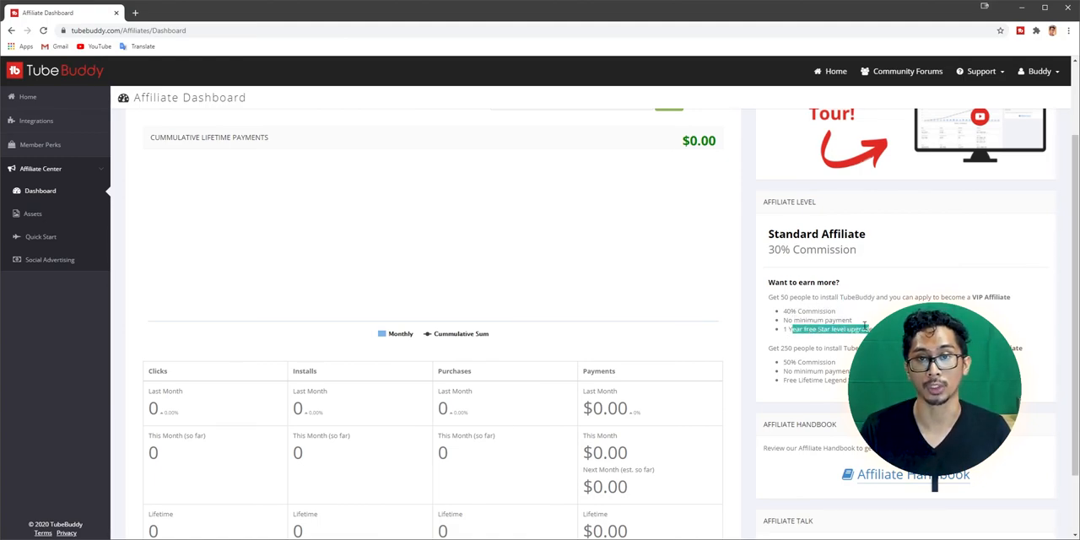
scroll("down", 3)
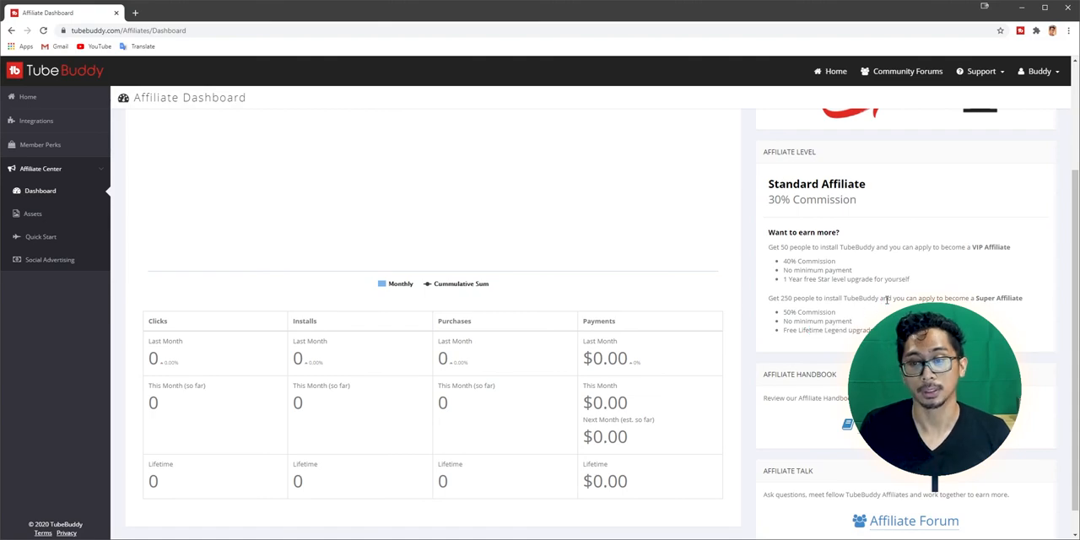
scroll("down", 3)
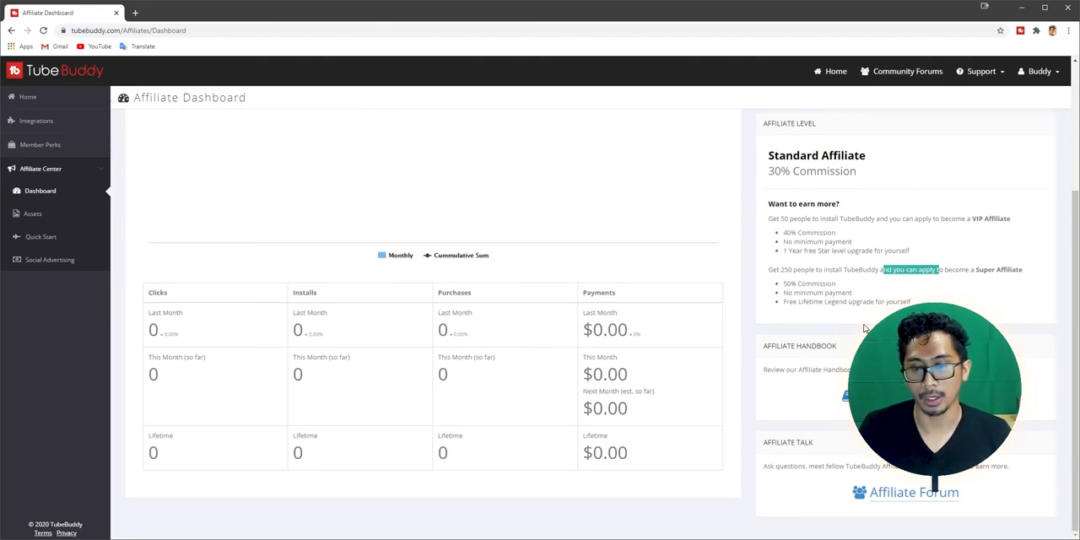